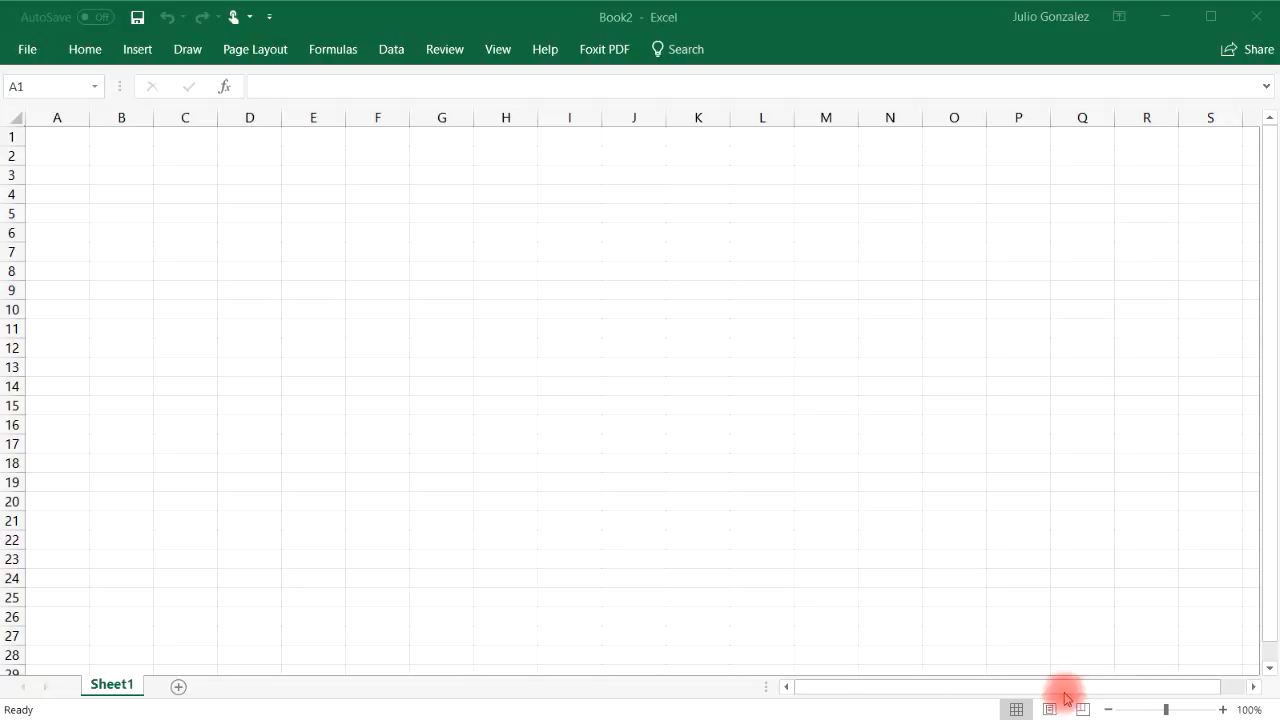
Zoom the blank sheet to 150% and widen the first columns.
left_click(1224, 708)
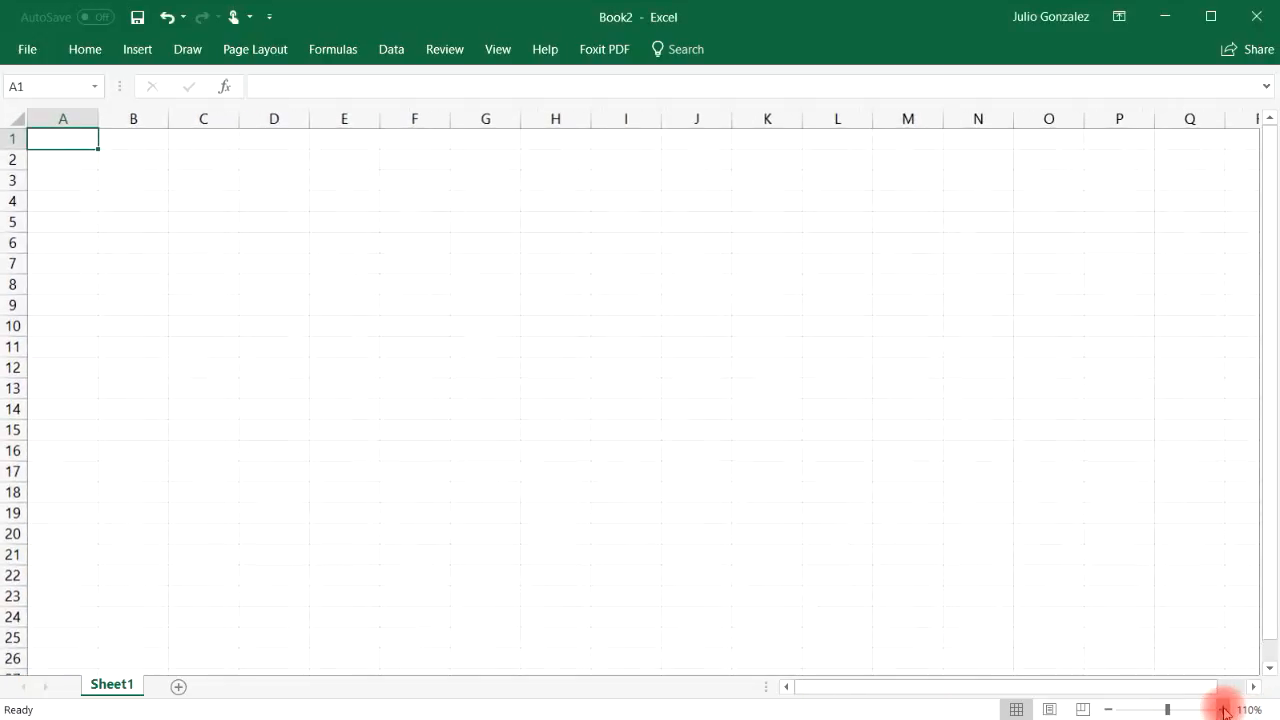
left_click(1224, 708)
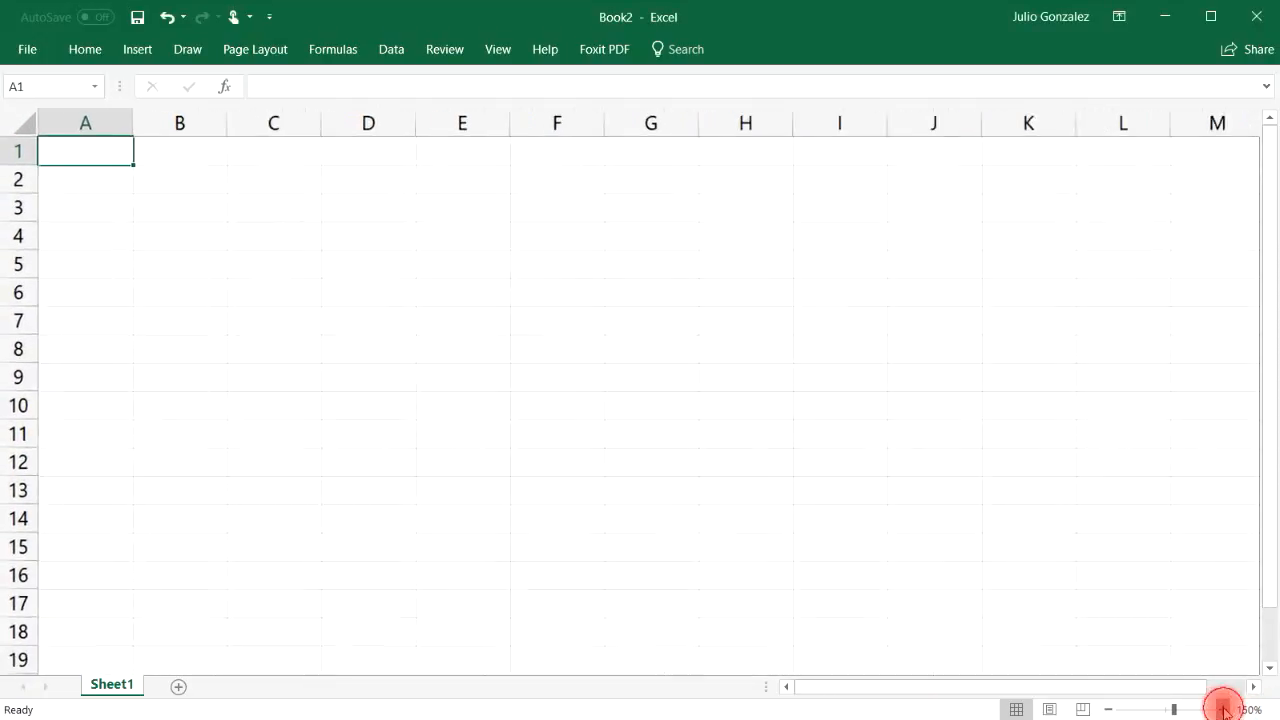
left_click_drag(132, 122, 184, 122)
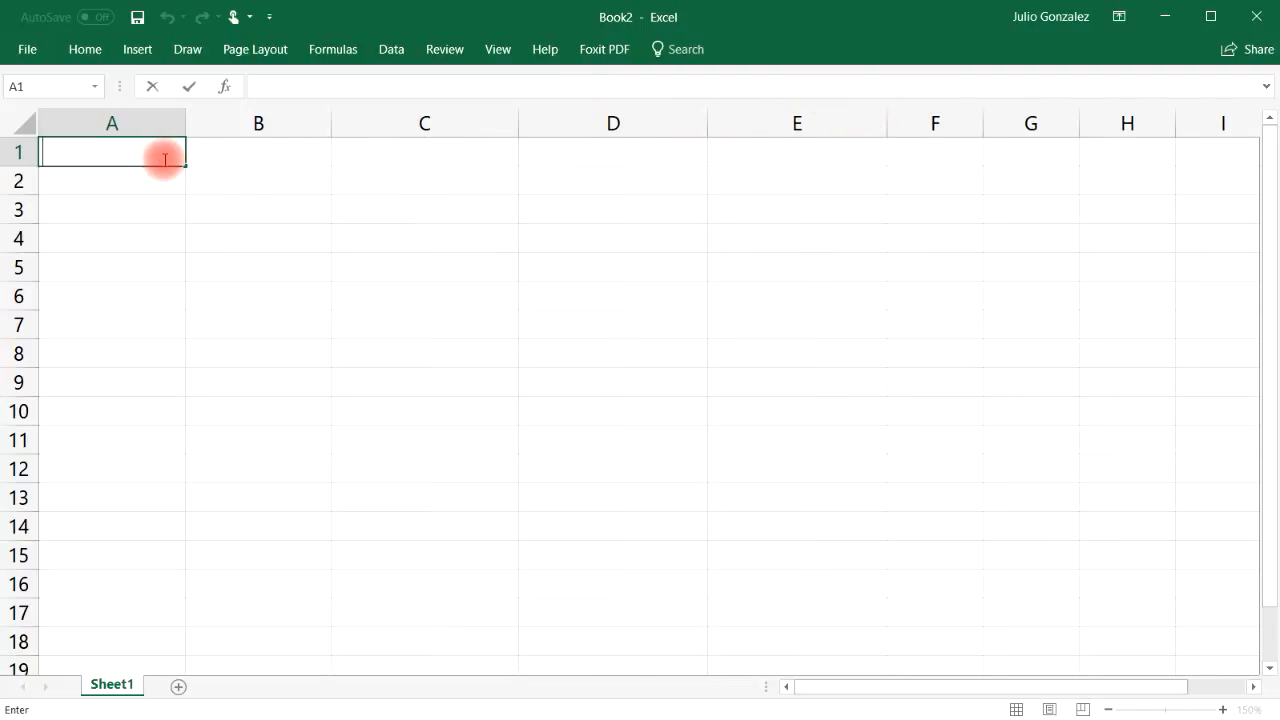
Enter First Name, Last Name, Address, Email and Phone Number across A1:E1.
type("First Name")
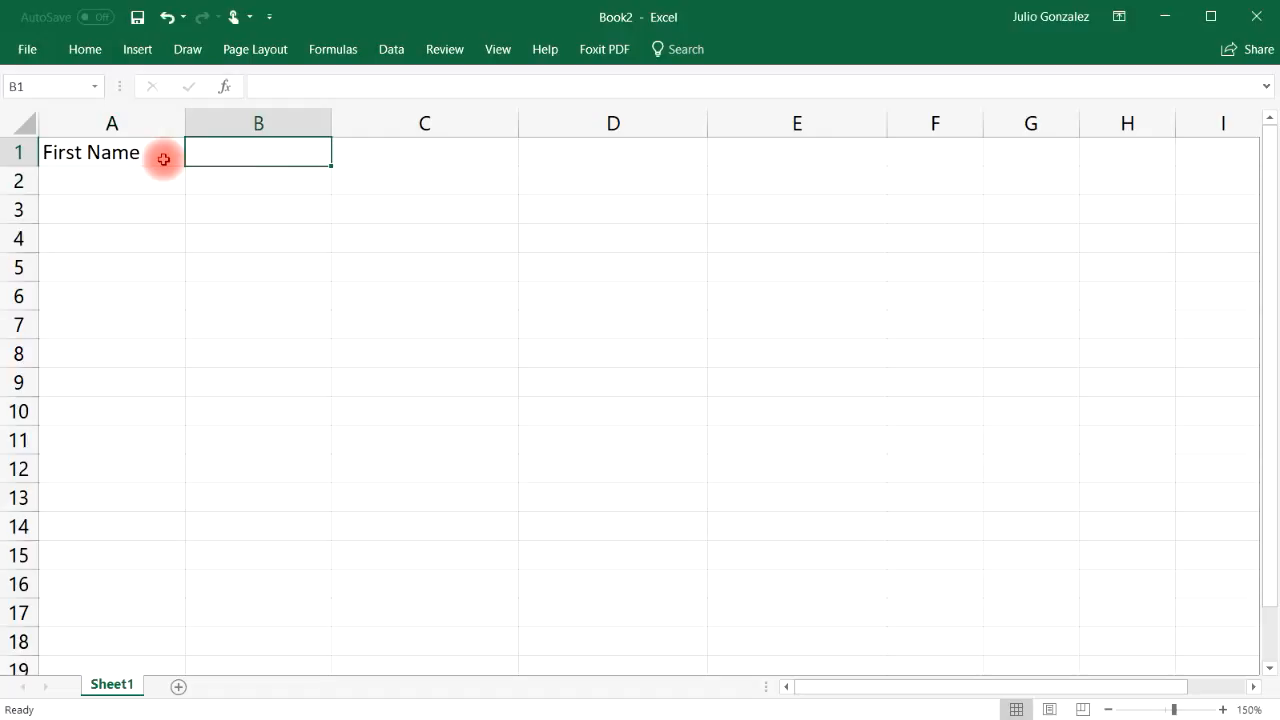
type("Last Name")
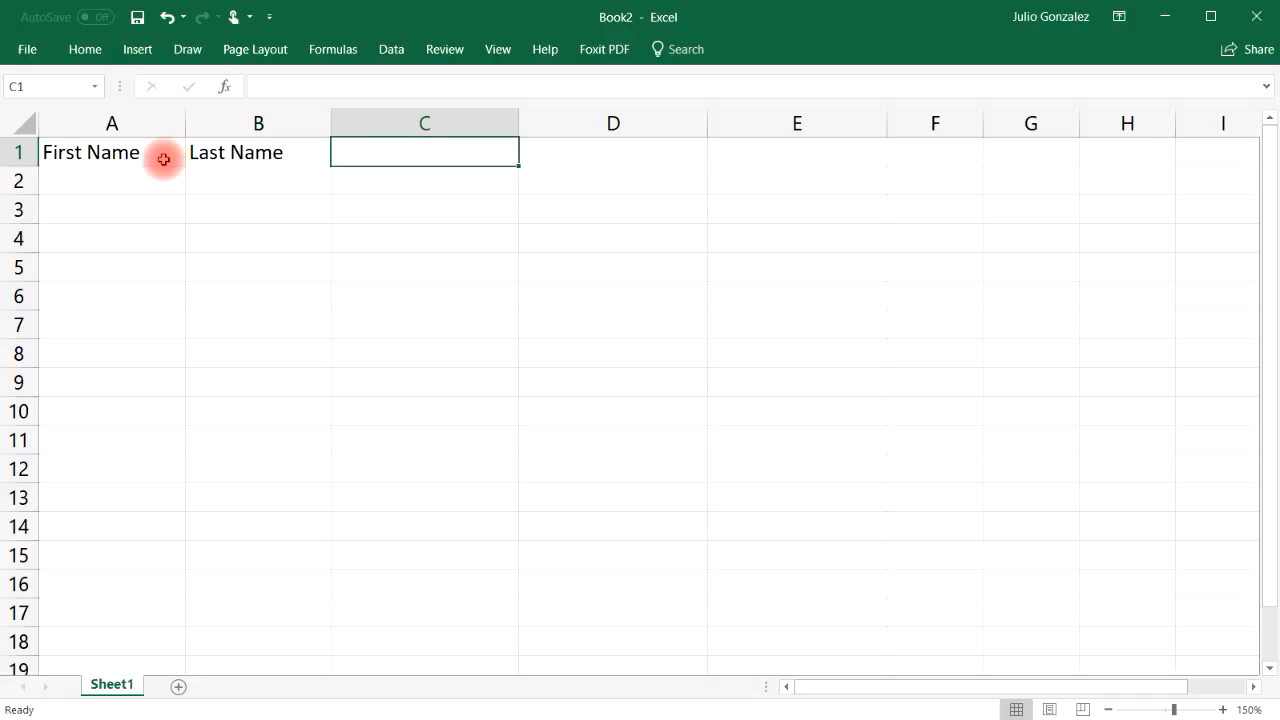
type("Address")
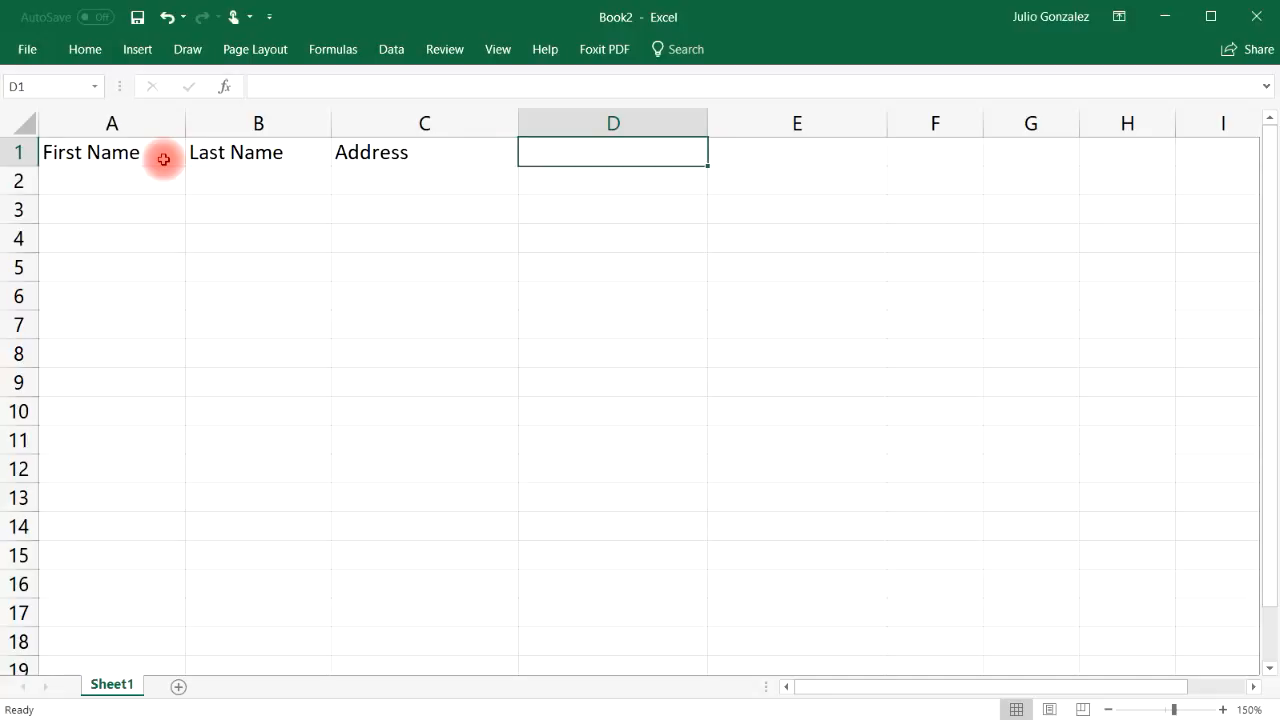
type("Email")
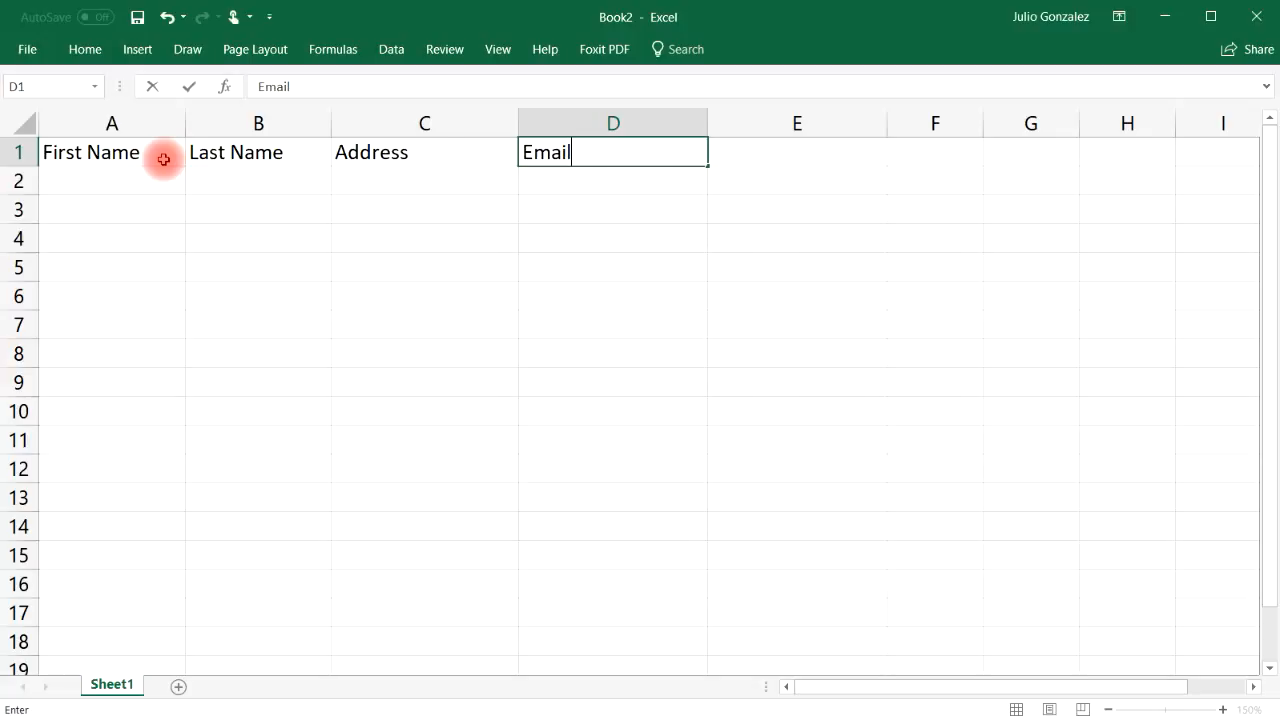
type("Phone Number")
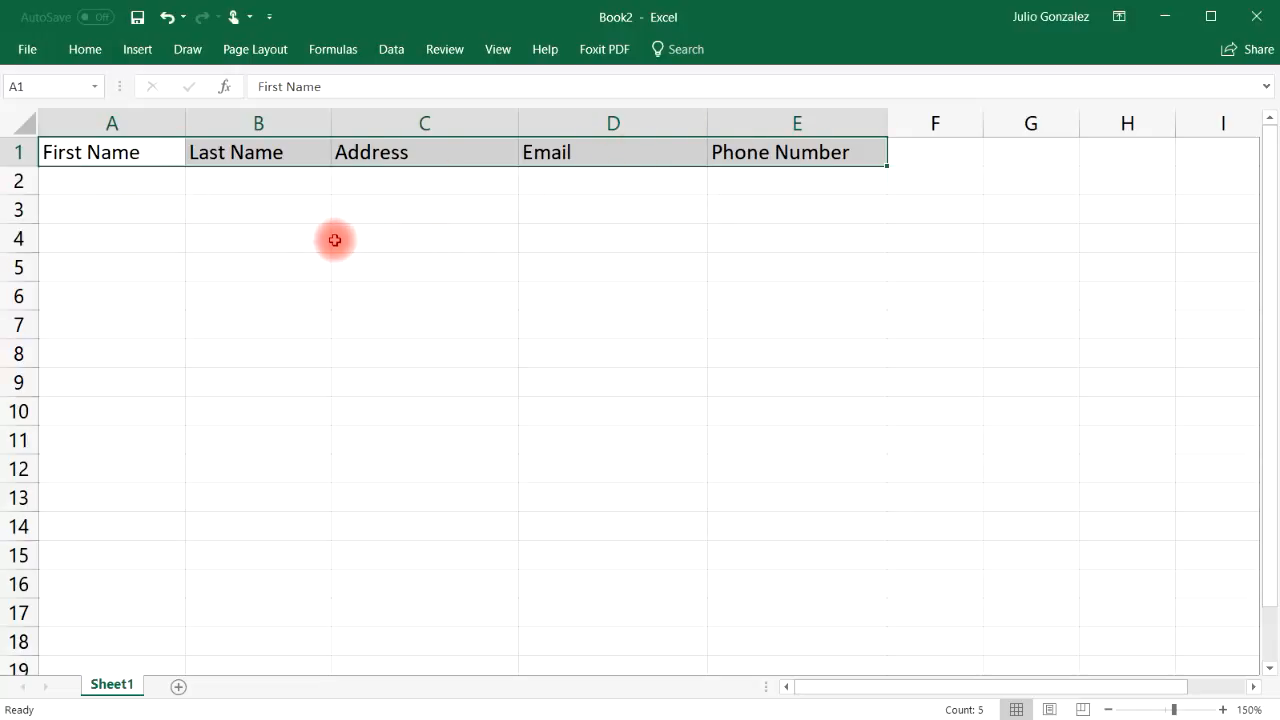
Convert row 1 into a table with 'My table has headers' ticked.
left_click(136, 48)
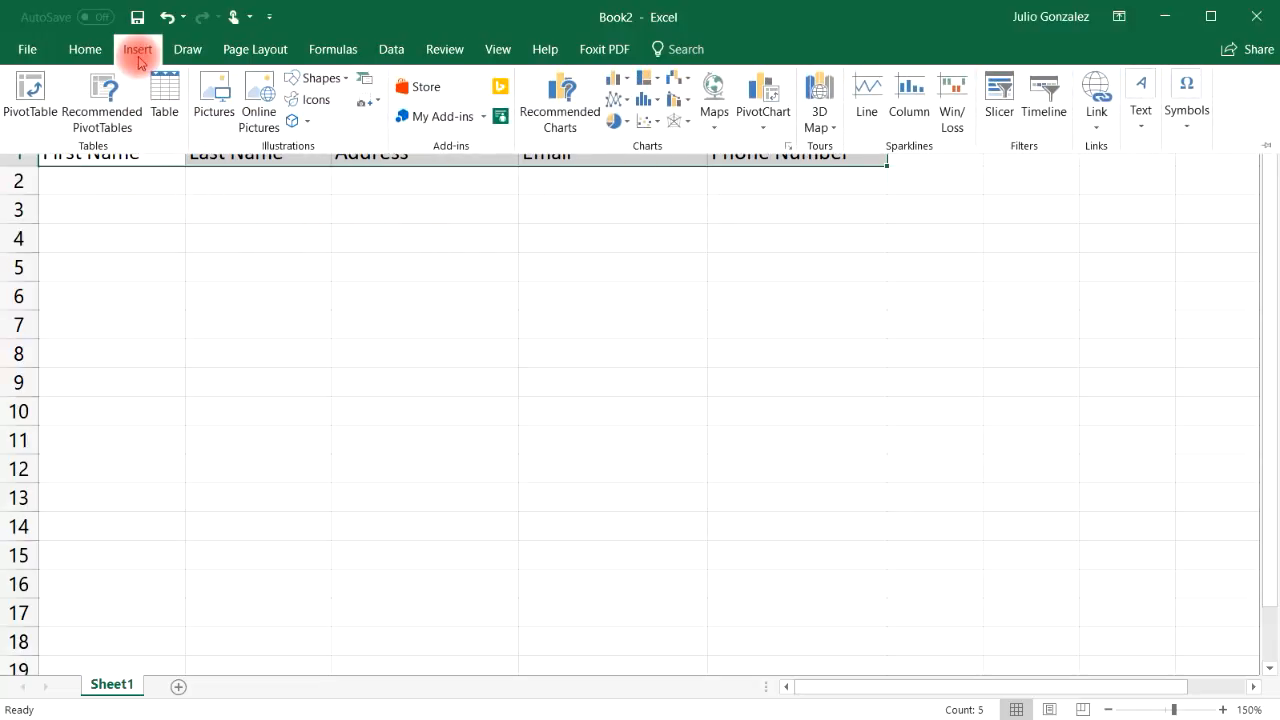
left_click(164, 100)
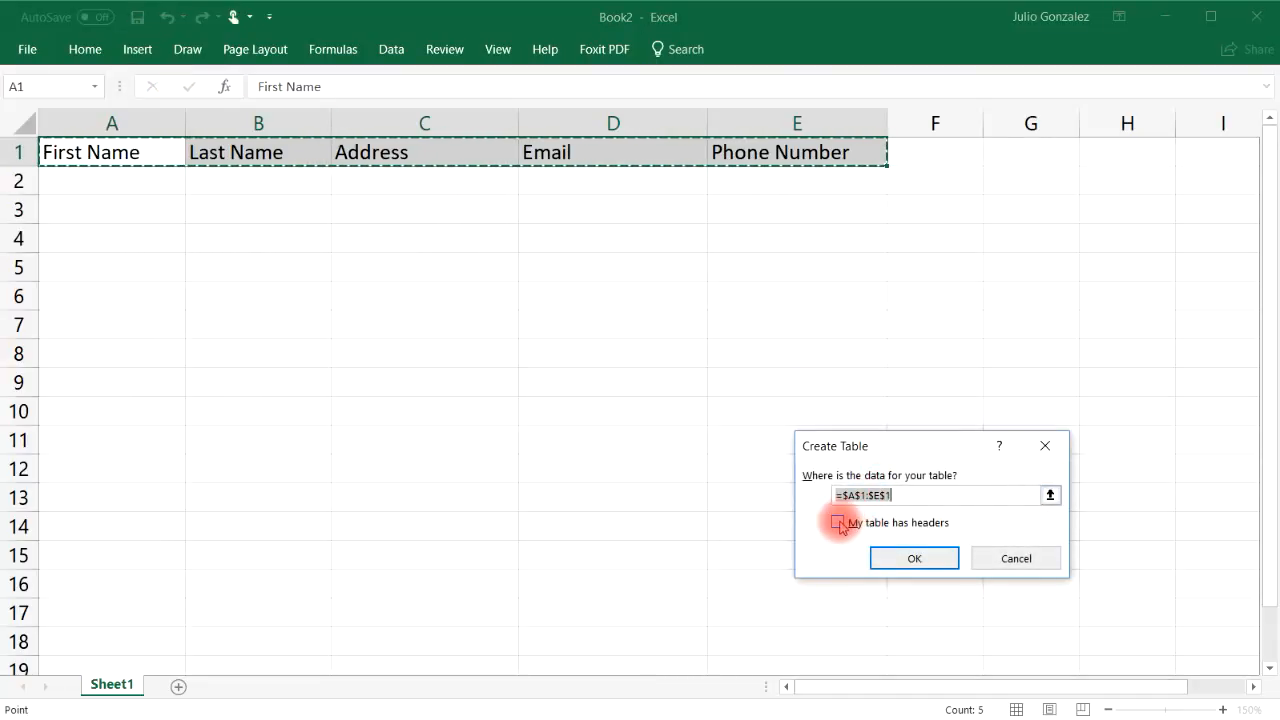
left_click(912, 558)
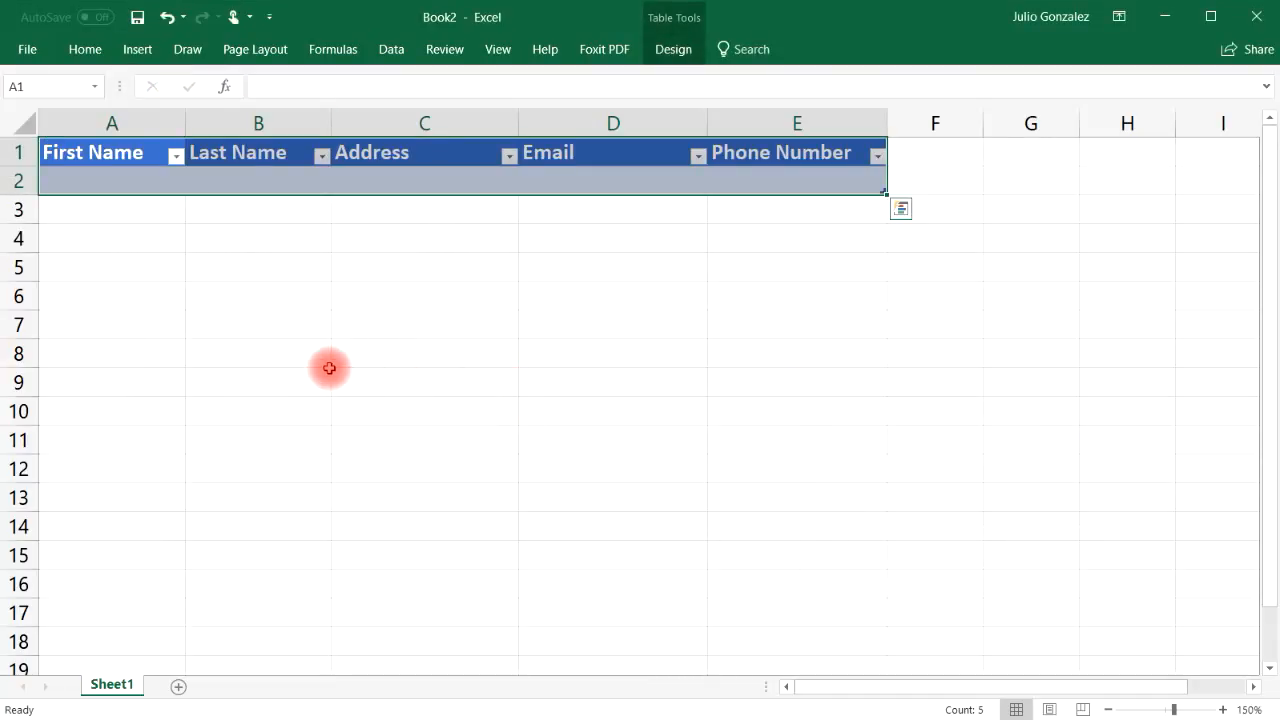
left_click(176, 156)
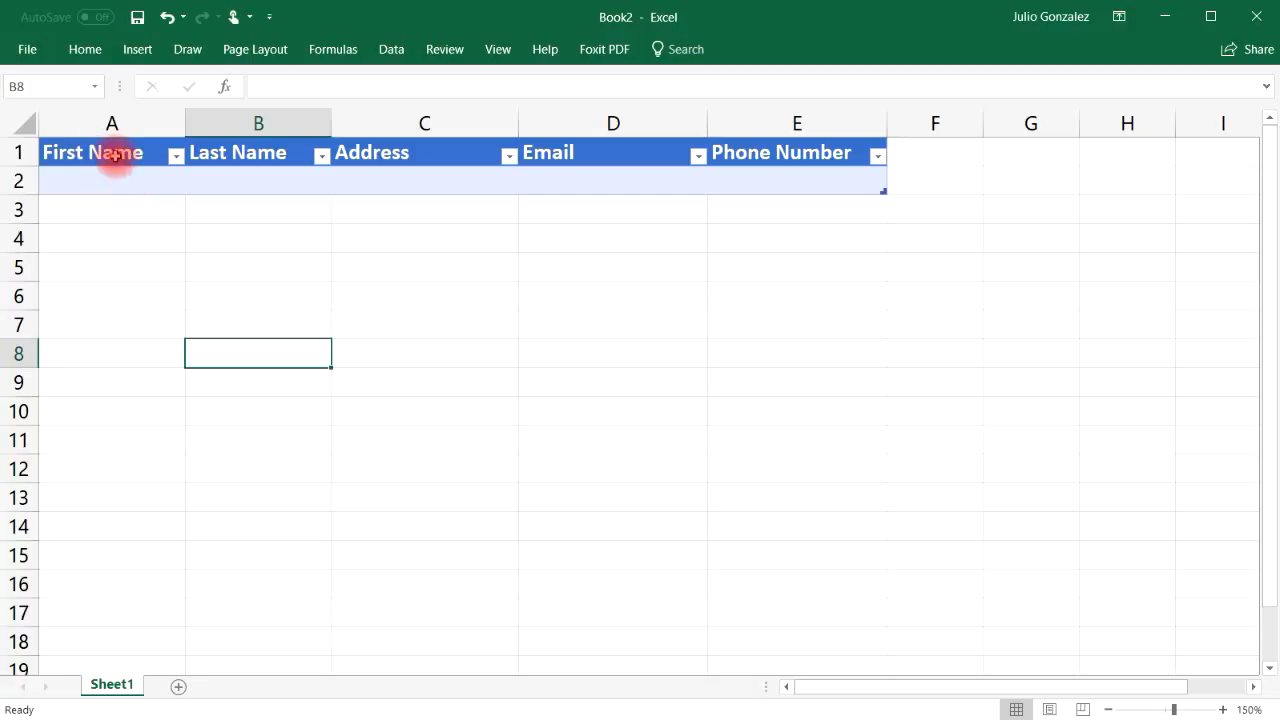
left_click_drag(92, 152, 812, 180)
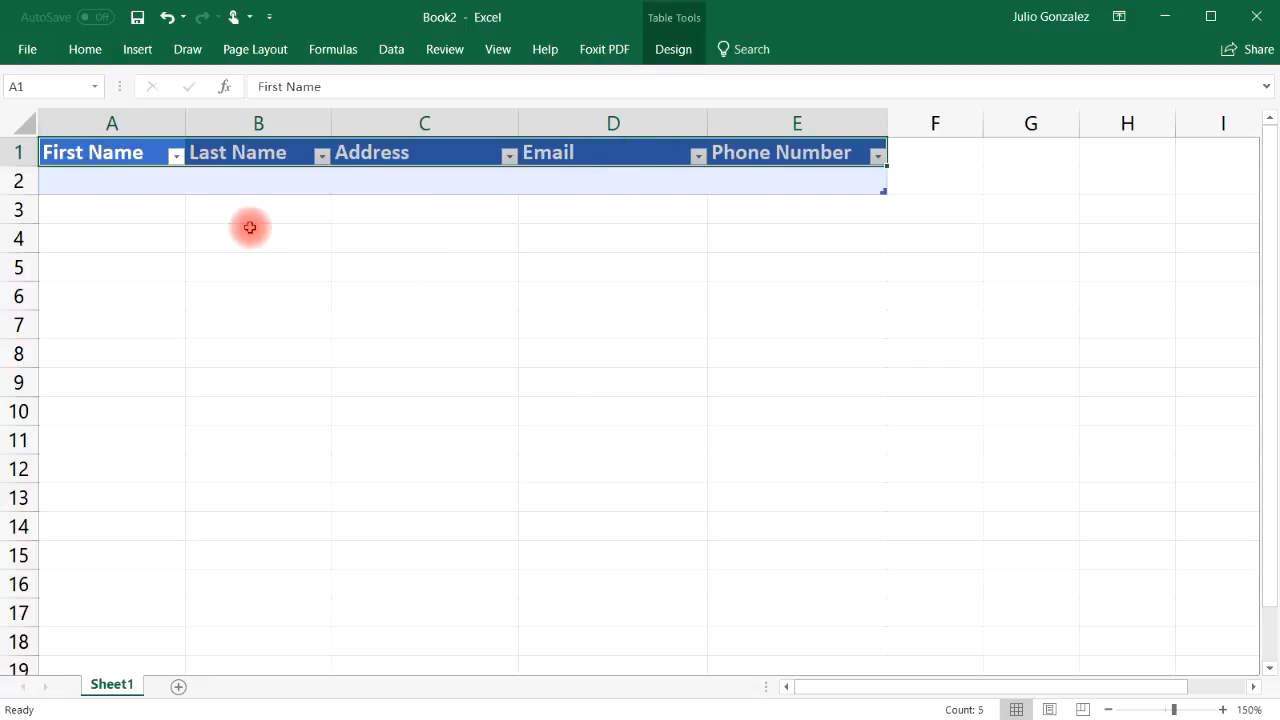
In Excel Options > Customize Ribbon, list Commands Not in the Ribbon to find Form.
left_click(28, 48)
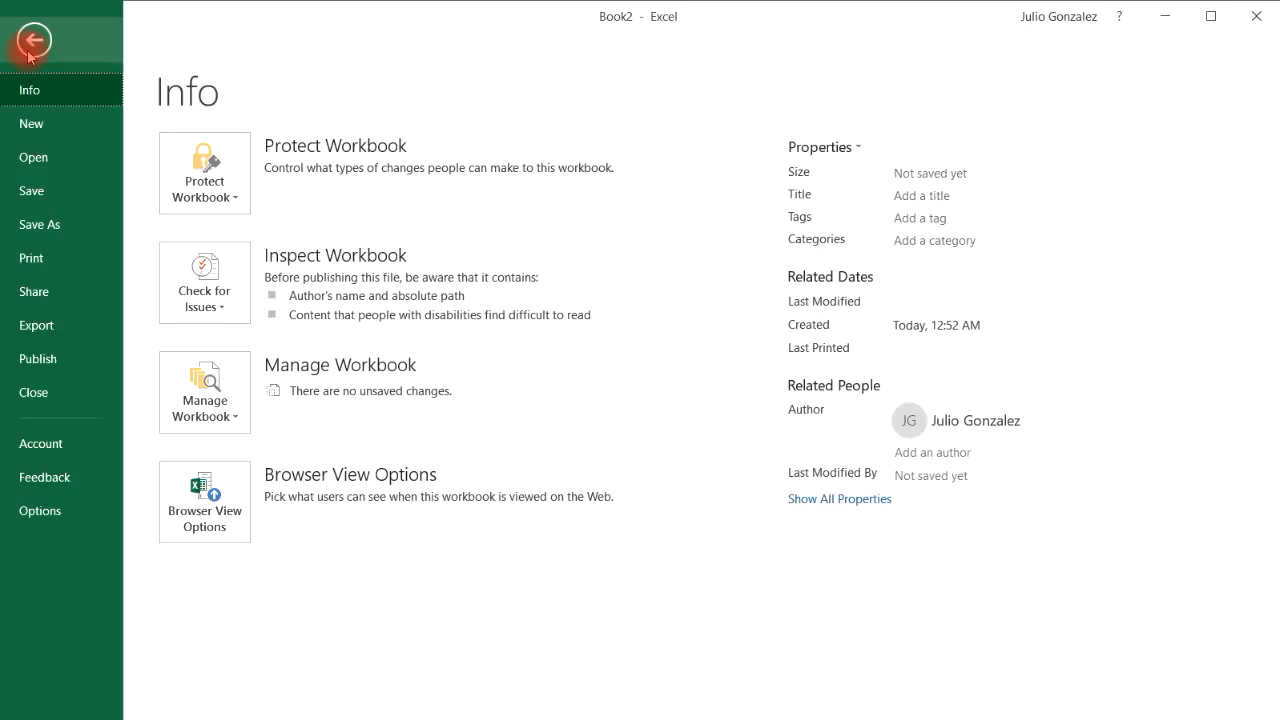
left_click(32, 40)
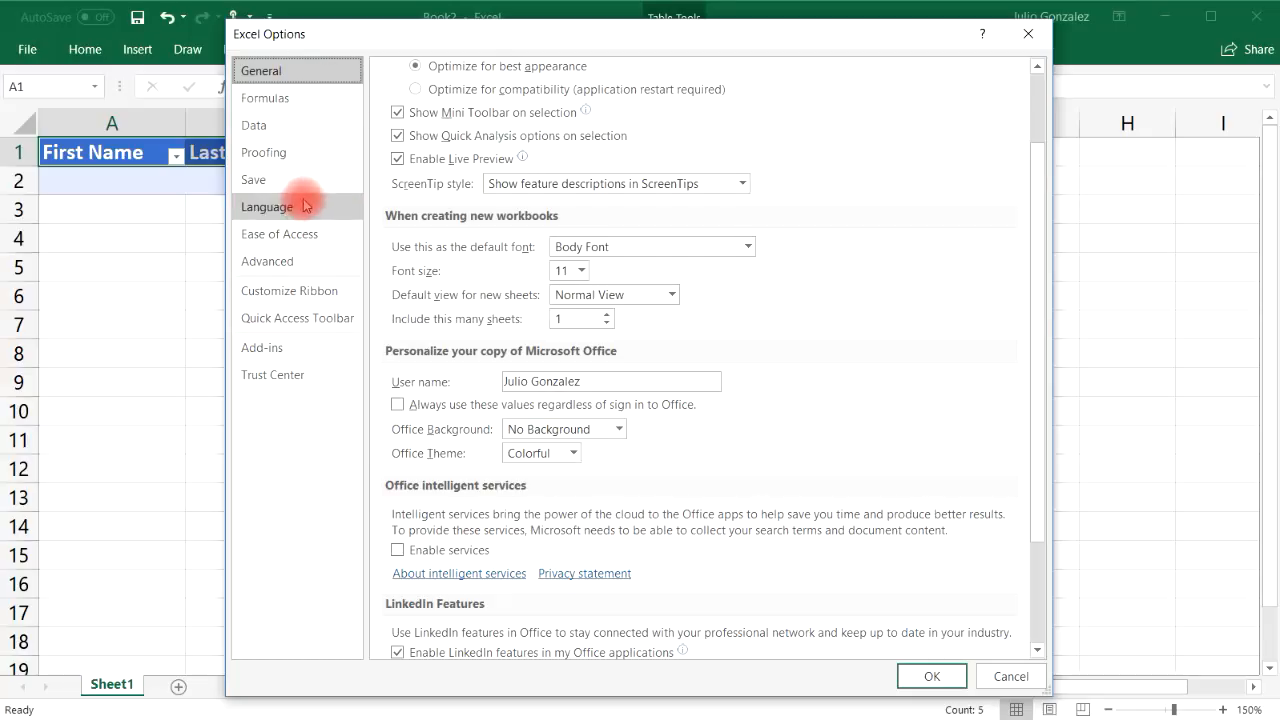
left_click(290, 290)
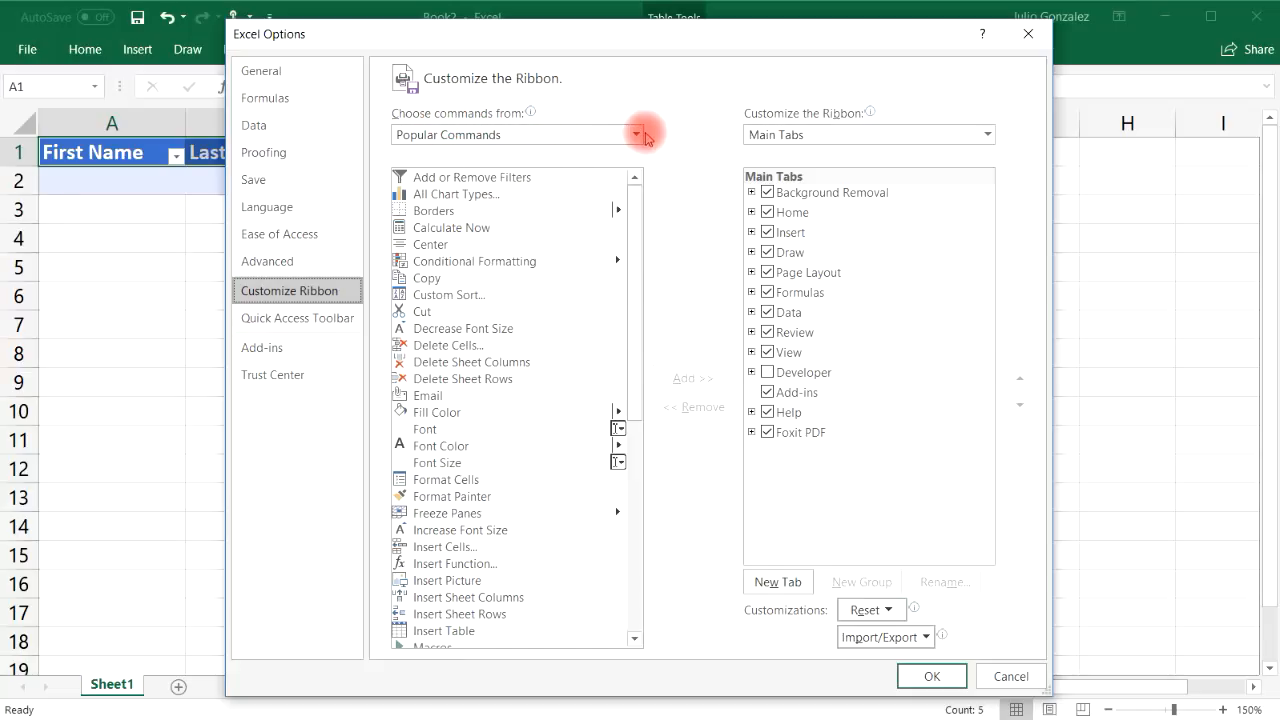
left_click(636, 134)
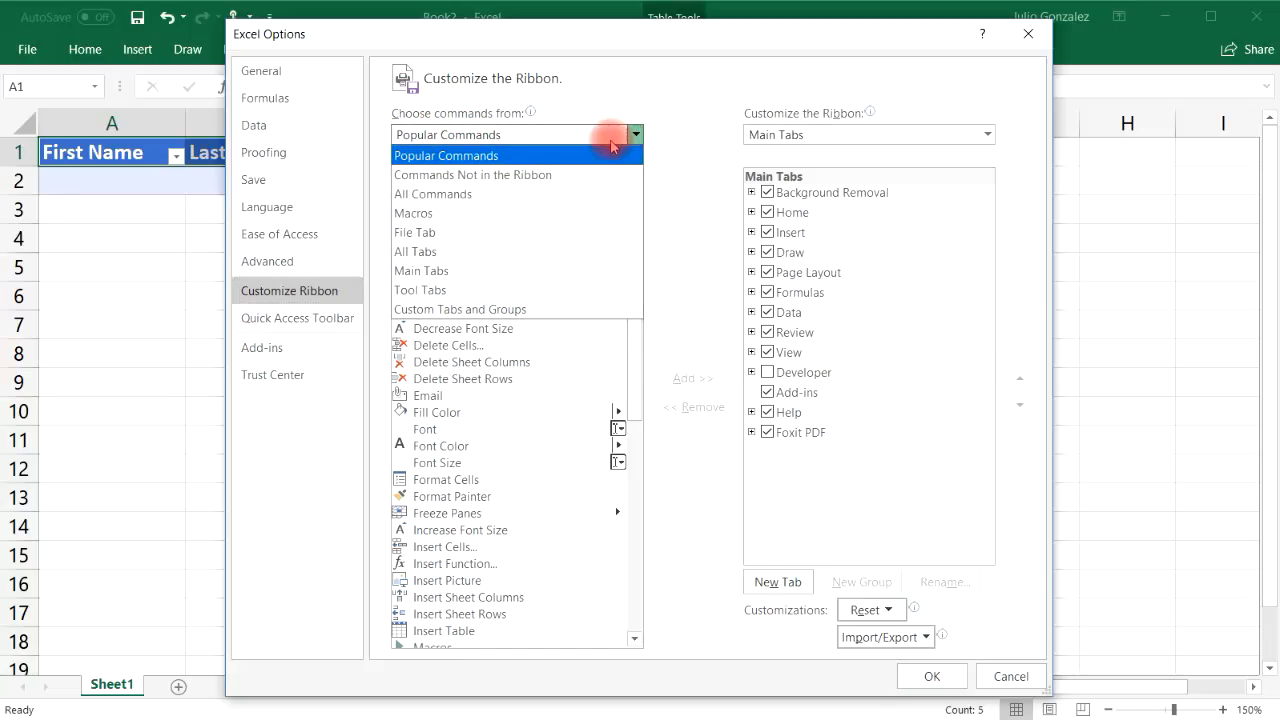
left_click(472, 174)
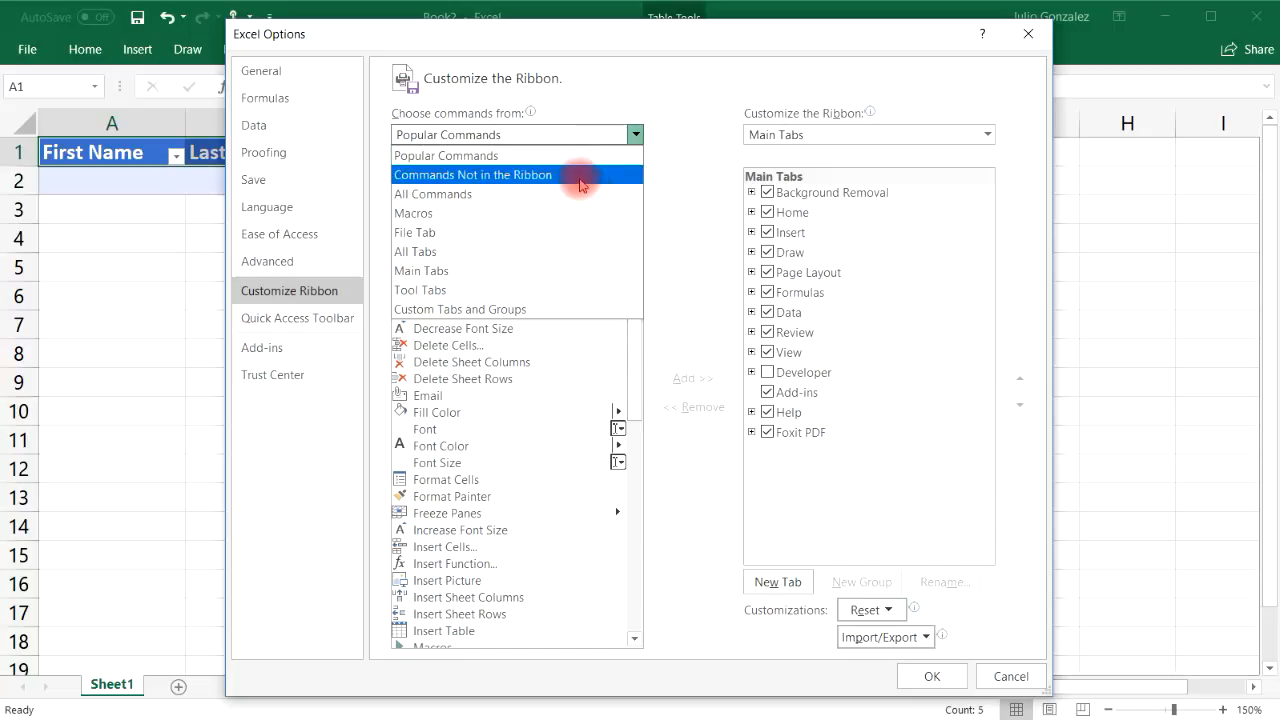
left_click(472, 174)
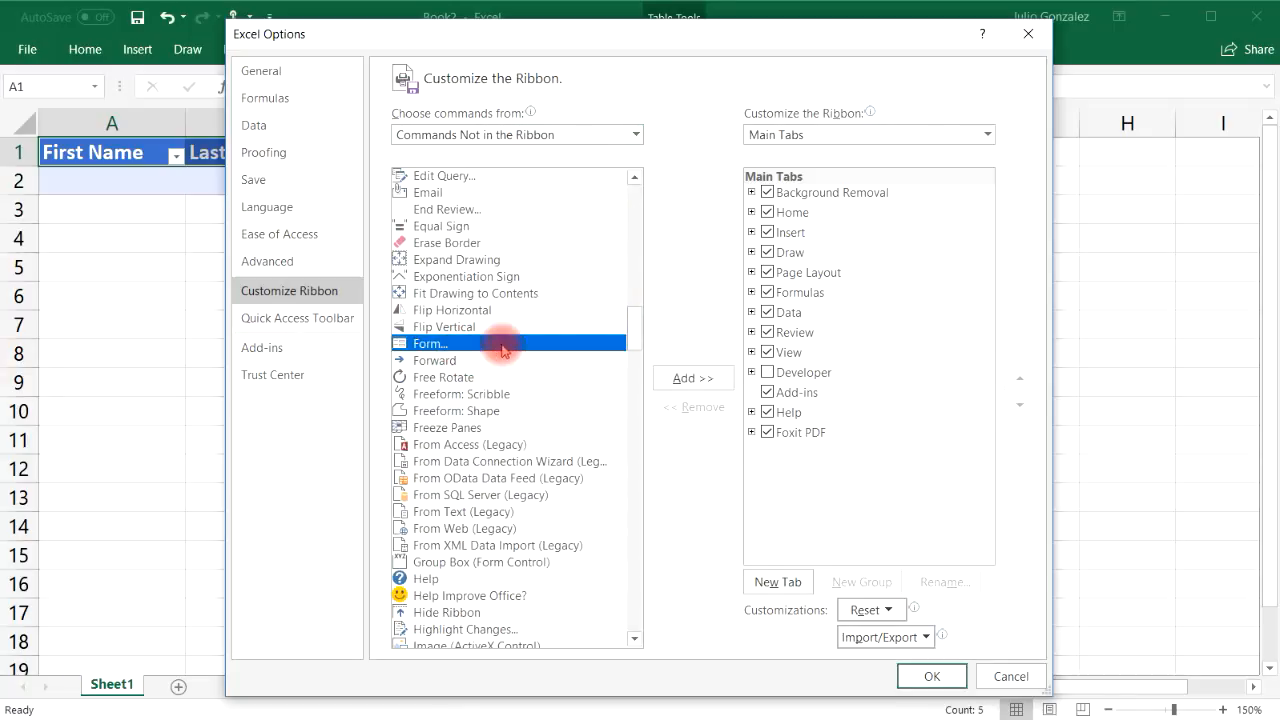
mouse_move(608, 440)
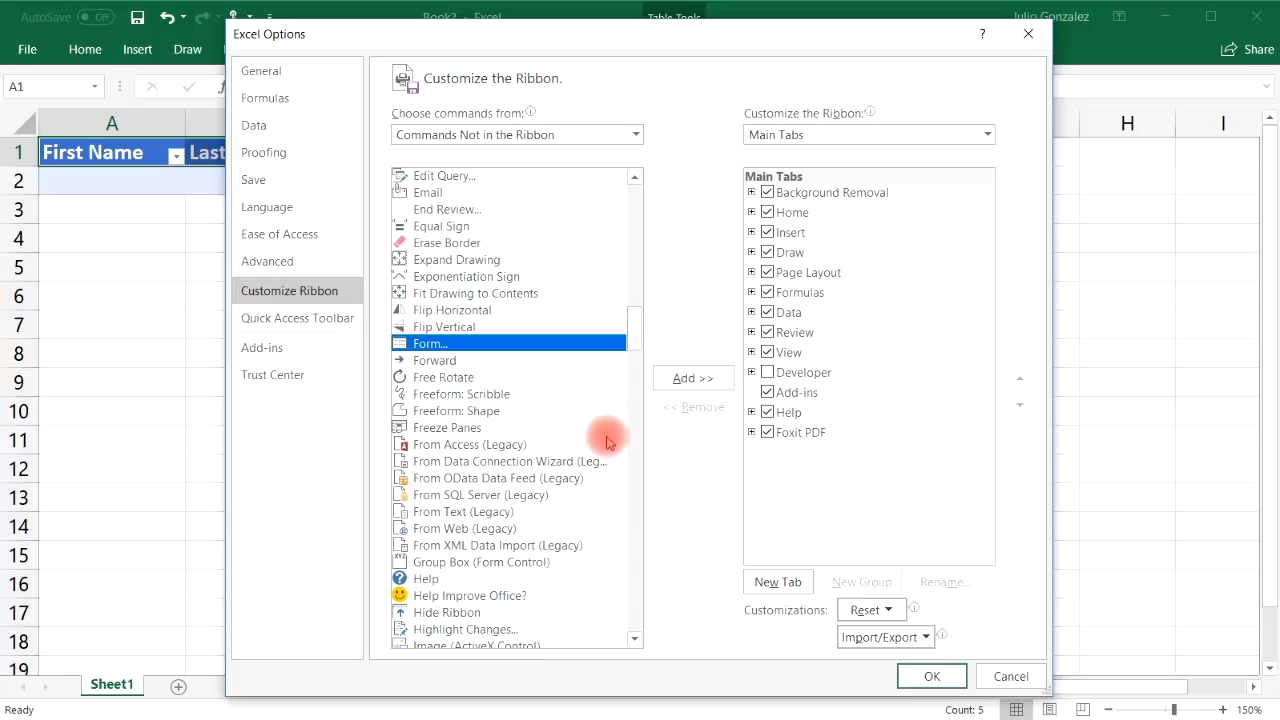
Add a new custom ribbon tab and rename it Data Entry.
left_click(776, 580)
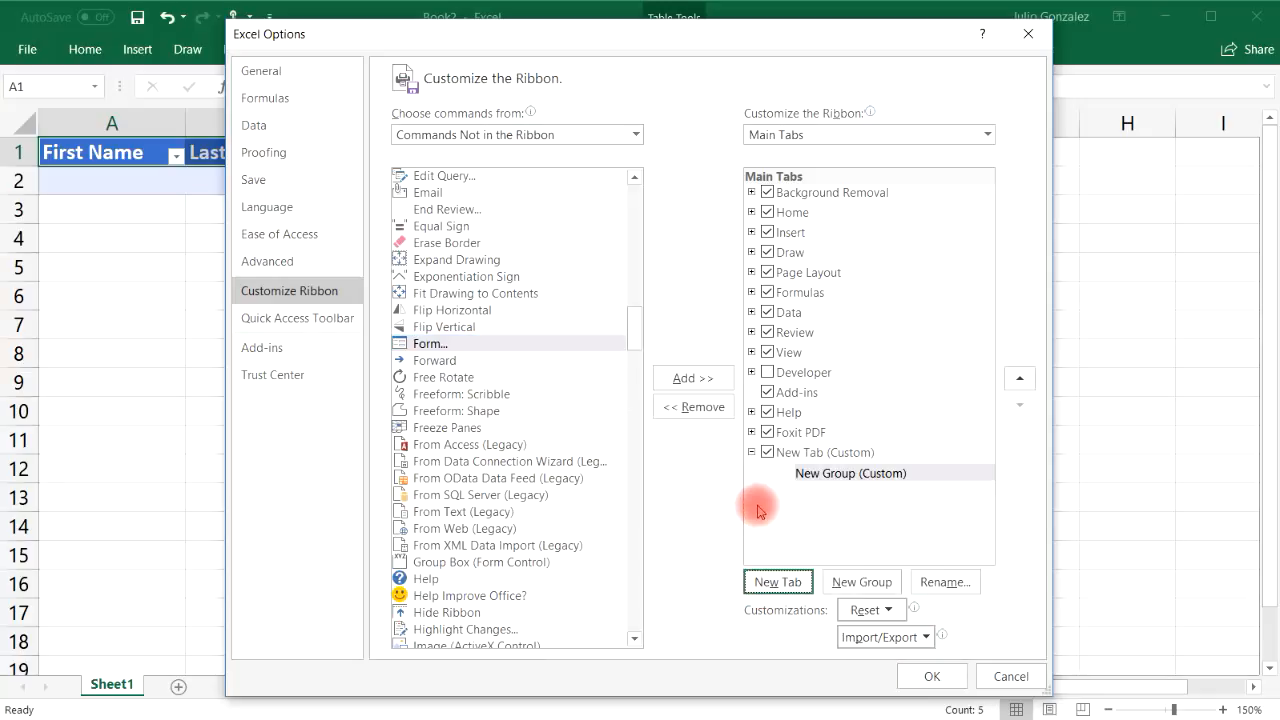
left_click(824, 452)
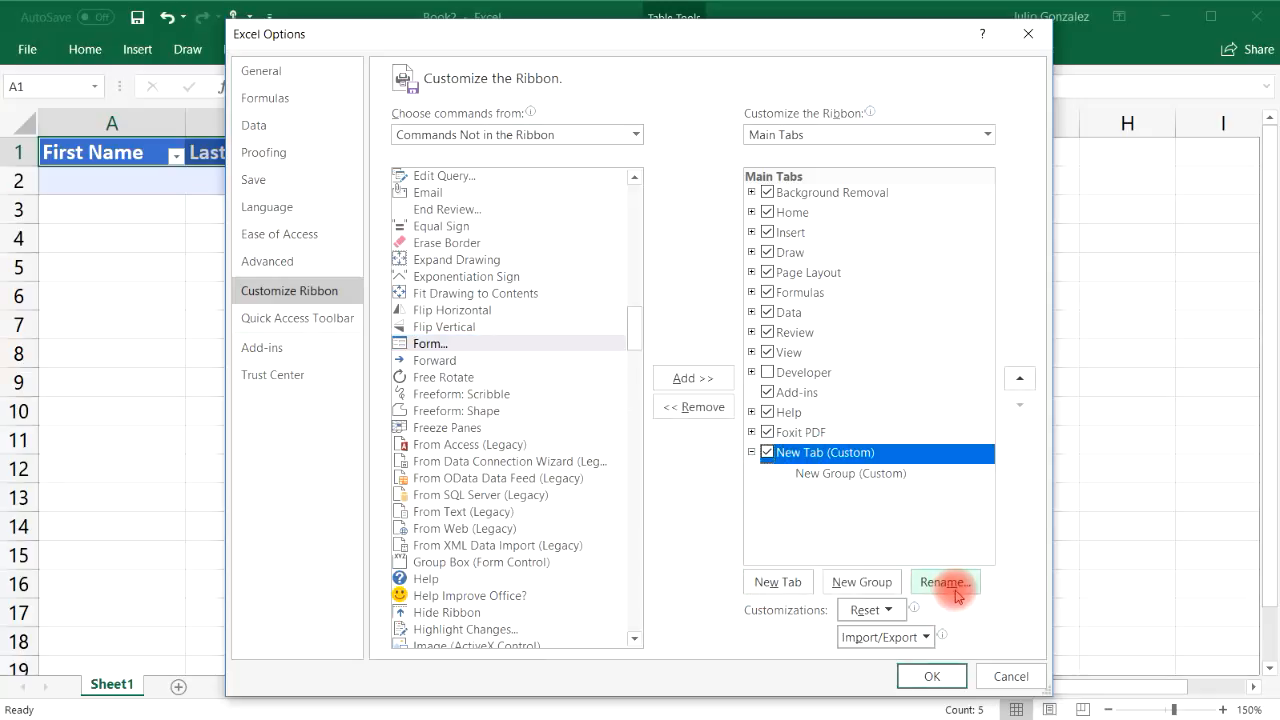
left_click(944, 582)
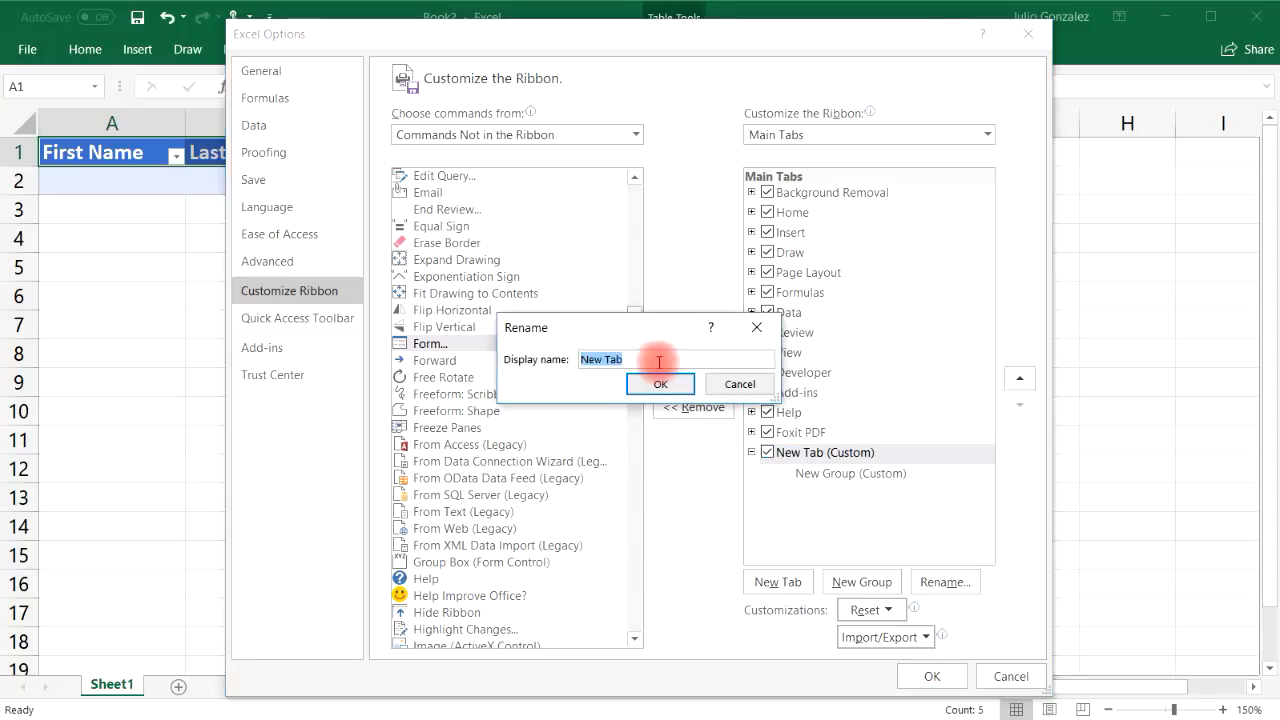
type("Data Entry")
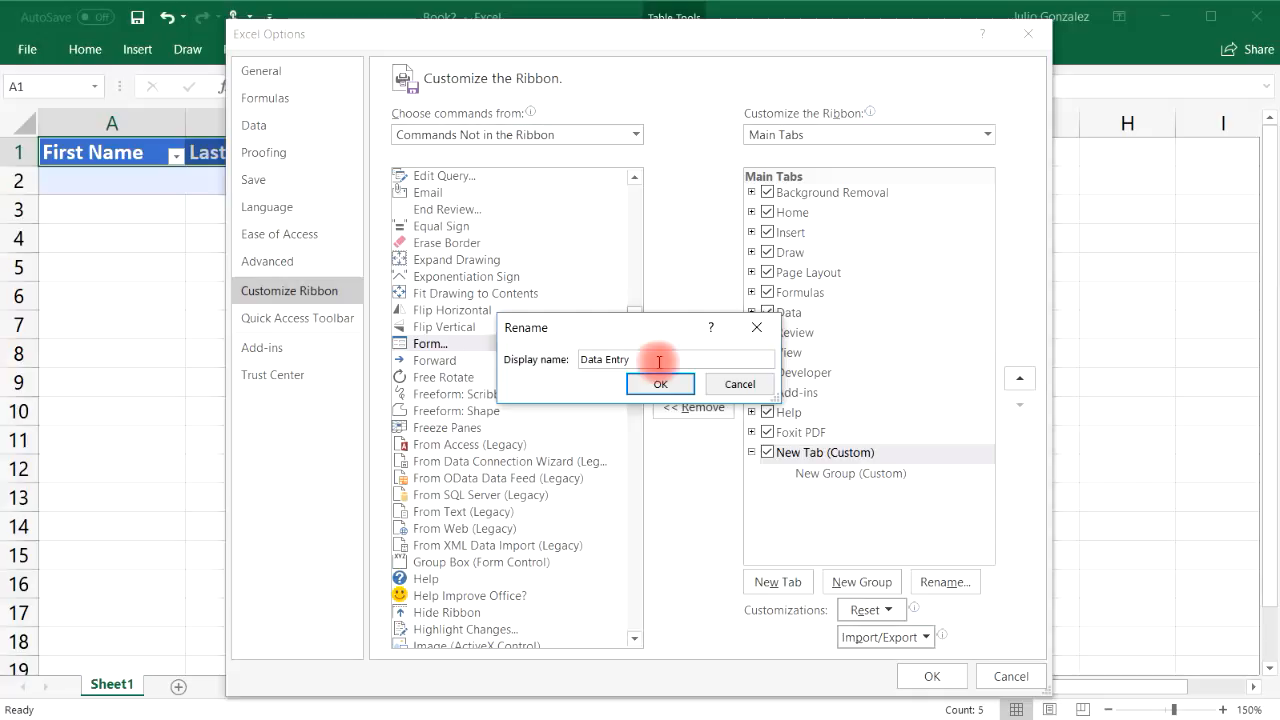
left_click(660, 384)
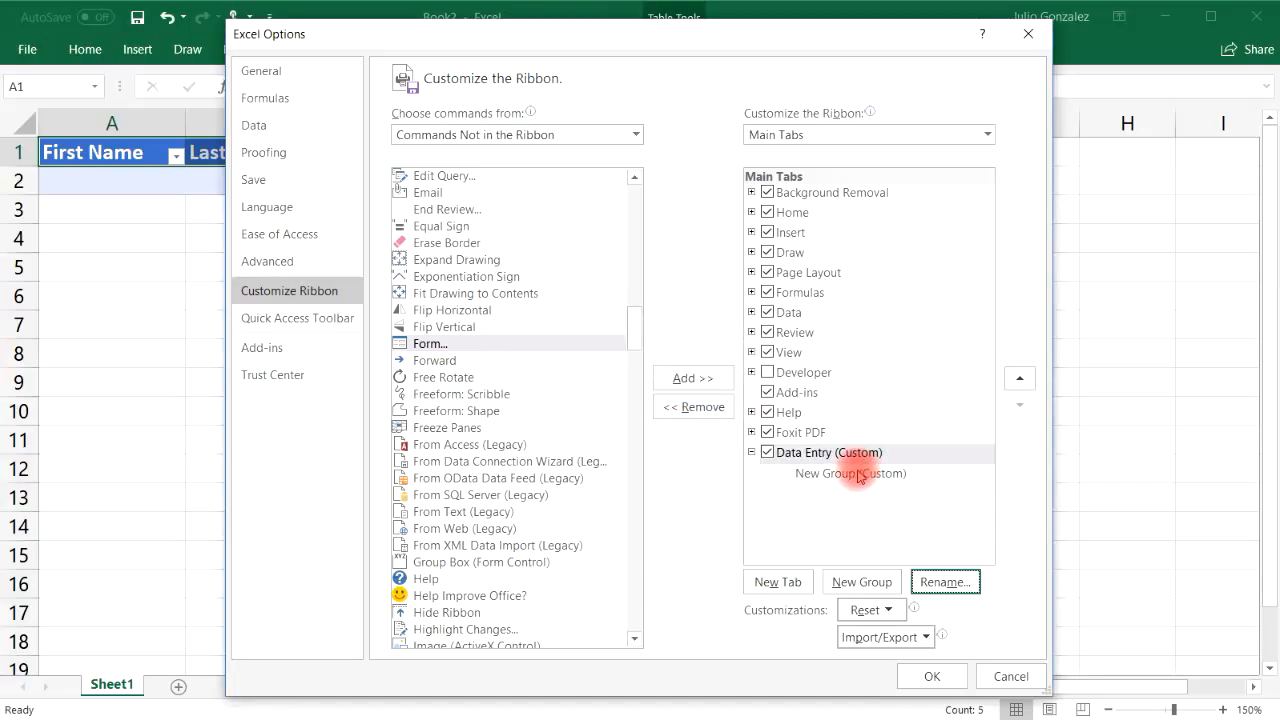
Add the Form command to the new custom group on the Data Entry tab.
left_click(850, 472)
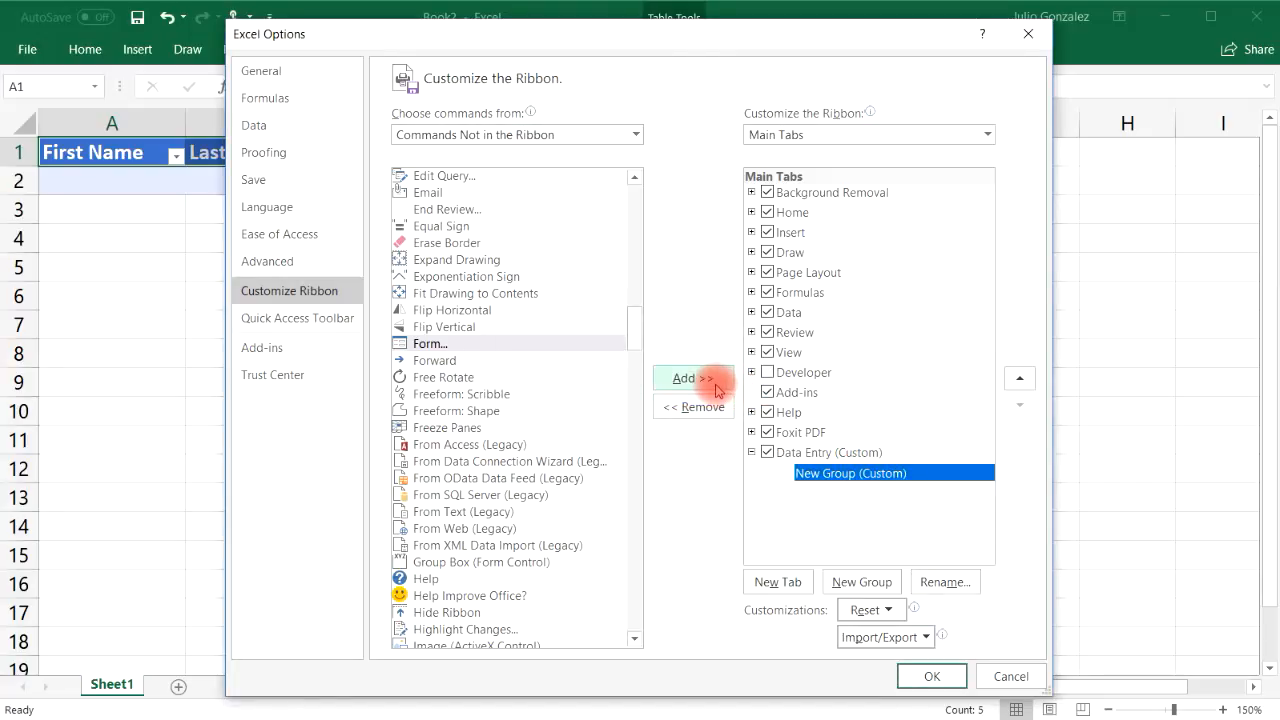
left_click(692, 376)
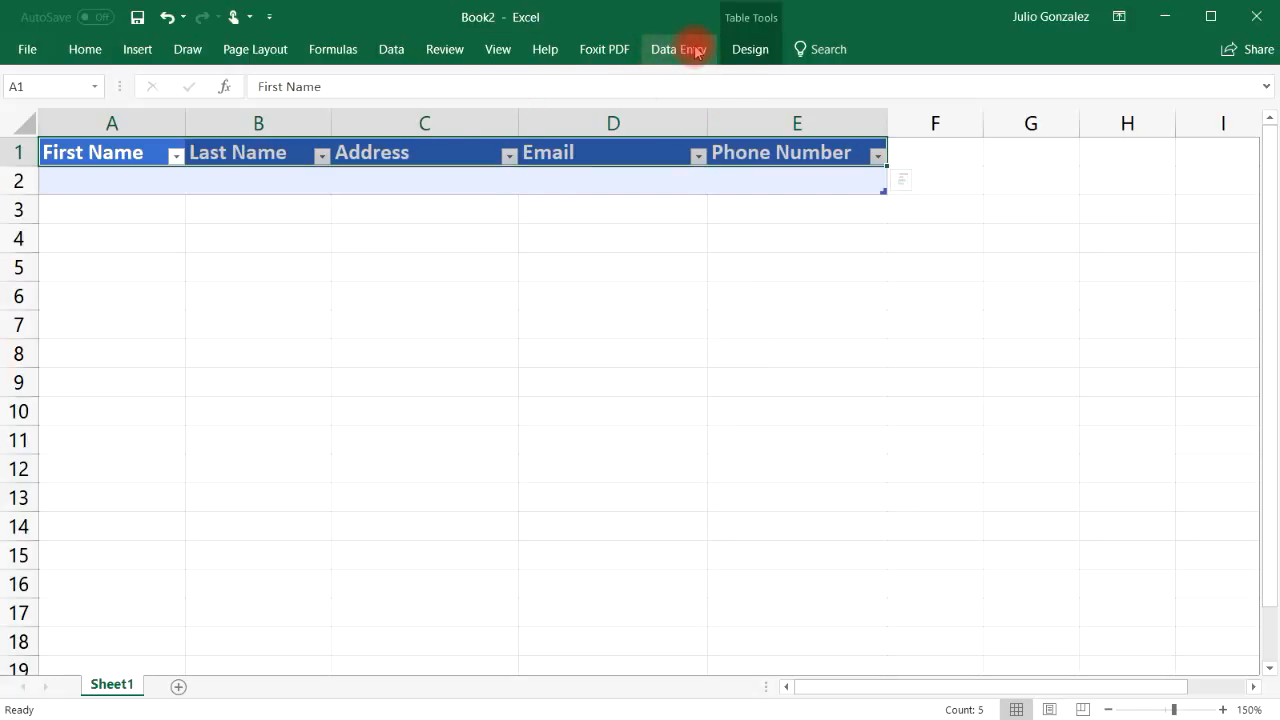
Launch the Form command from the Data Entry tab to show the table's entry form.
left_click(678, 48)
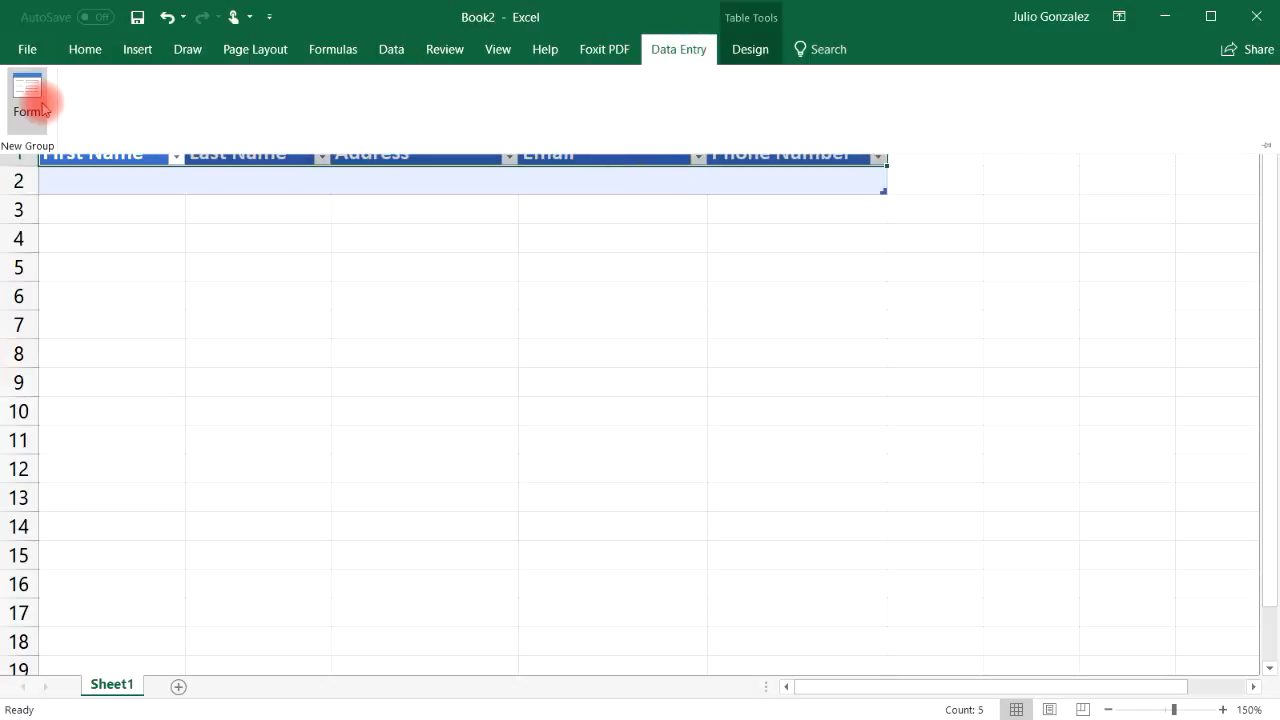
left_click(28, 96)
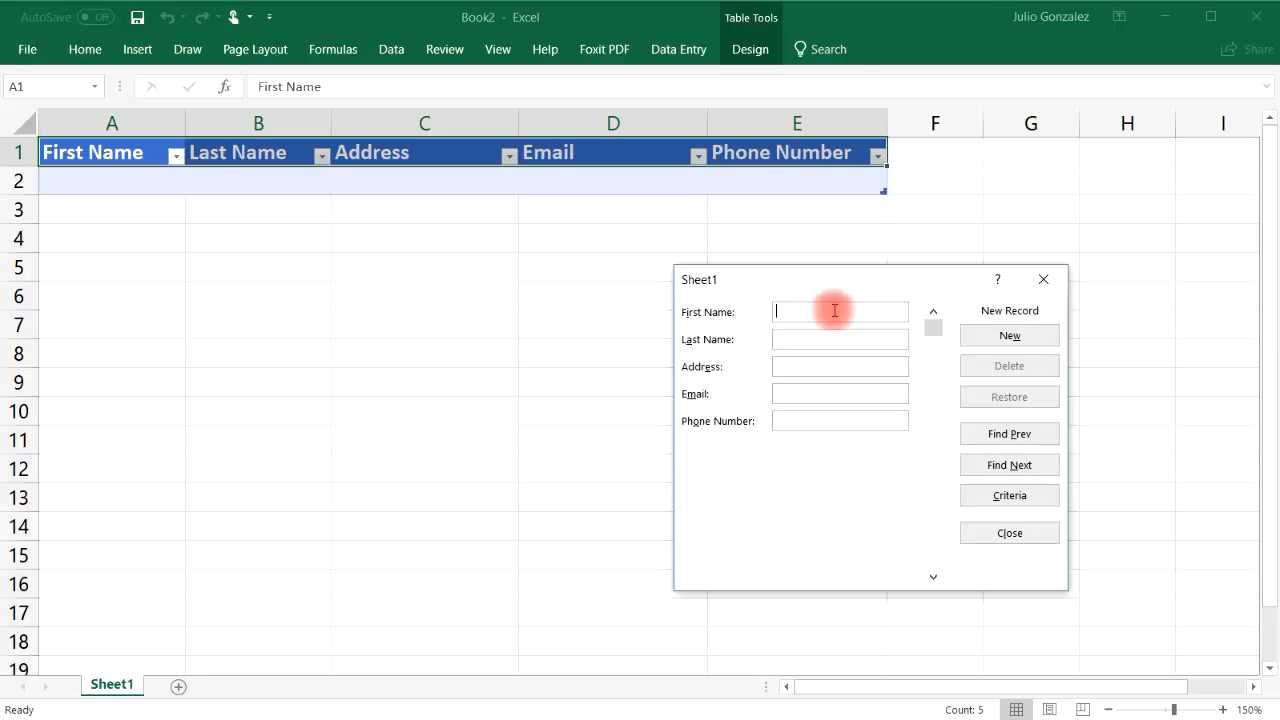
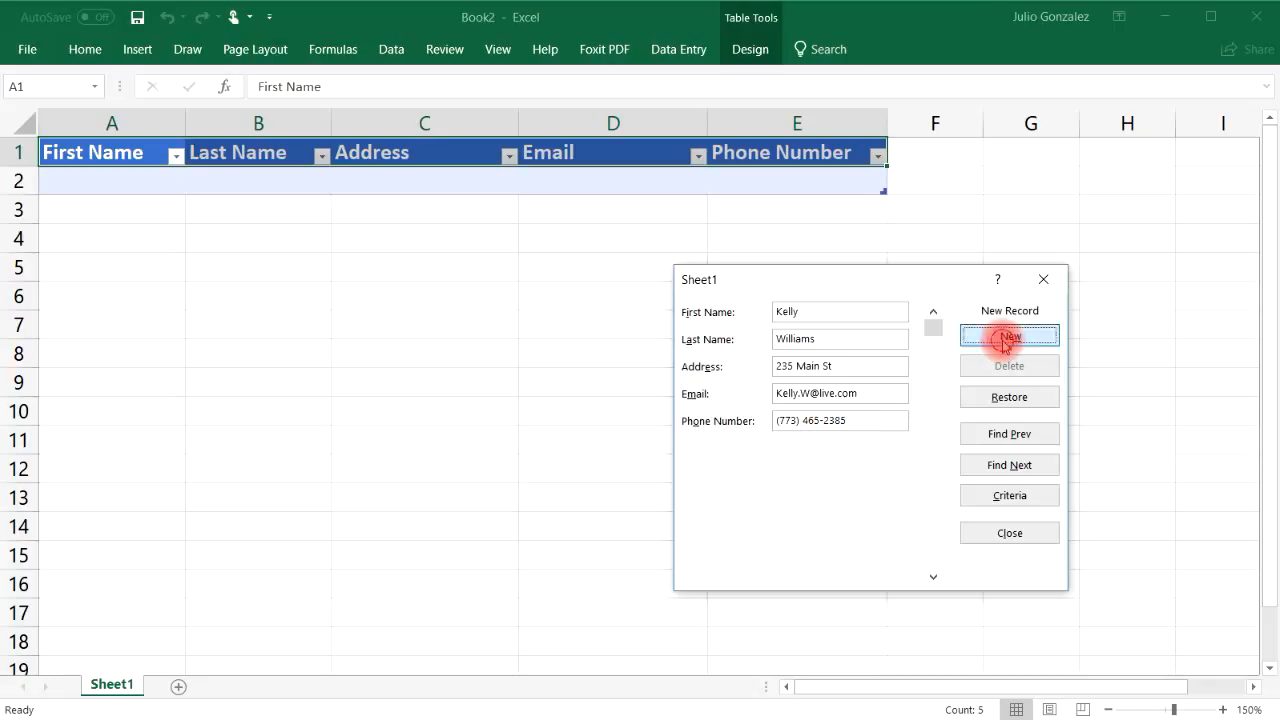
left_click(1008, 336)
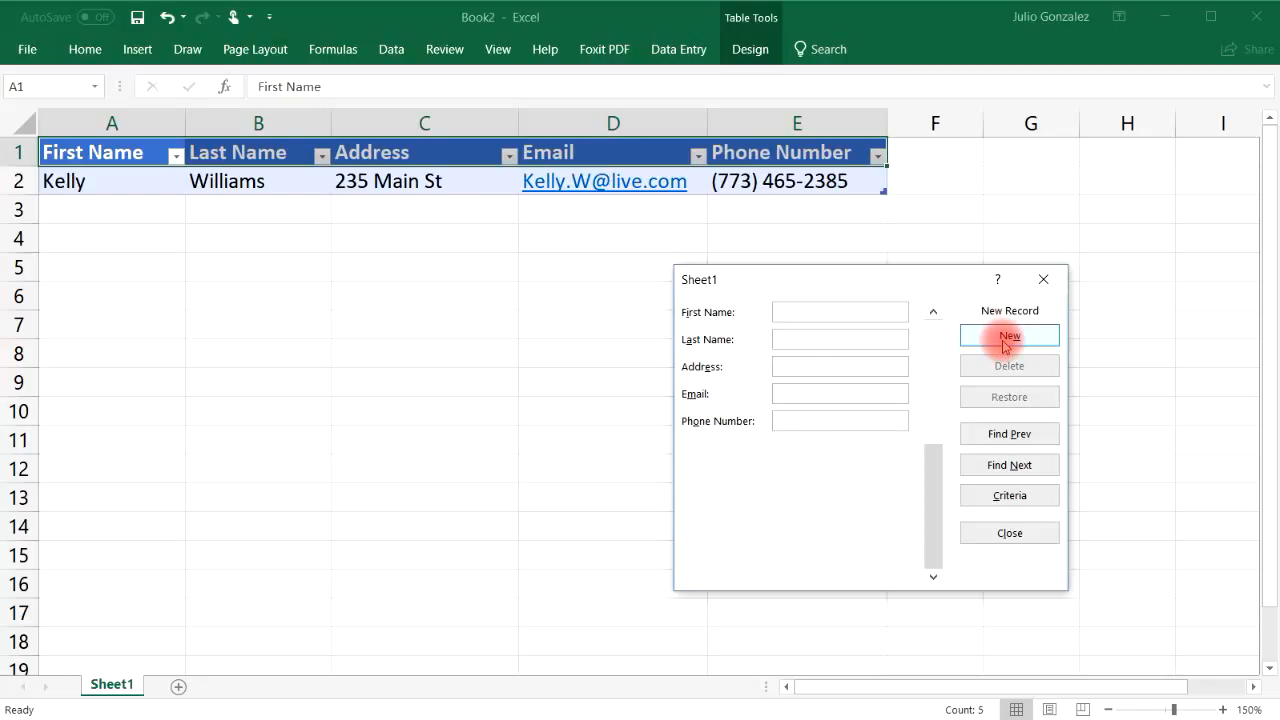
Enter John Smith's name, 7056 address and yahoo.com email in the form.
left_click(1008, 336)
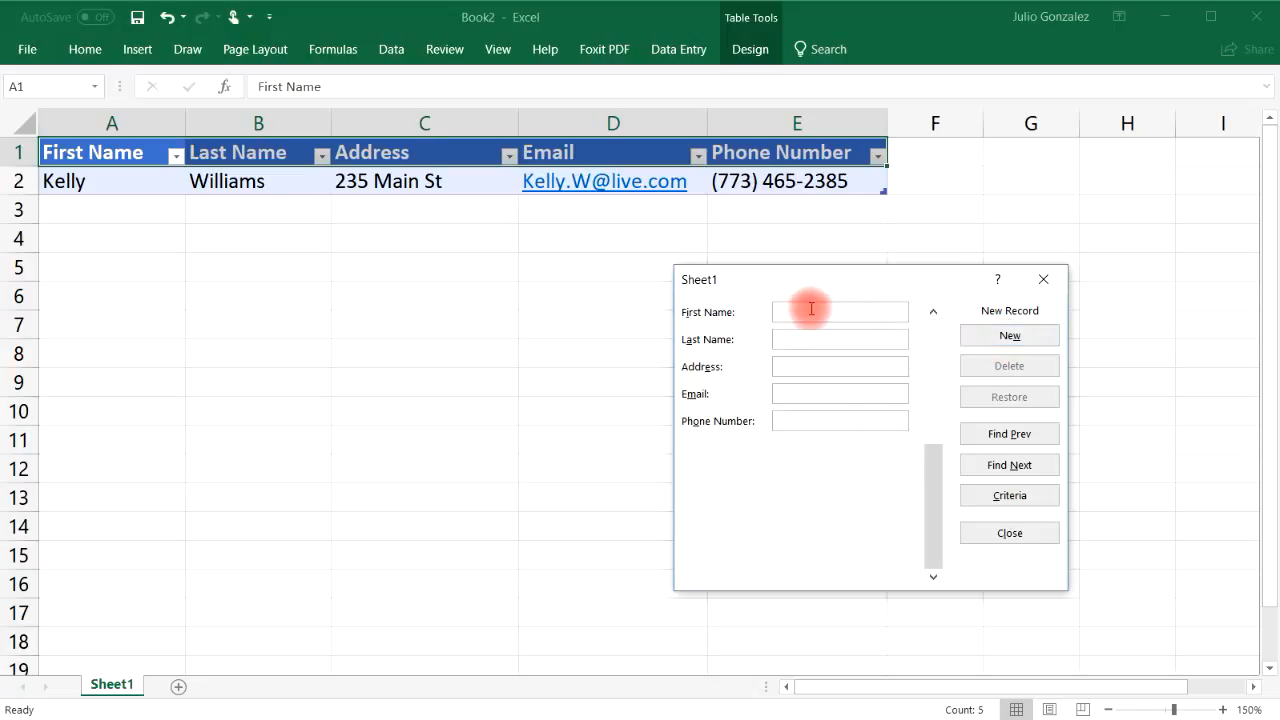
type("John")
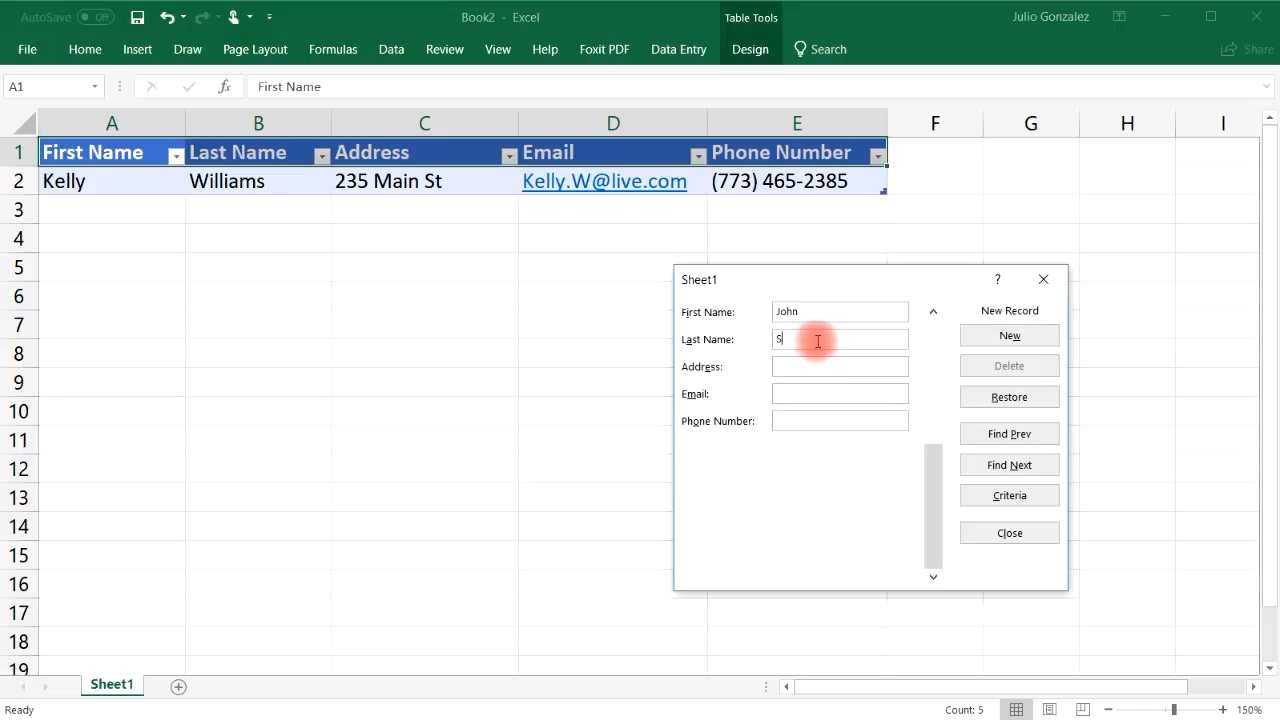
type("mith")
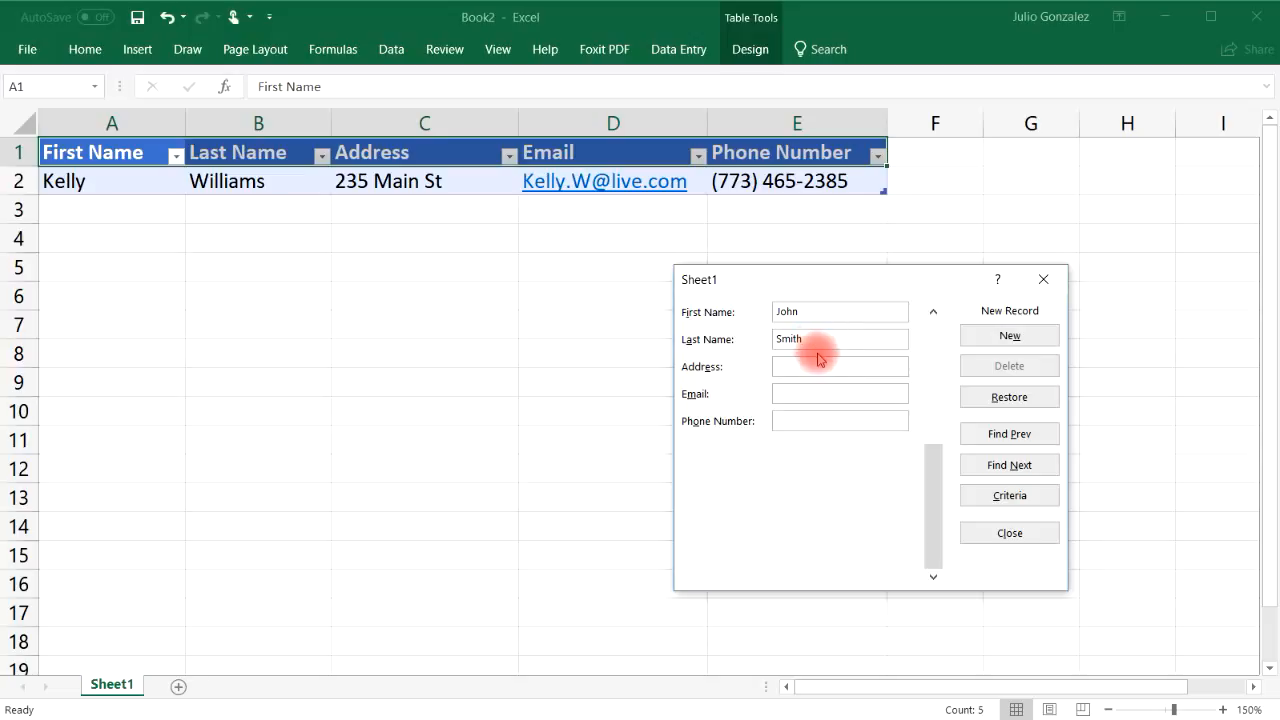
left_click(840, 366)
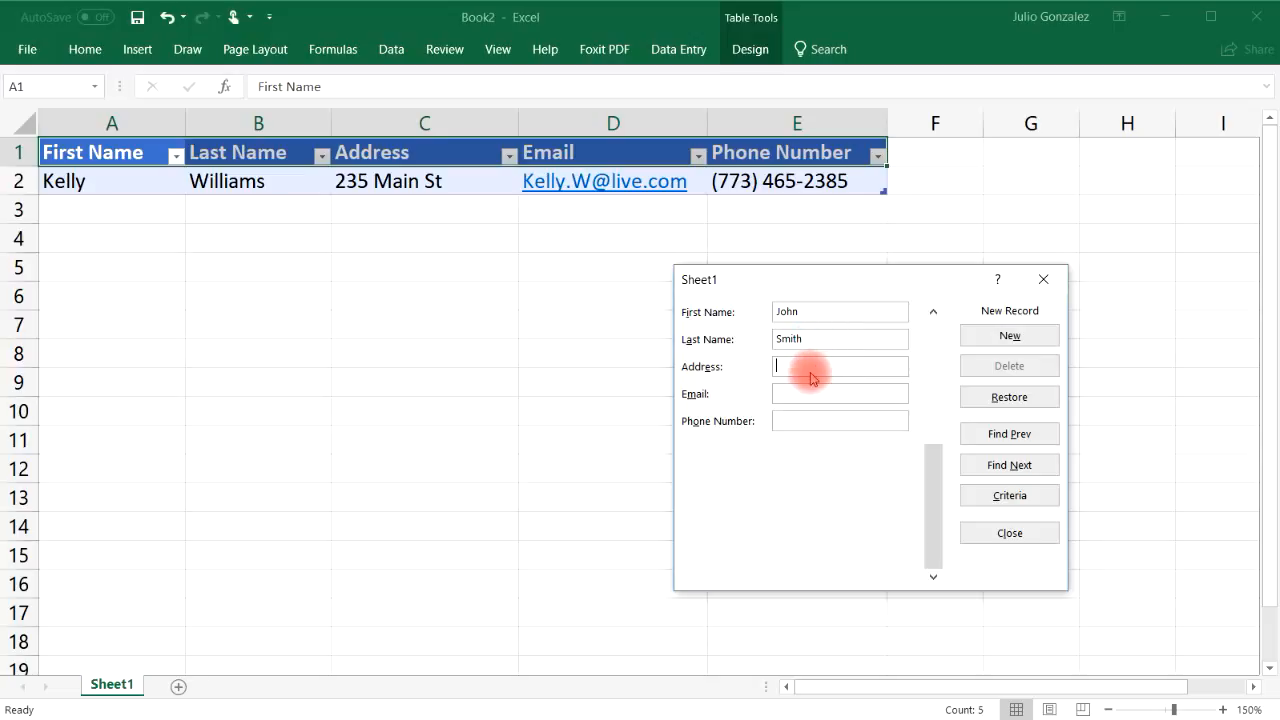
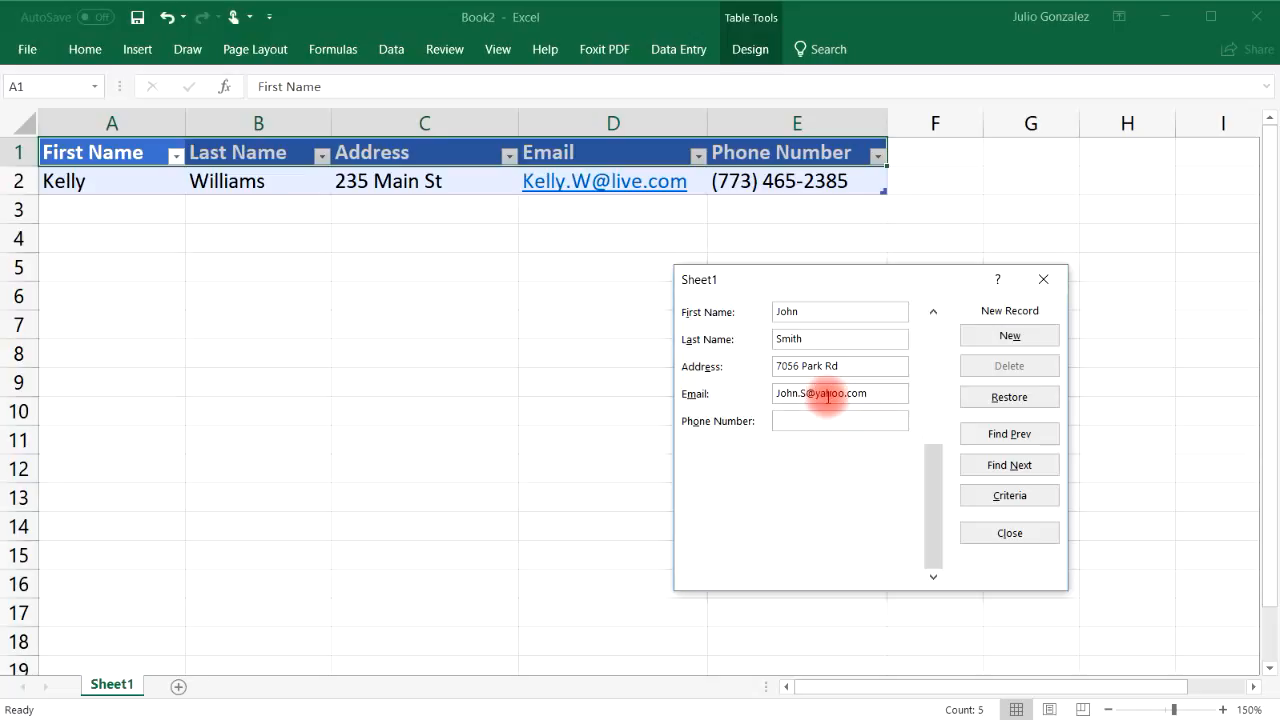
Enter John Smith's (212) phone number and save him as row 3.
left_click(840, 420)
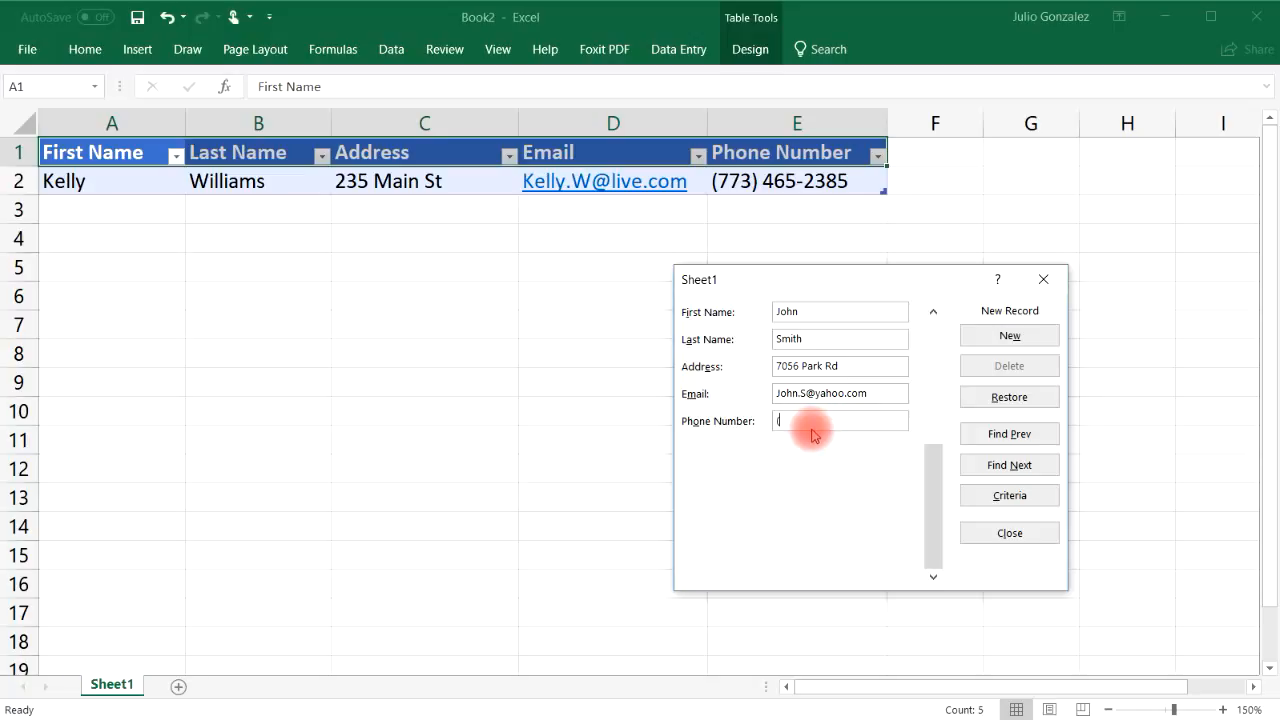
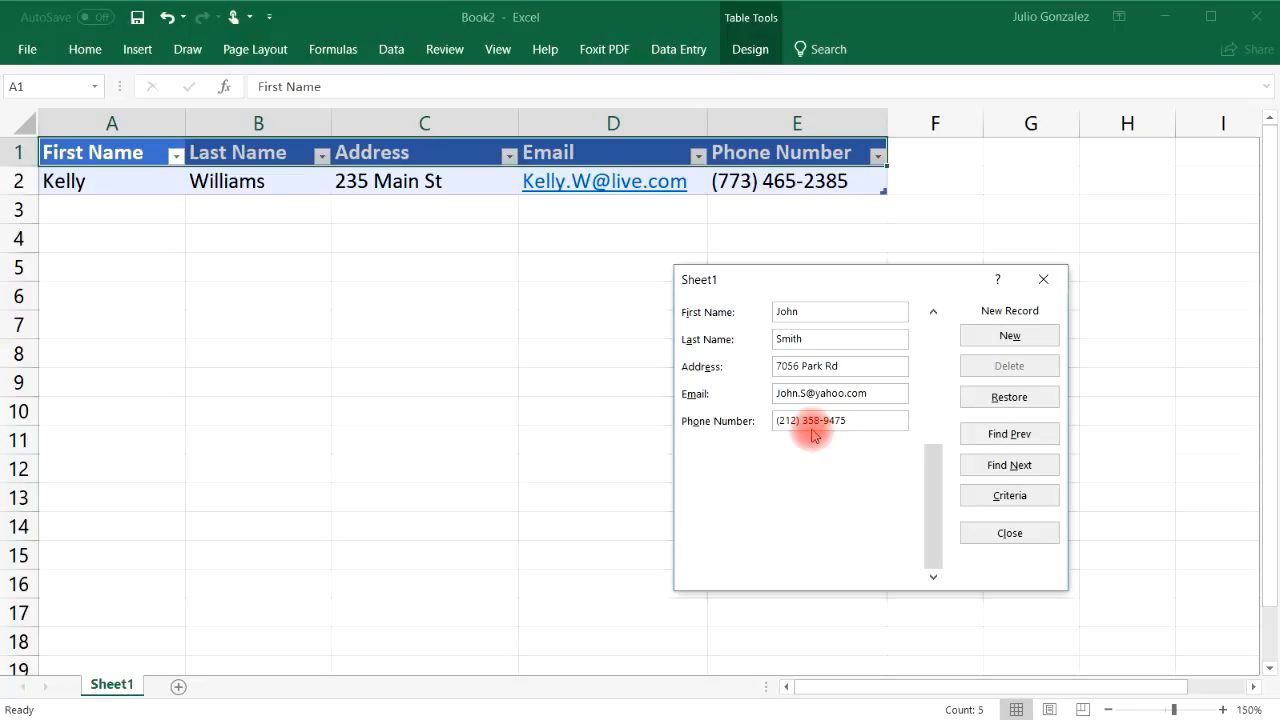
left_click(1008, 336)
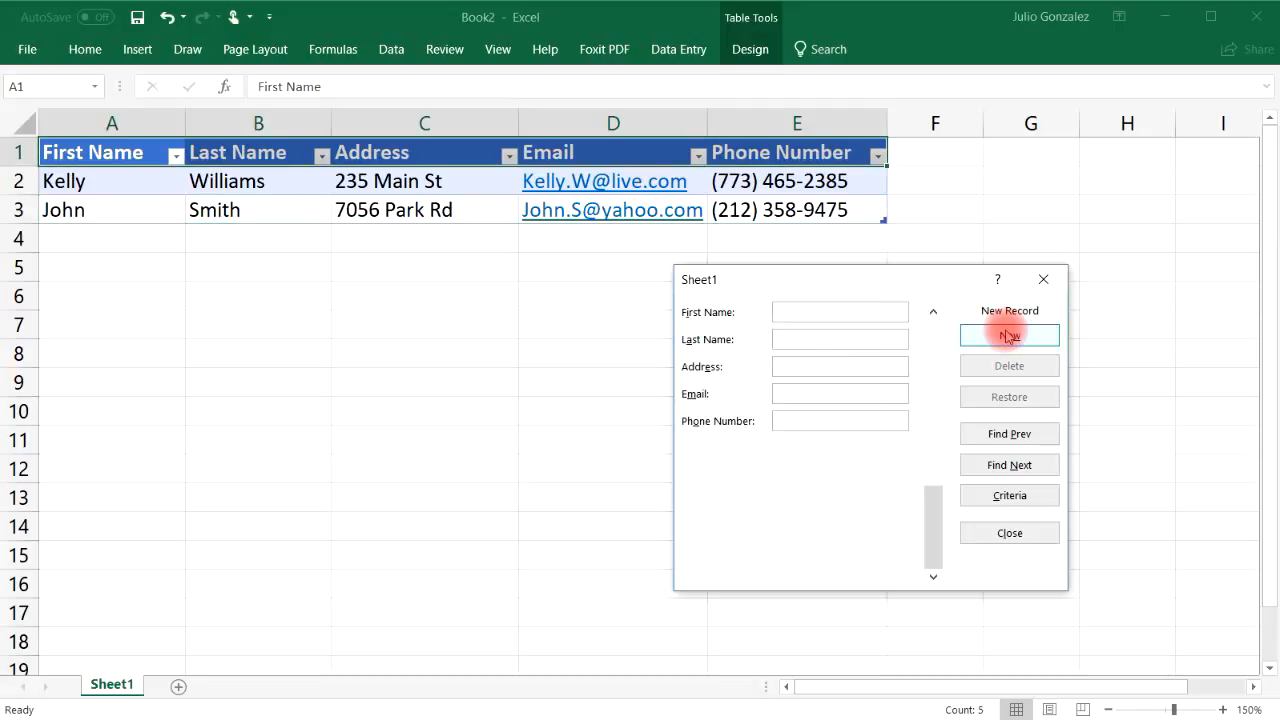
left_click(1008, 336)
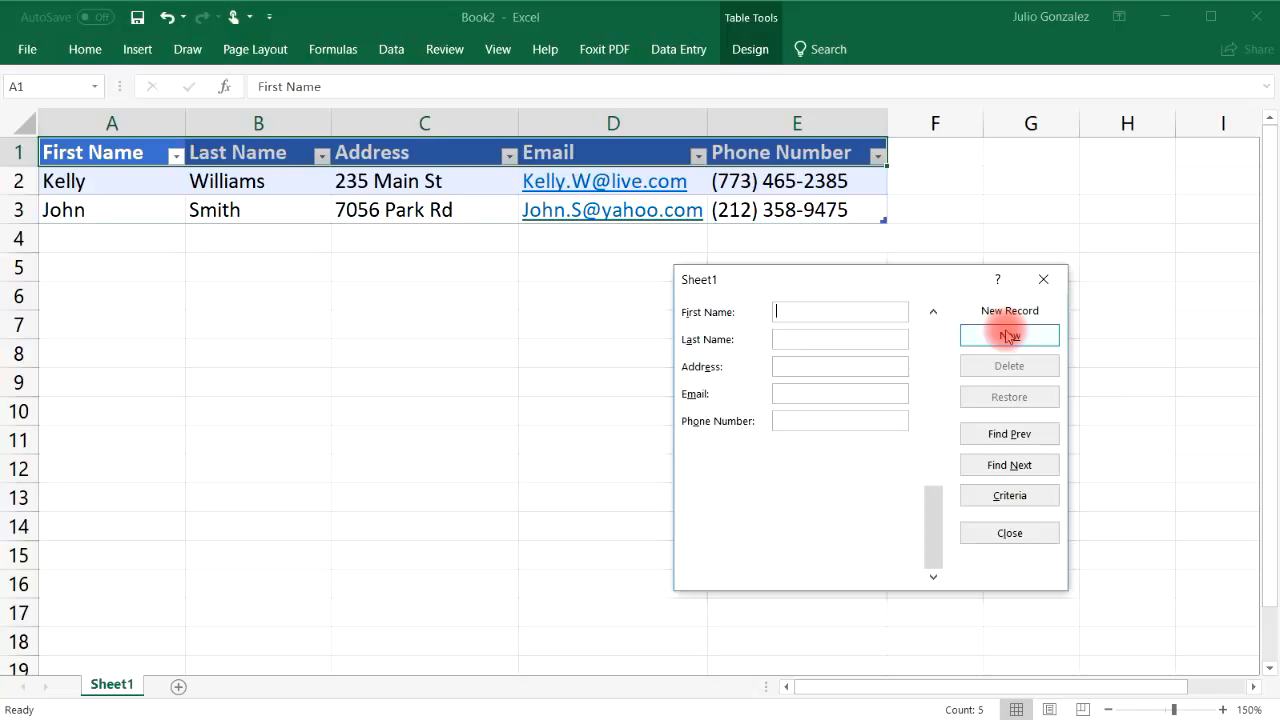
Step through both saved records with Find Prev and Find Next, then start a blank record.
left_click(1008, 434)
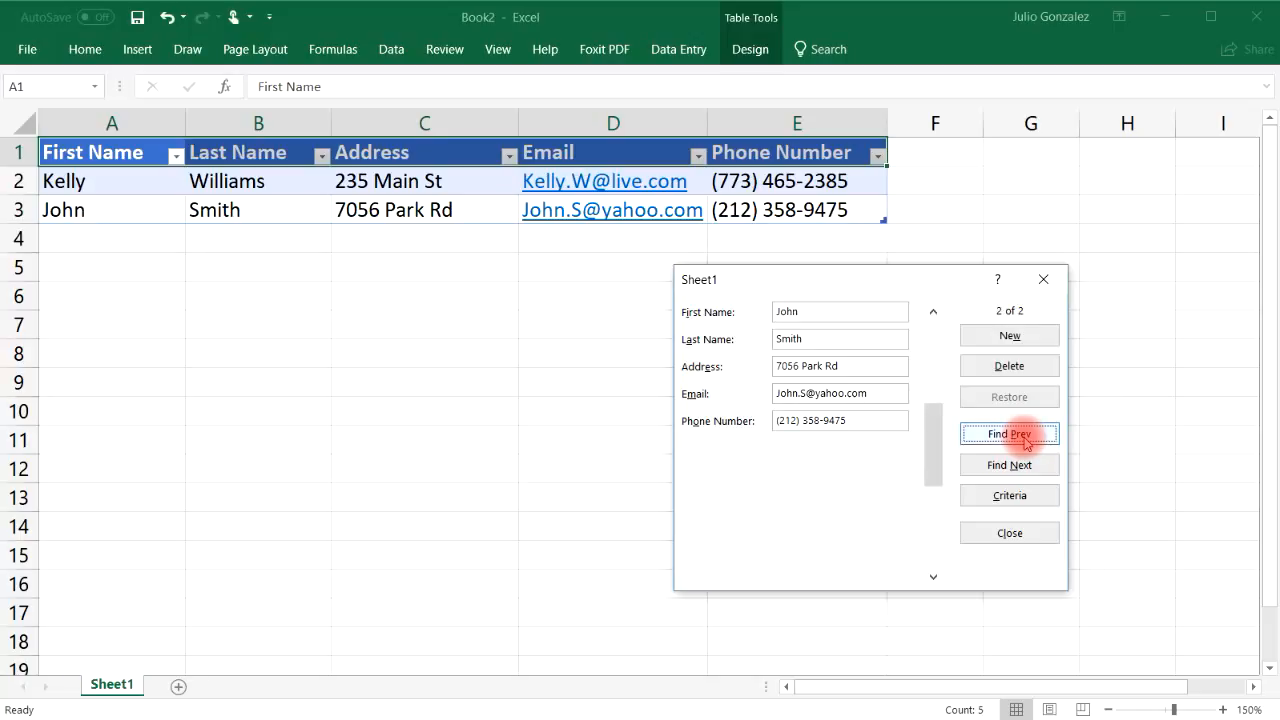
left_click(1008, 432)
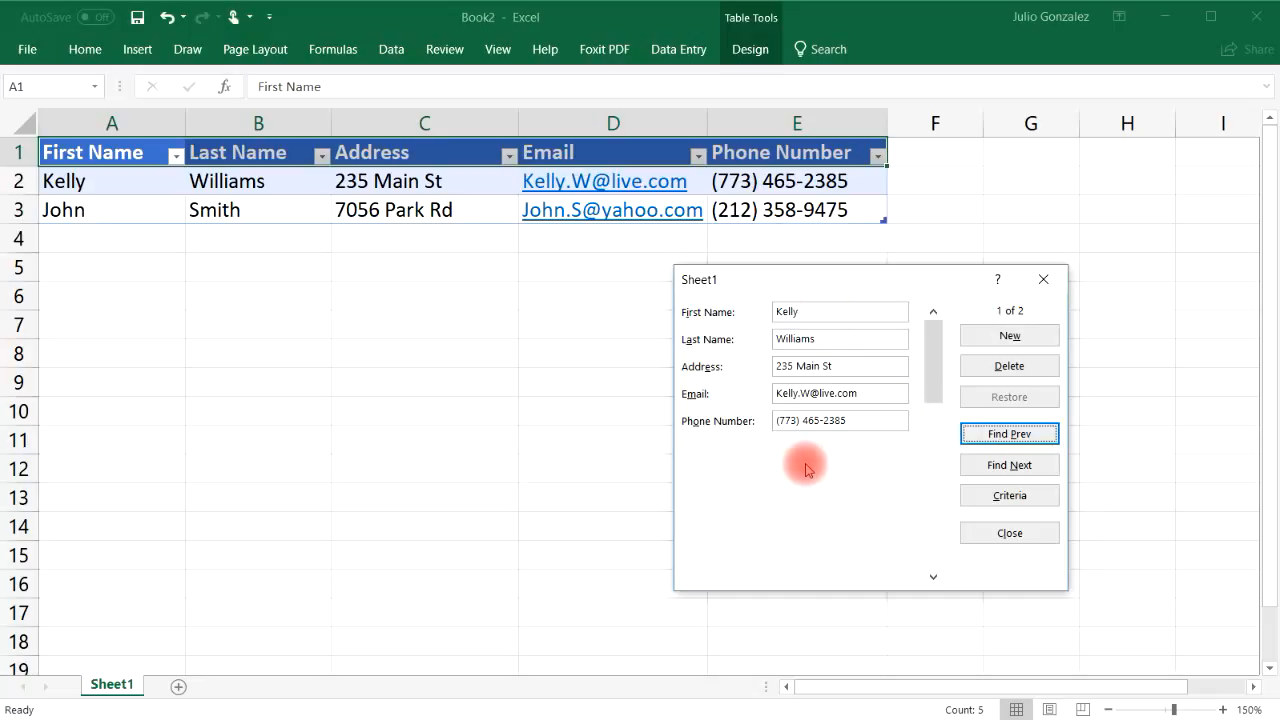
left_click(1008, 464)
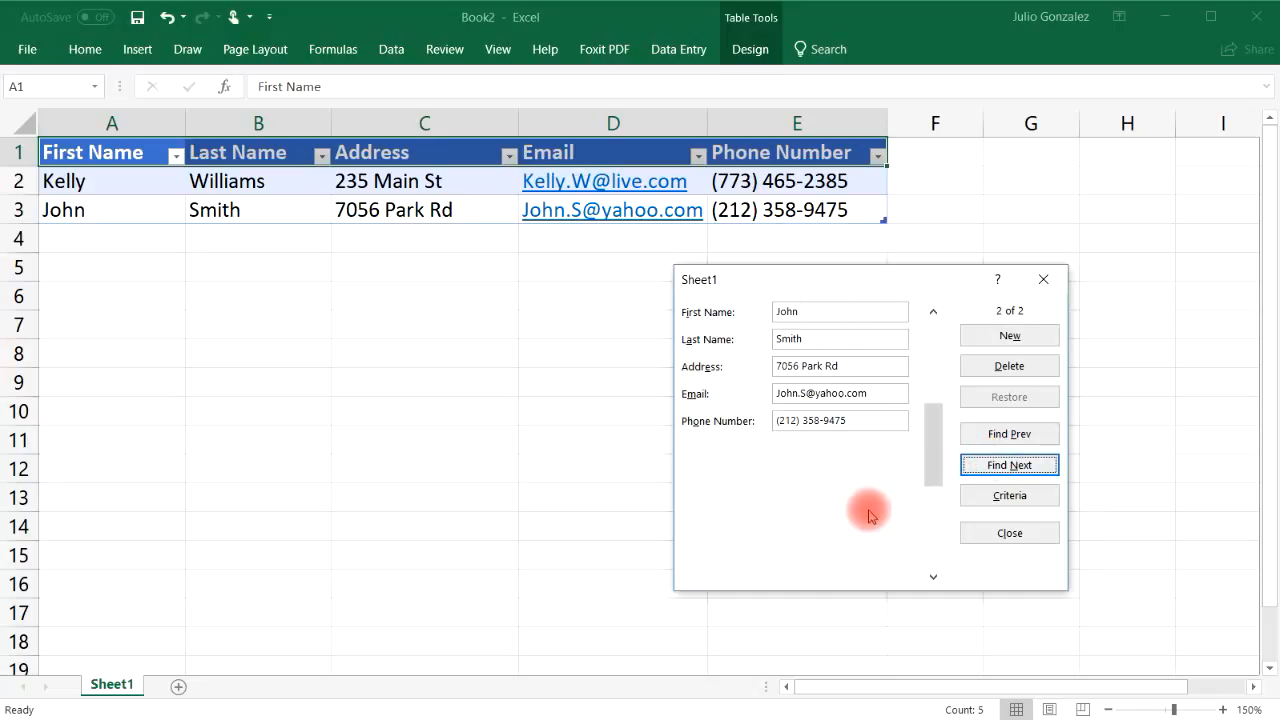
mouse_move(804, 520)
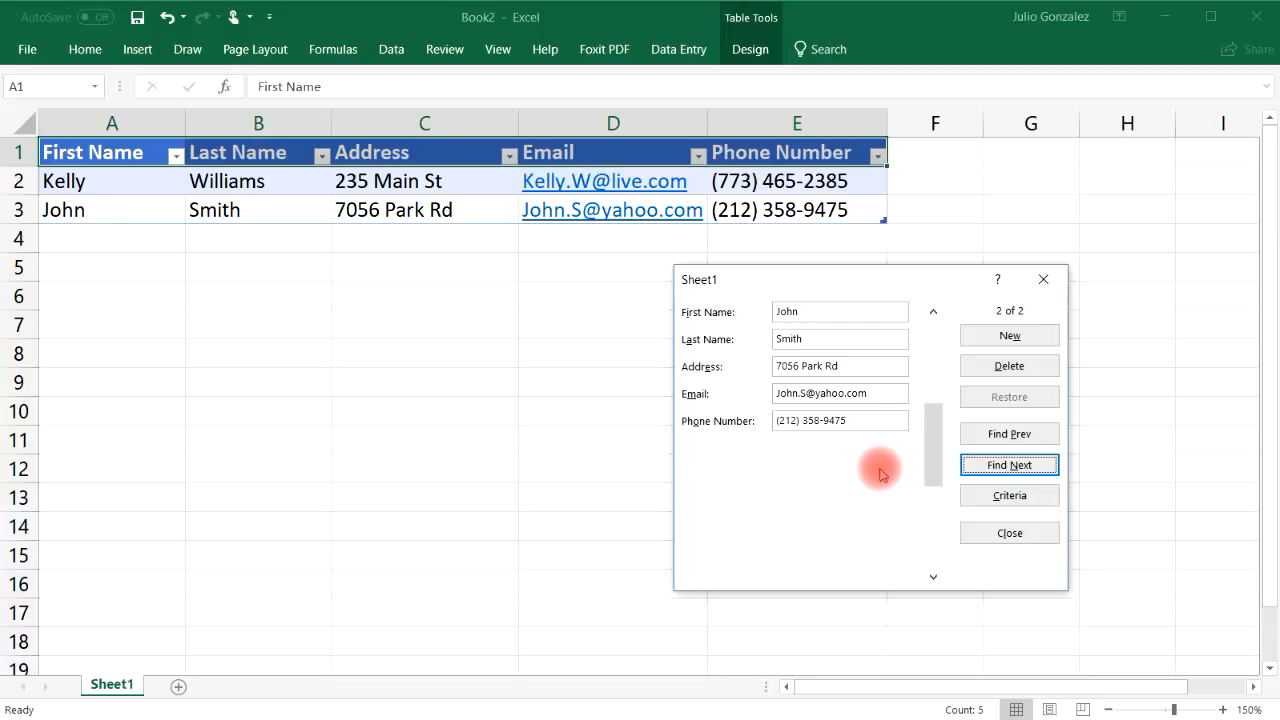
left_click(1008, 432)
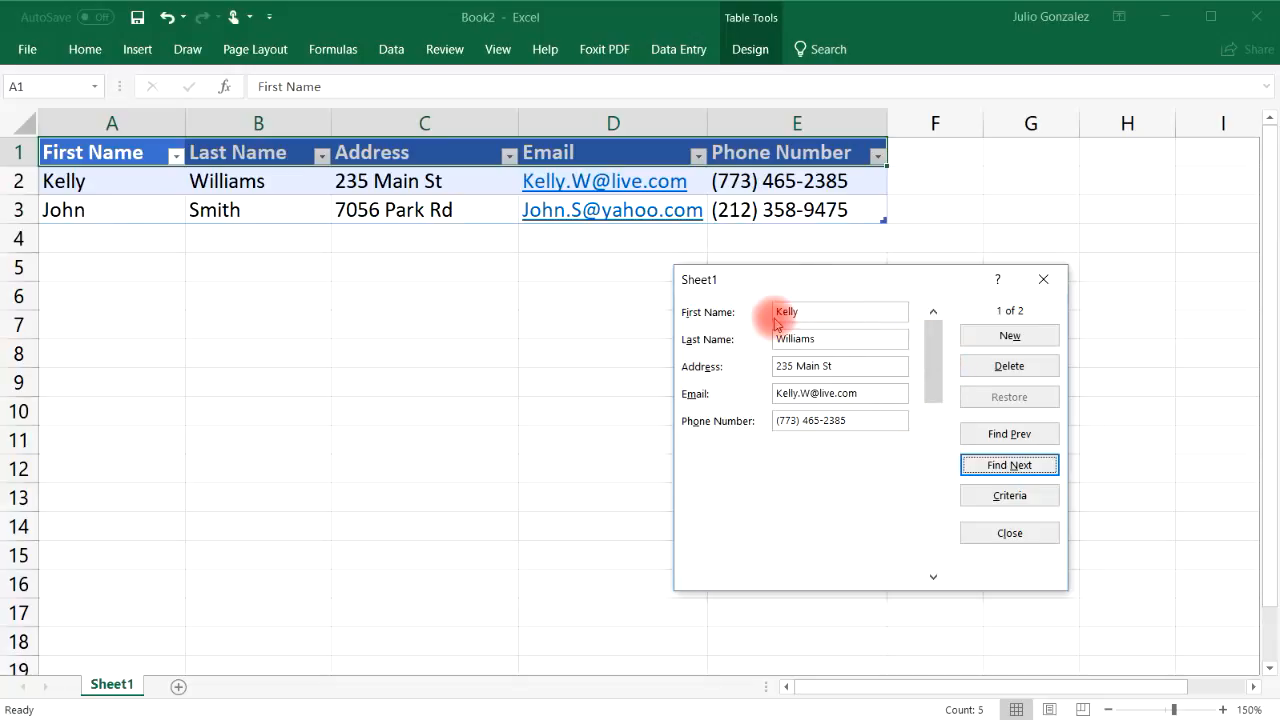
left_click(1008, 464)
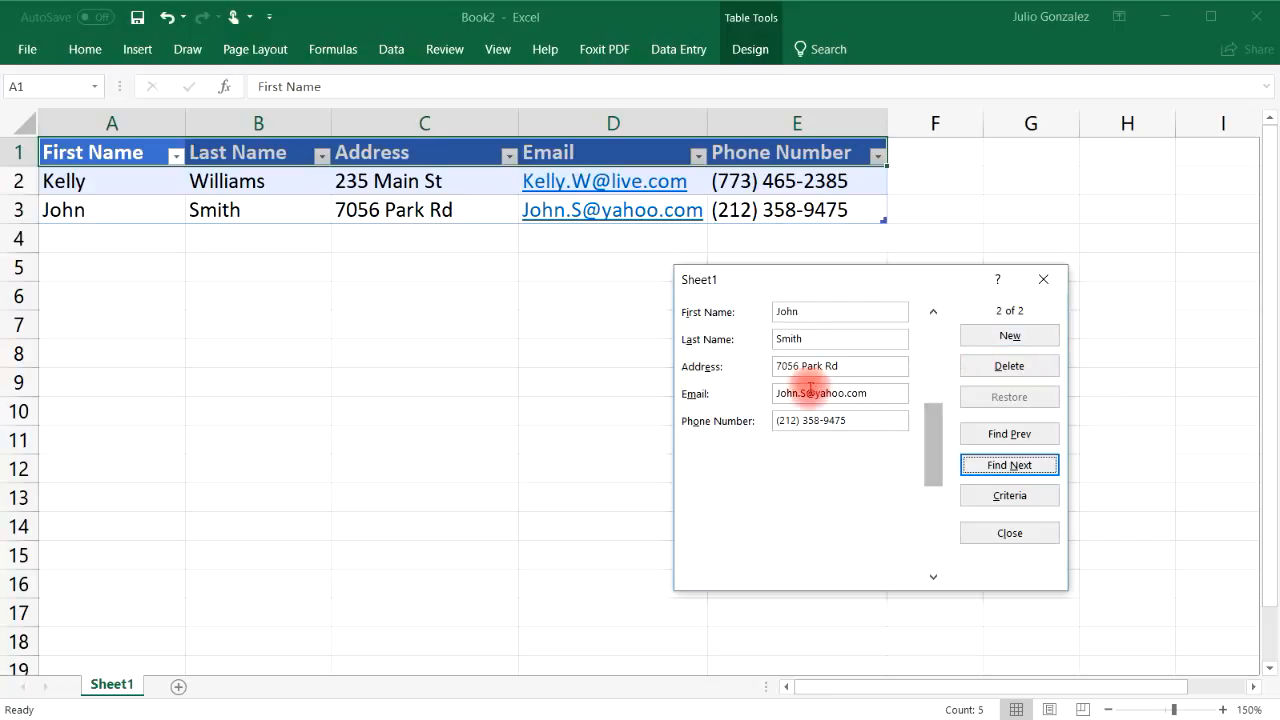
left_click(1008, 336)
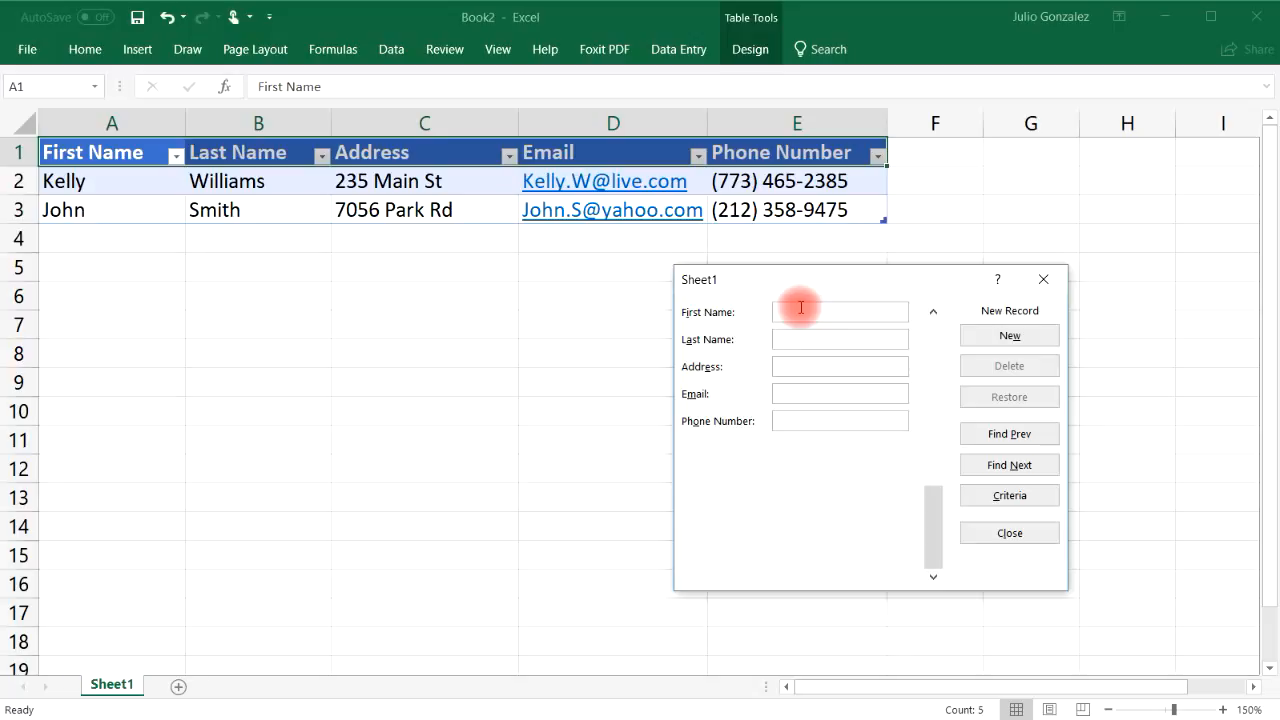
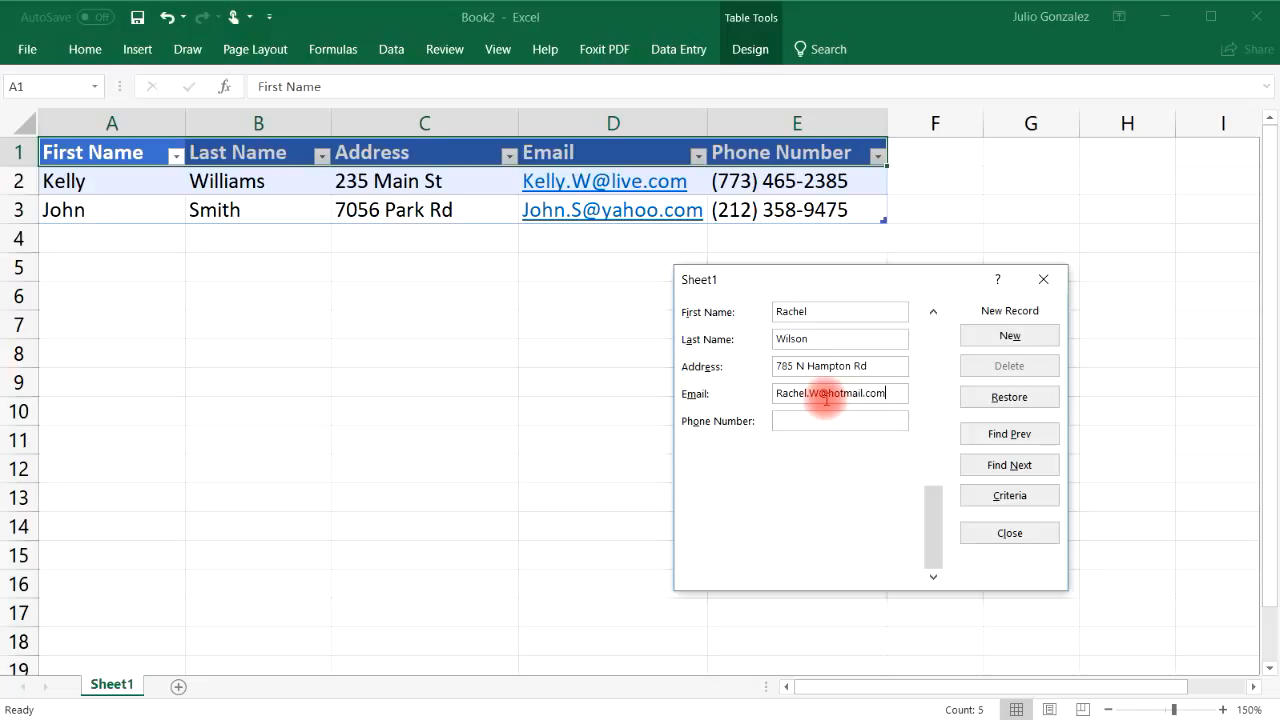
left_click(840, 420)
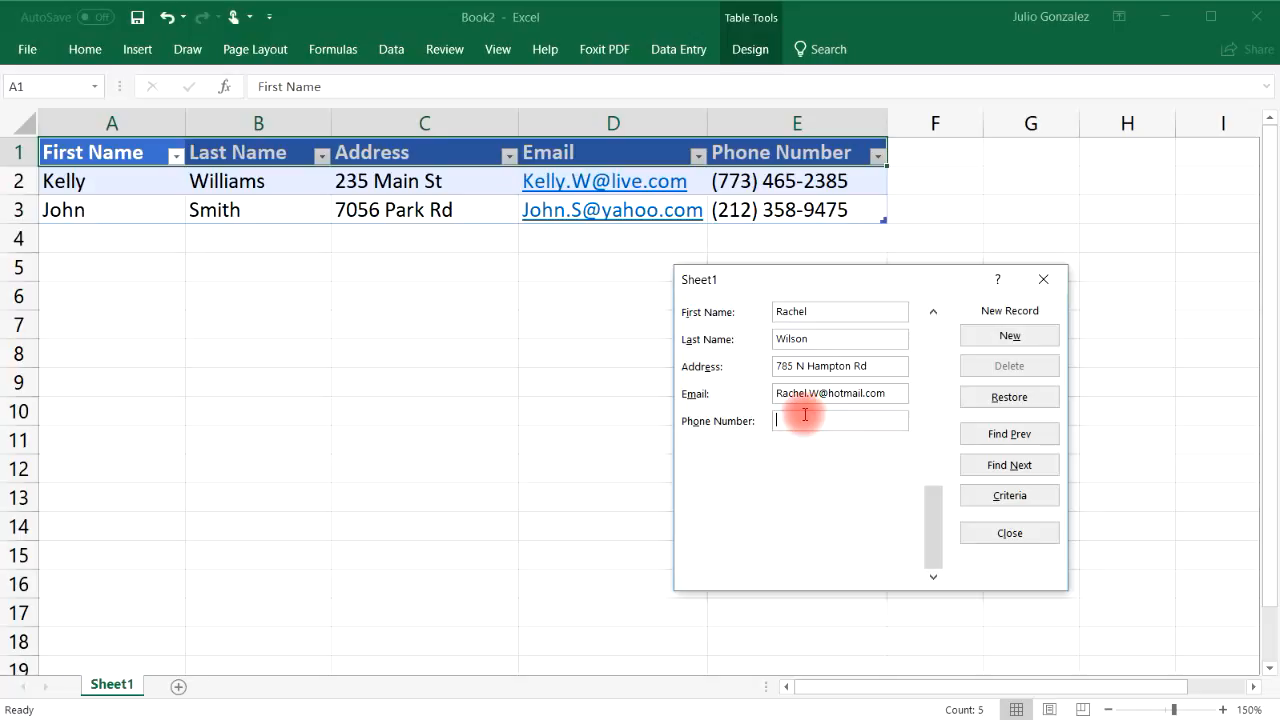
type("81")
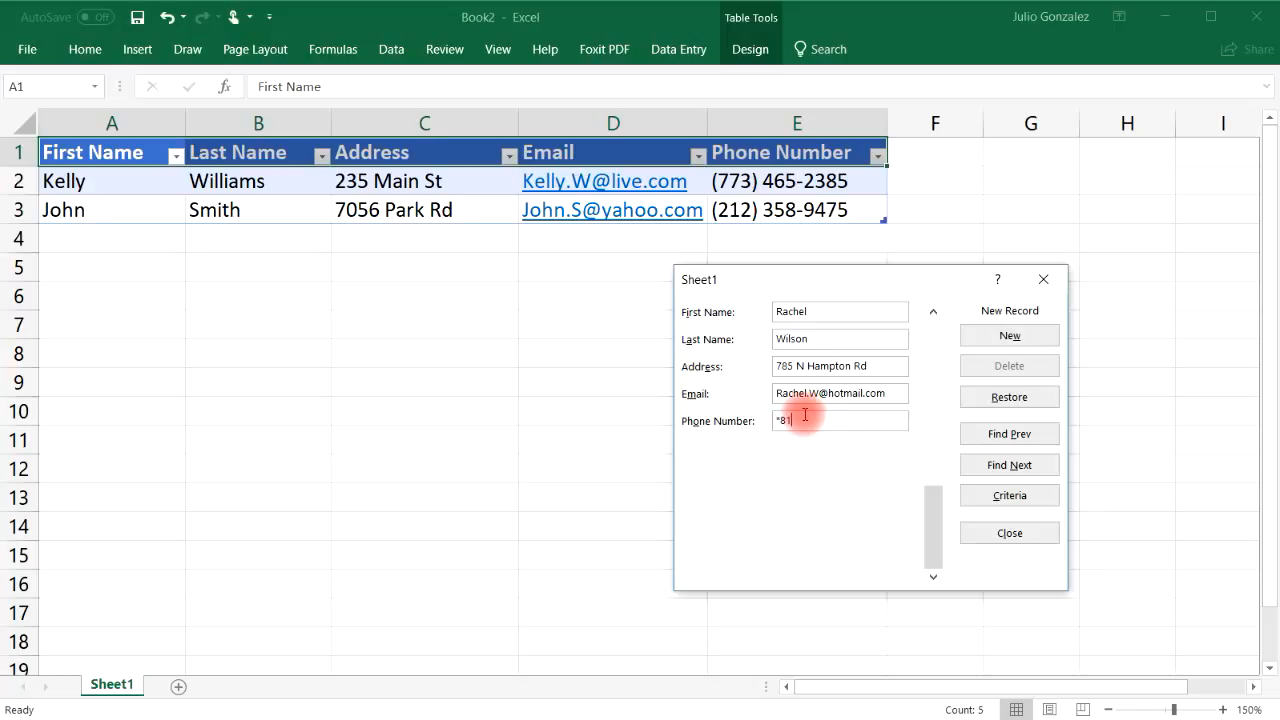
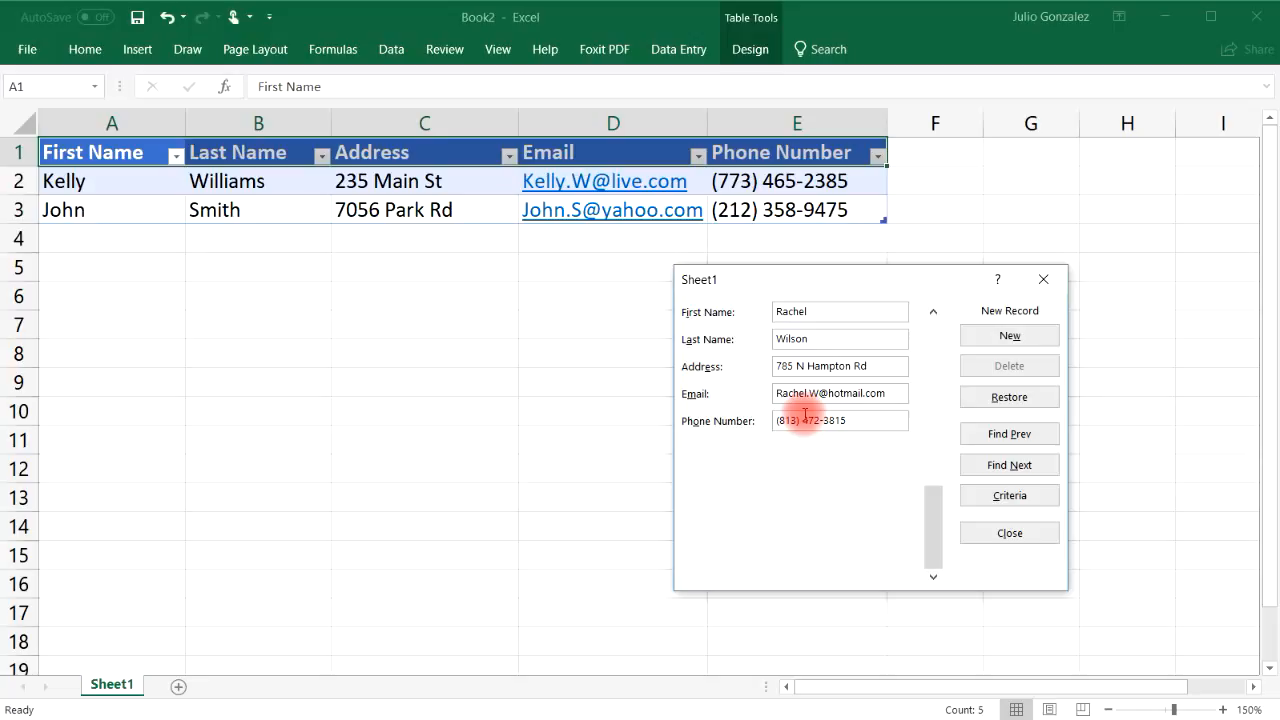
left_click(1008, 336)
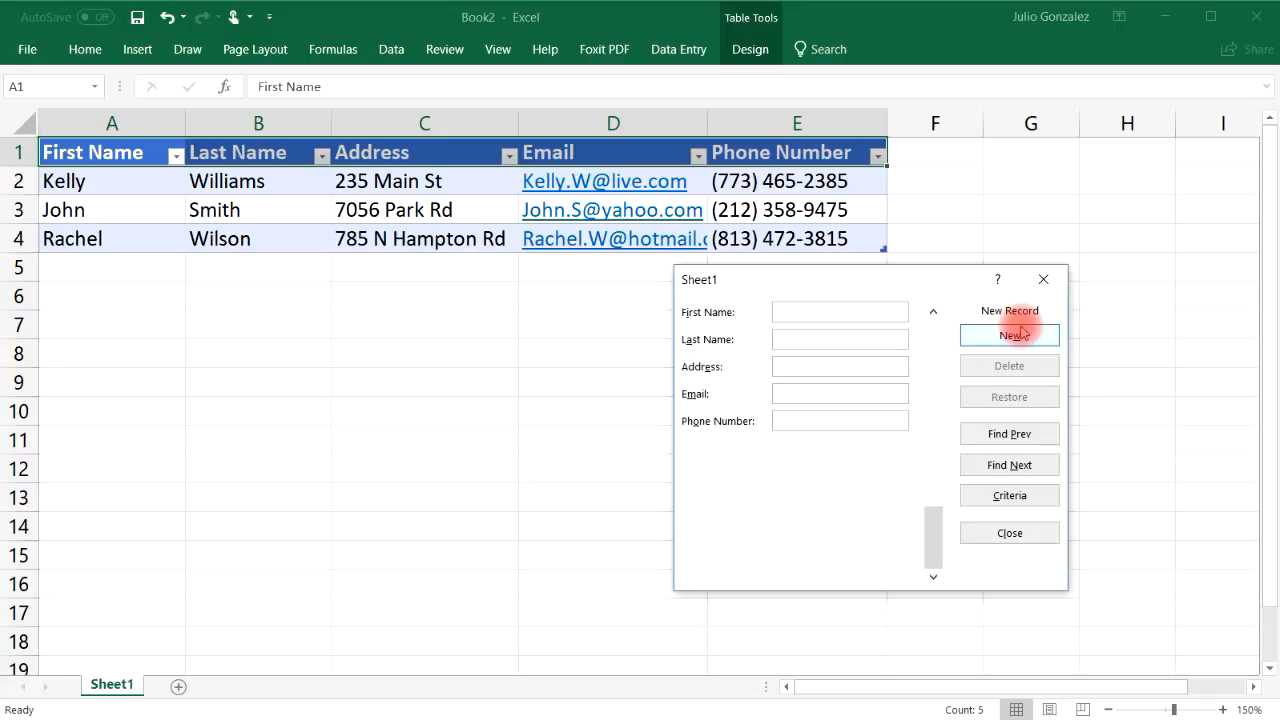
left_click(840, 312)
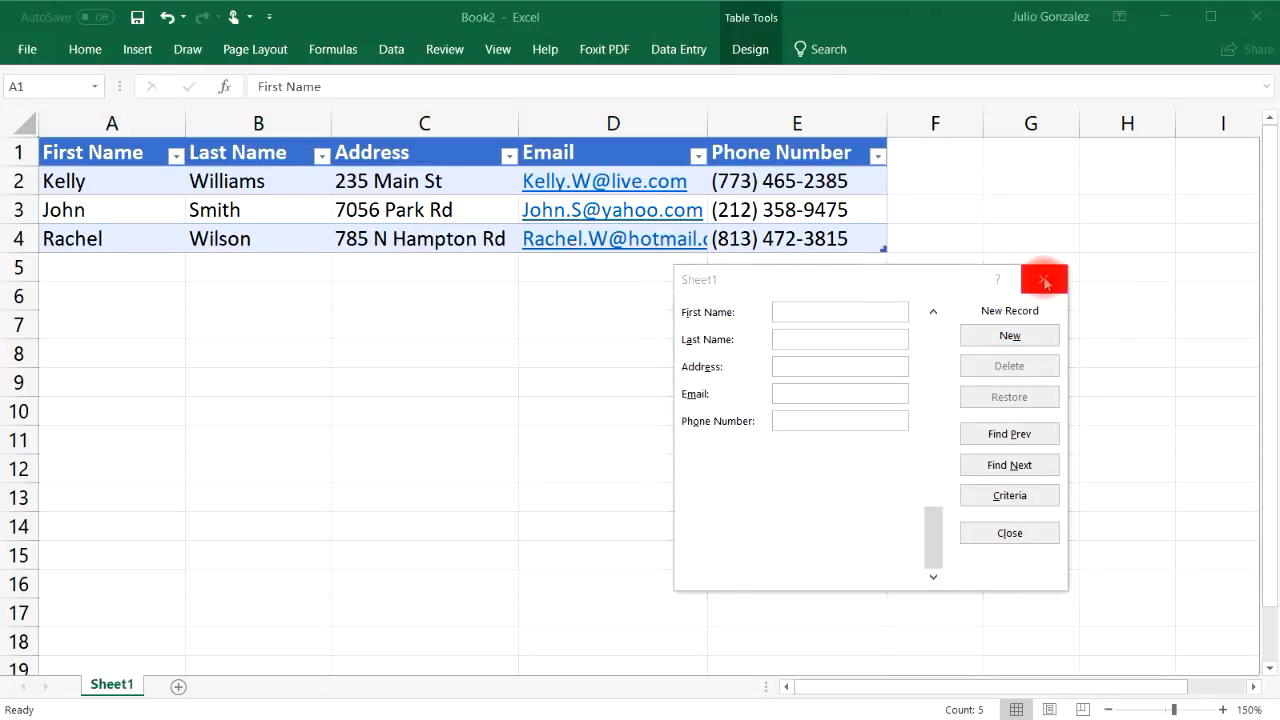
Close the data form and add a new blank worksheet, Sheet2.
left_click(1044, 280)
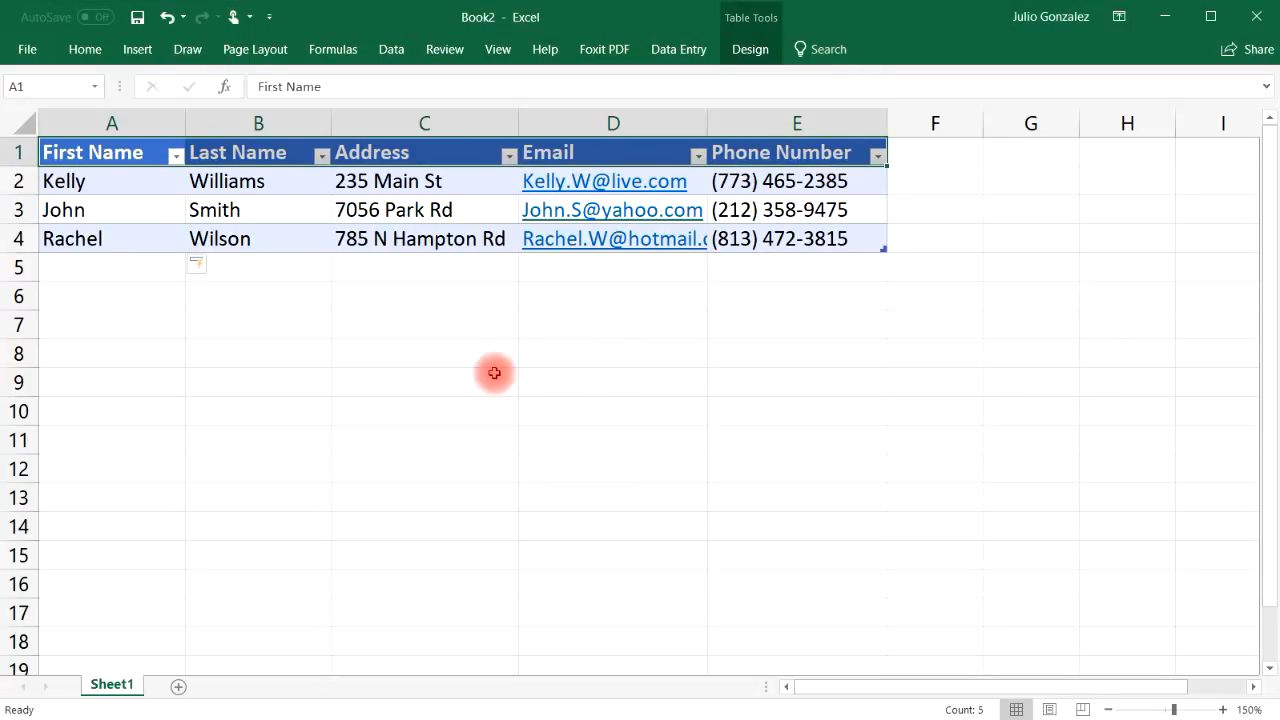
left_click(176, 684)
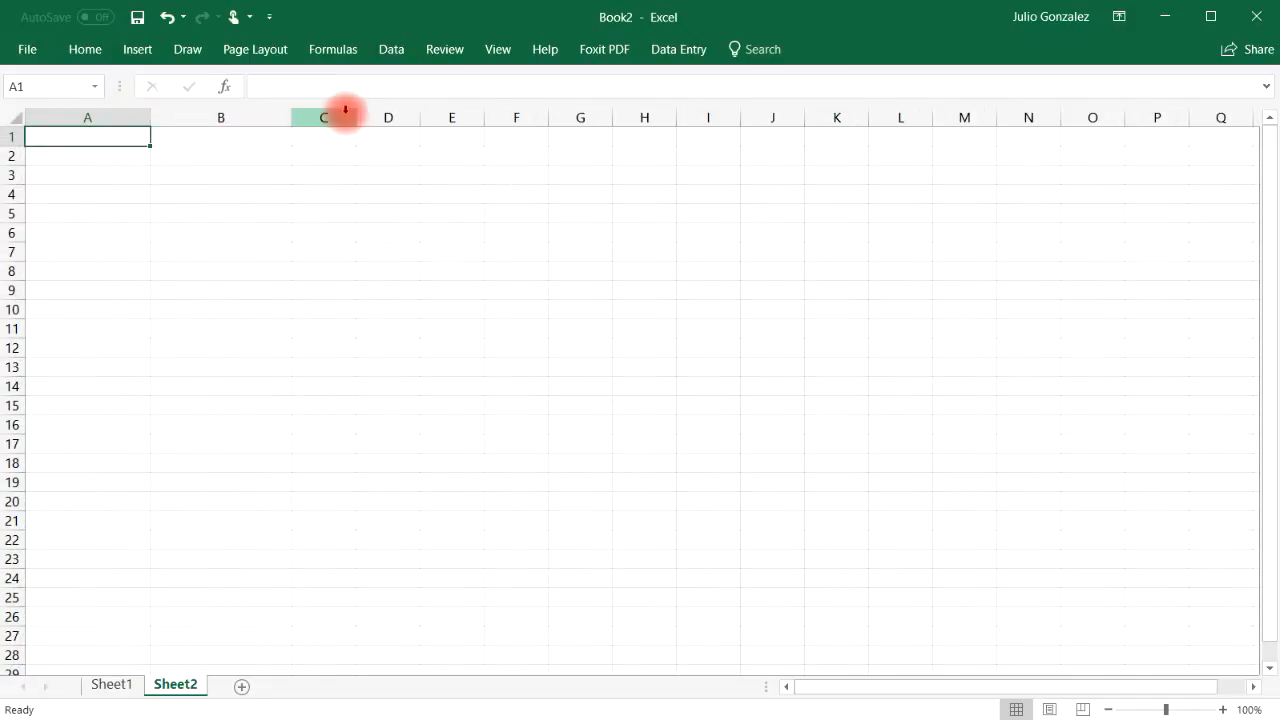
Widen Sheet2's columns and begin editing cell A1.
left_click_drag(356, 116, 488, 116)
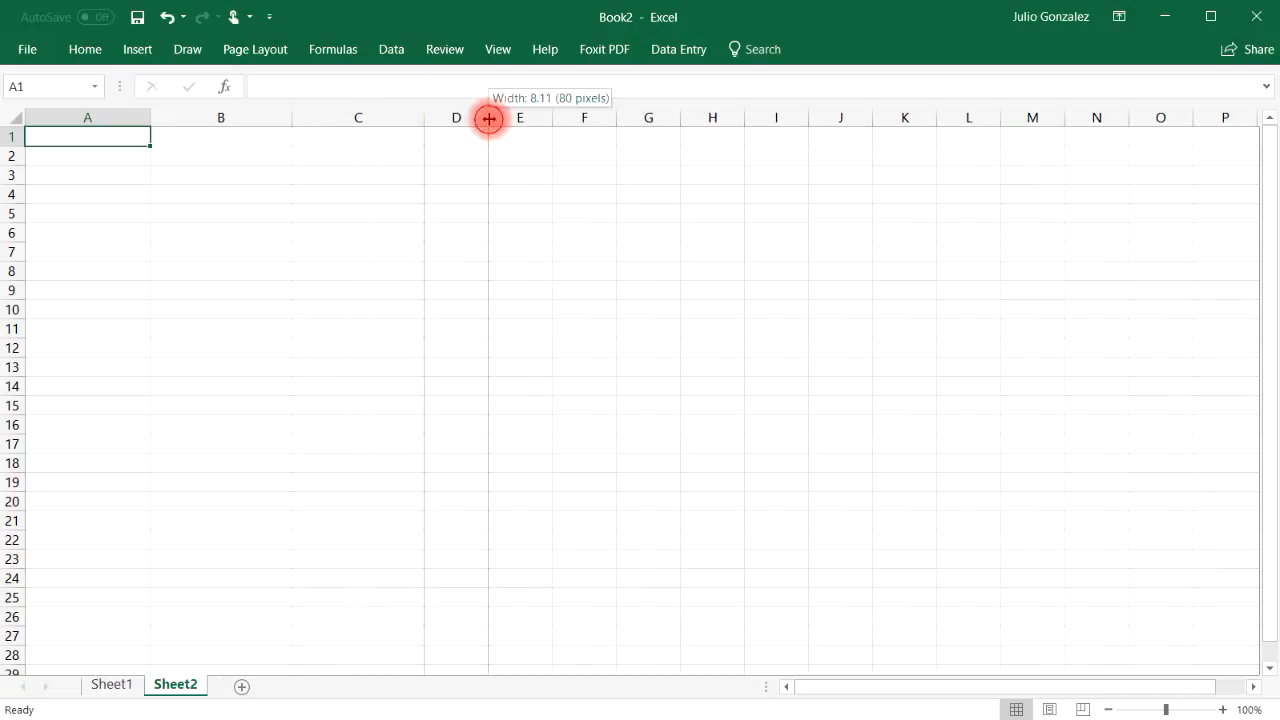
left_click_drag(488, 120, 696, 120)
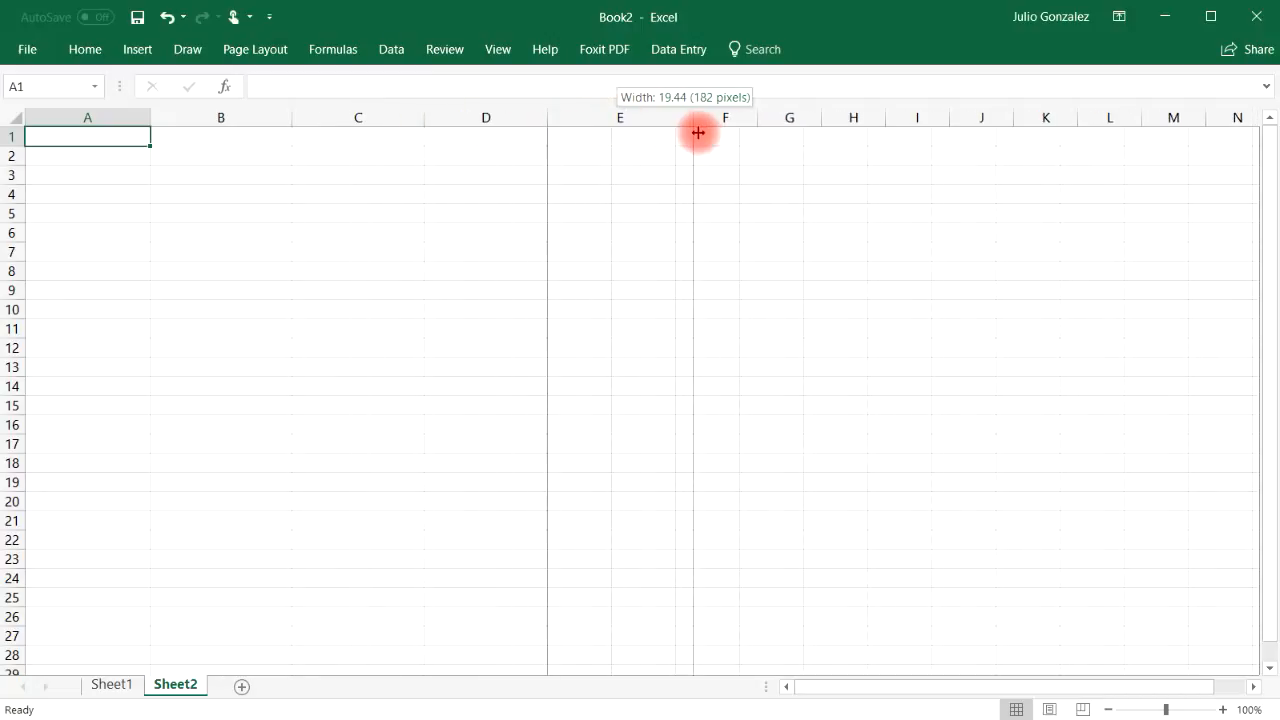
left_click(678, 48)
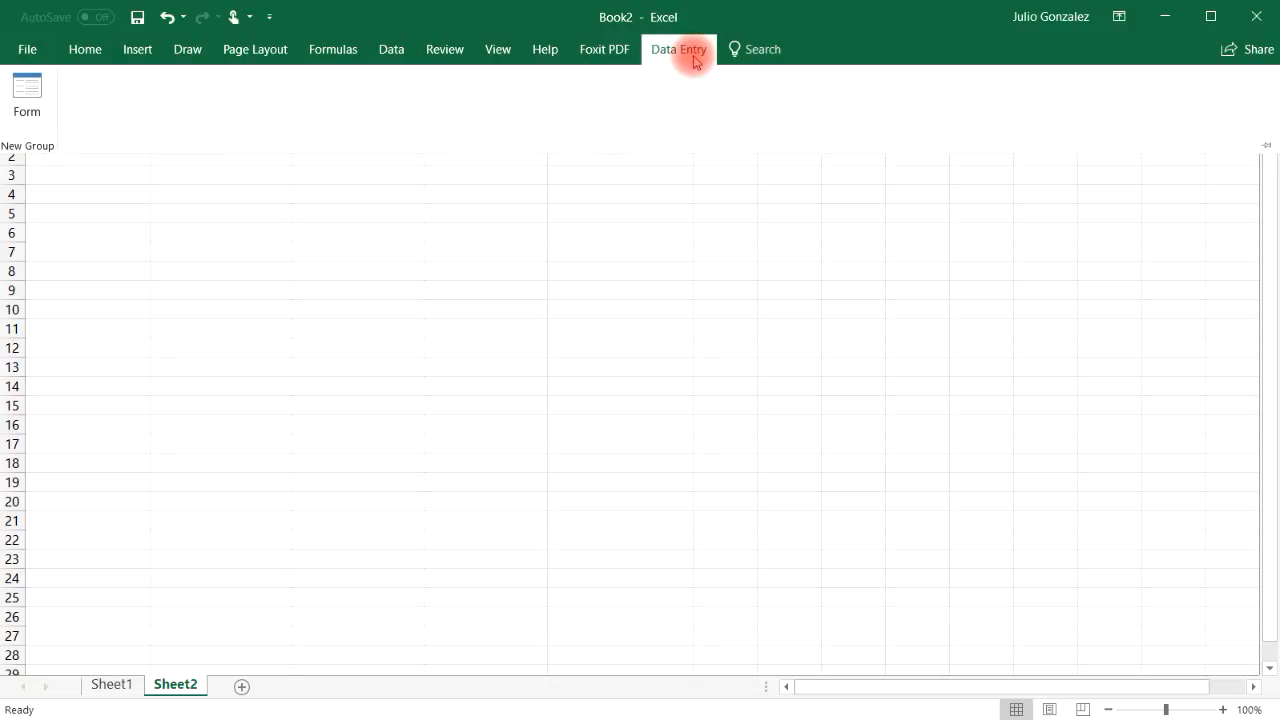
left_click(678, 48)
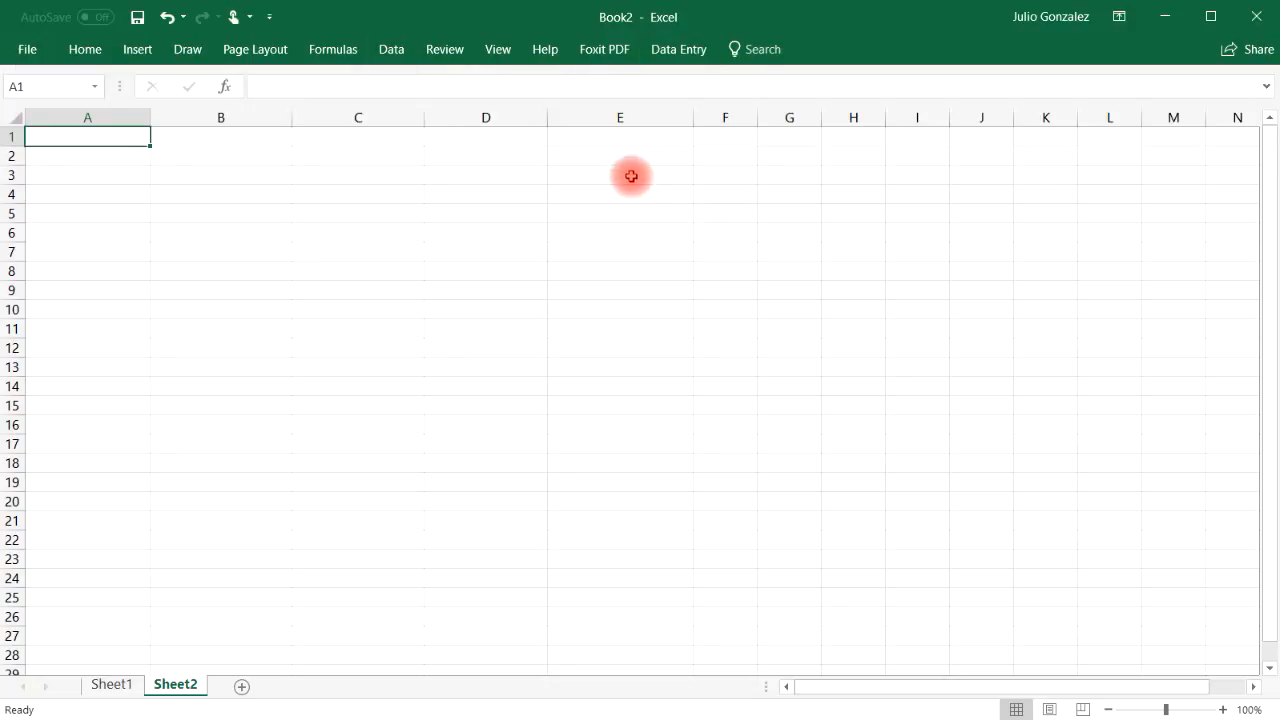
mouse_move(688, 128)
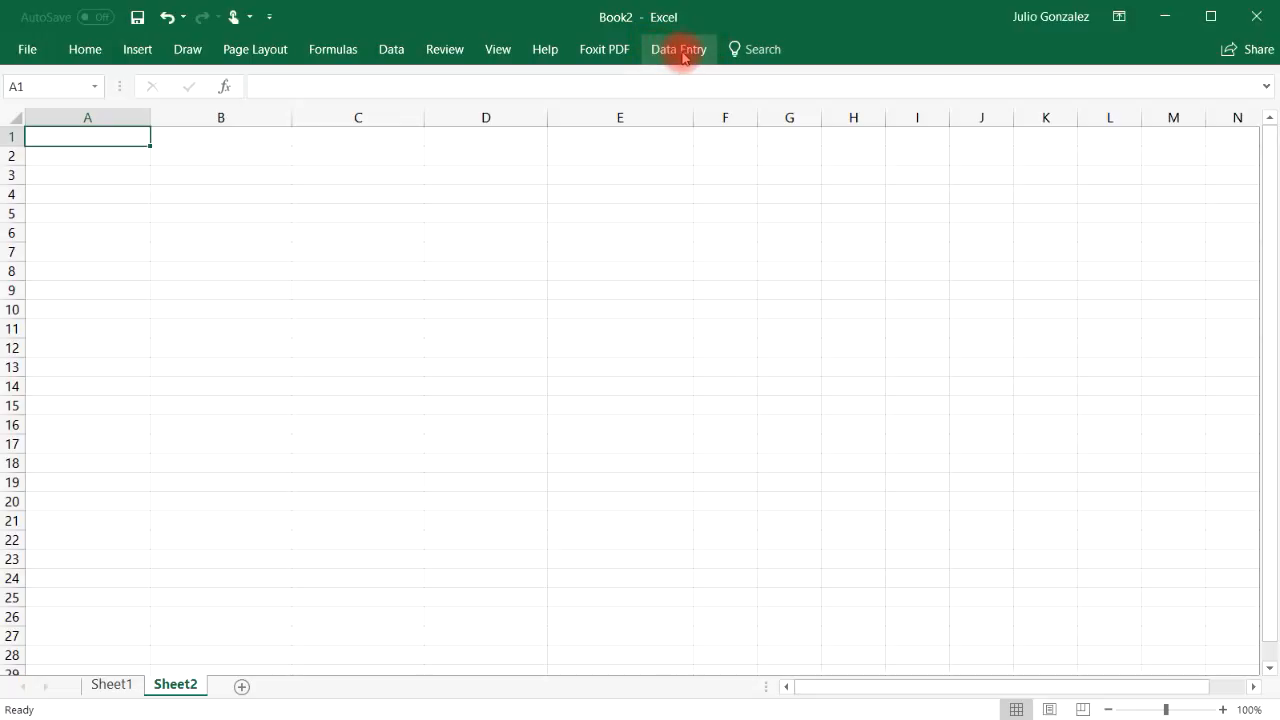
mouse_move(254, 48)
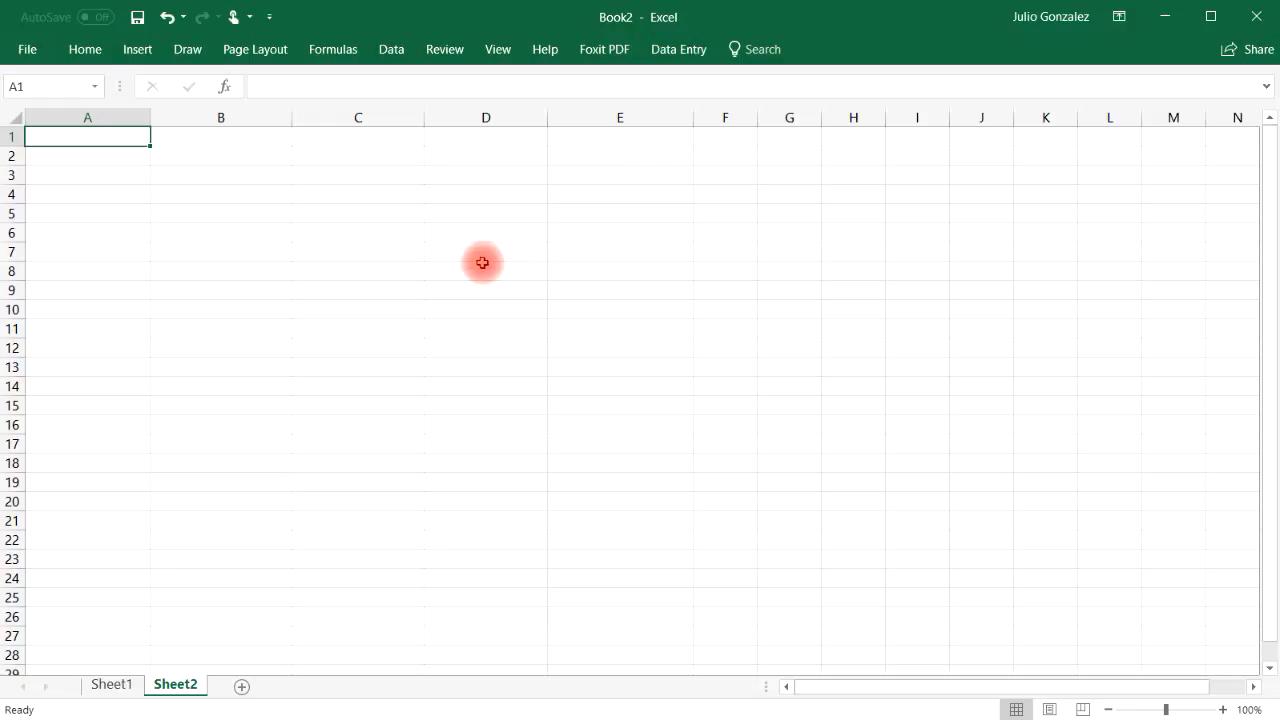
double_click(88, 136)
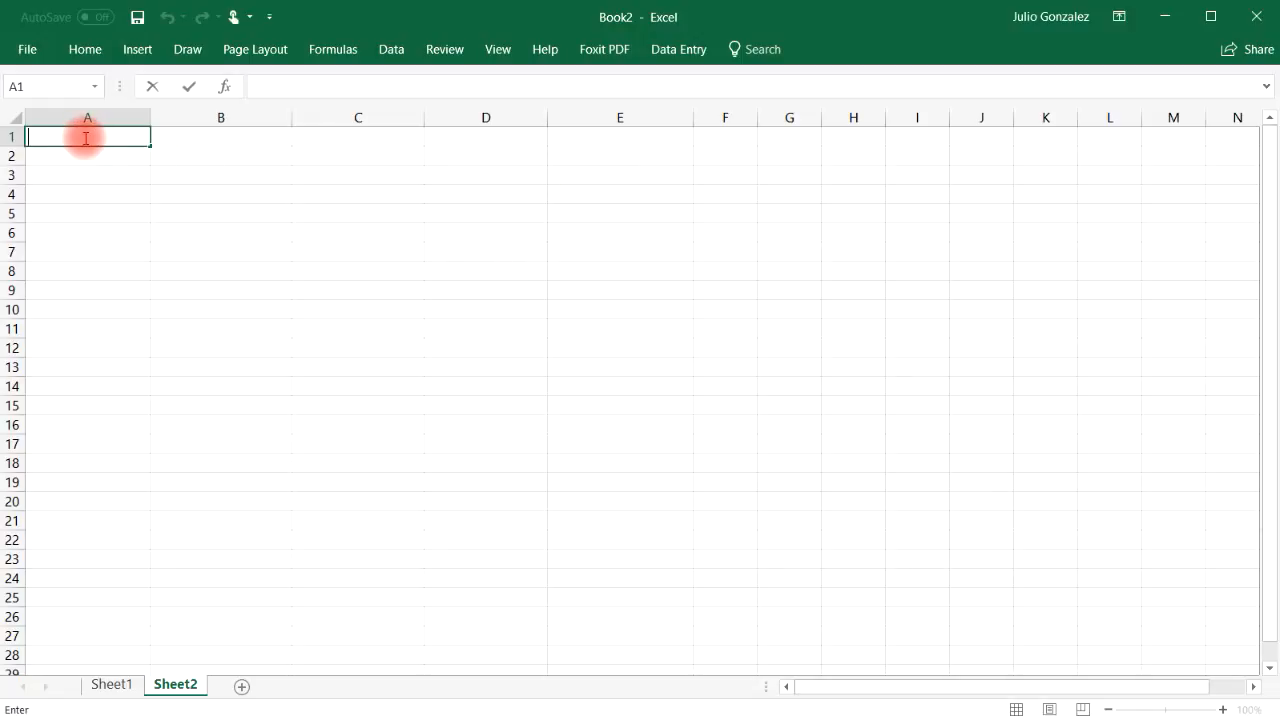
Enter headers Customer ID, Full Name, Email, Sales Revenue, Phone Number and Age in A1:F1.
type("C")
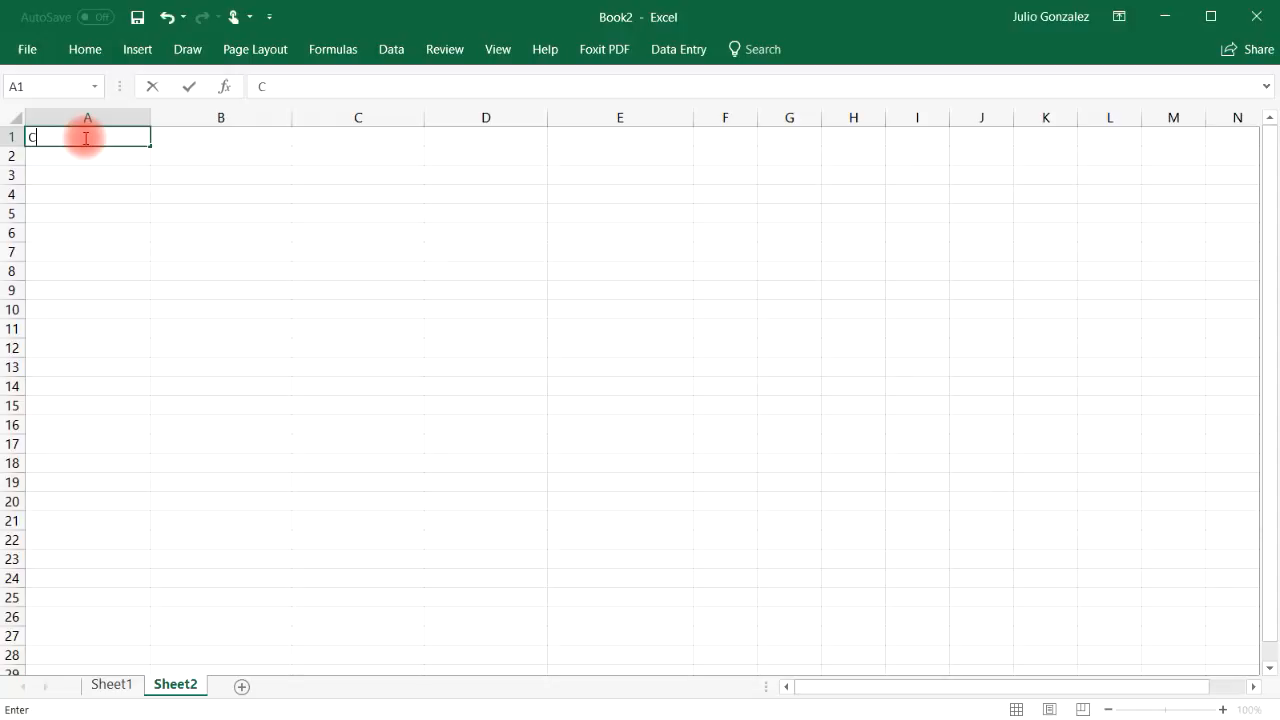
type("ustomer ID")
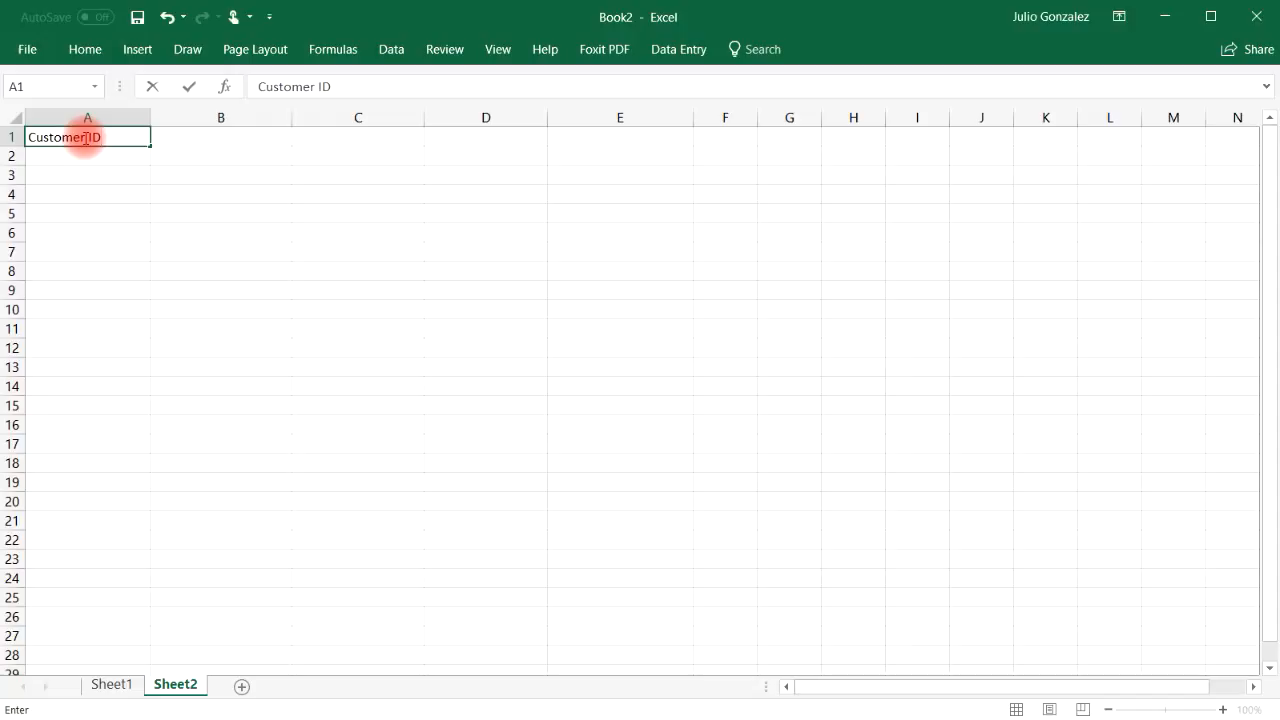
type("Full Name")
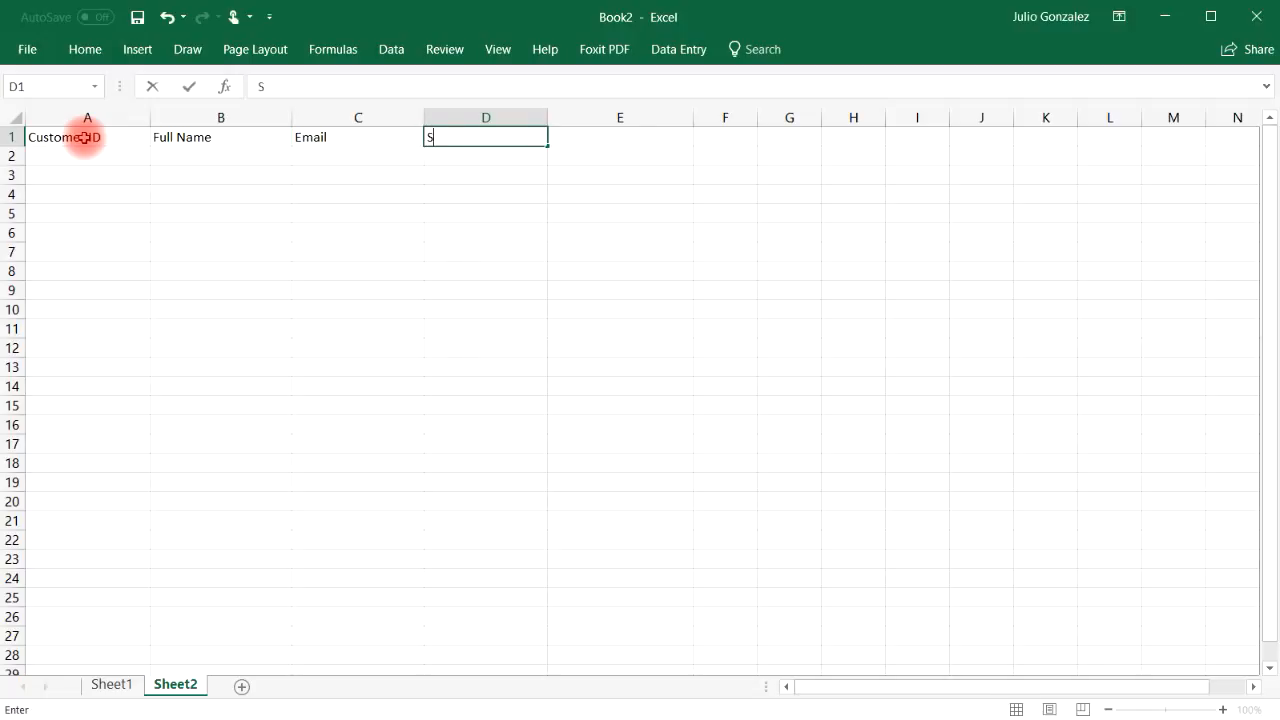
type("ales Reve")
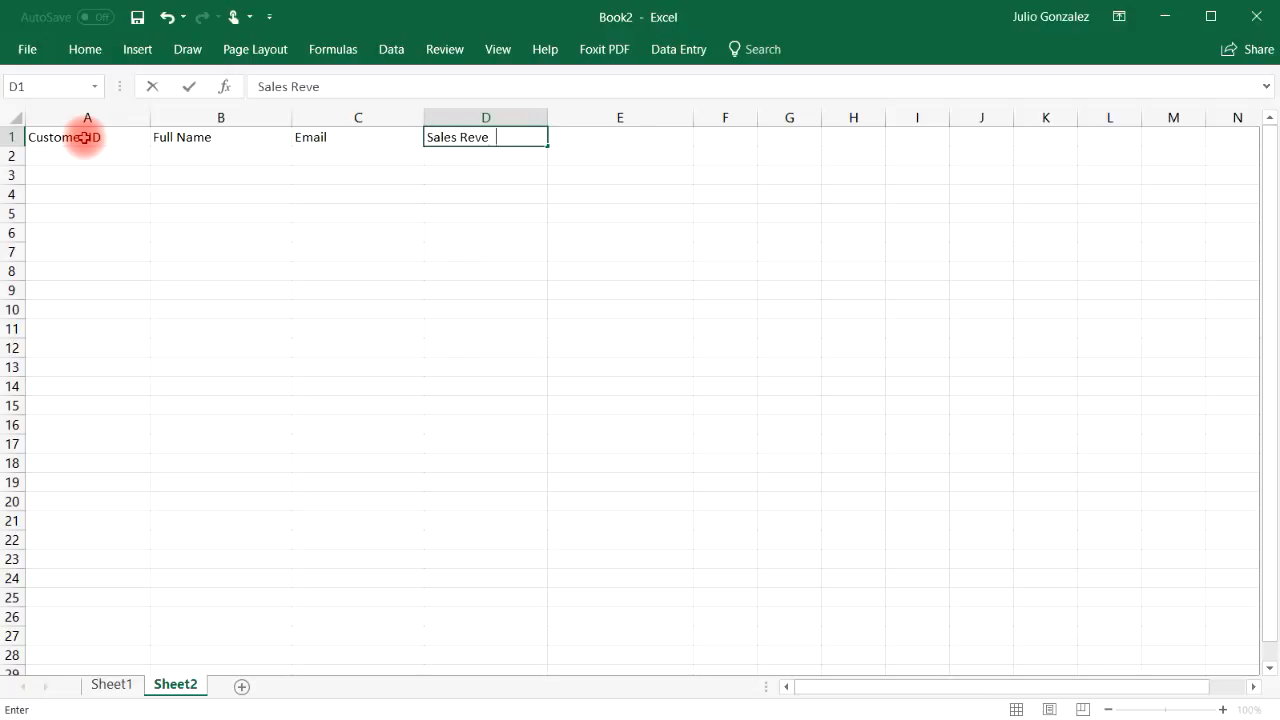
type("Phone Number")
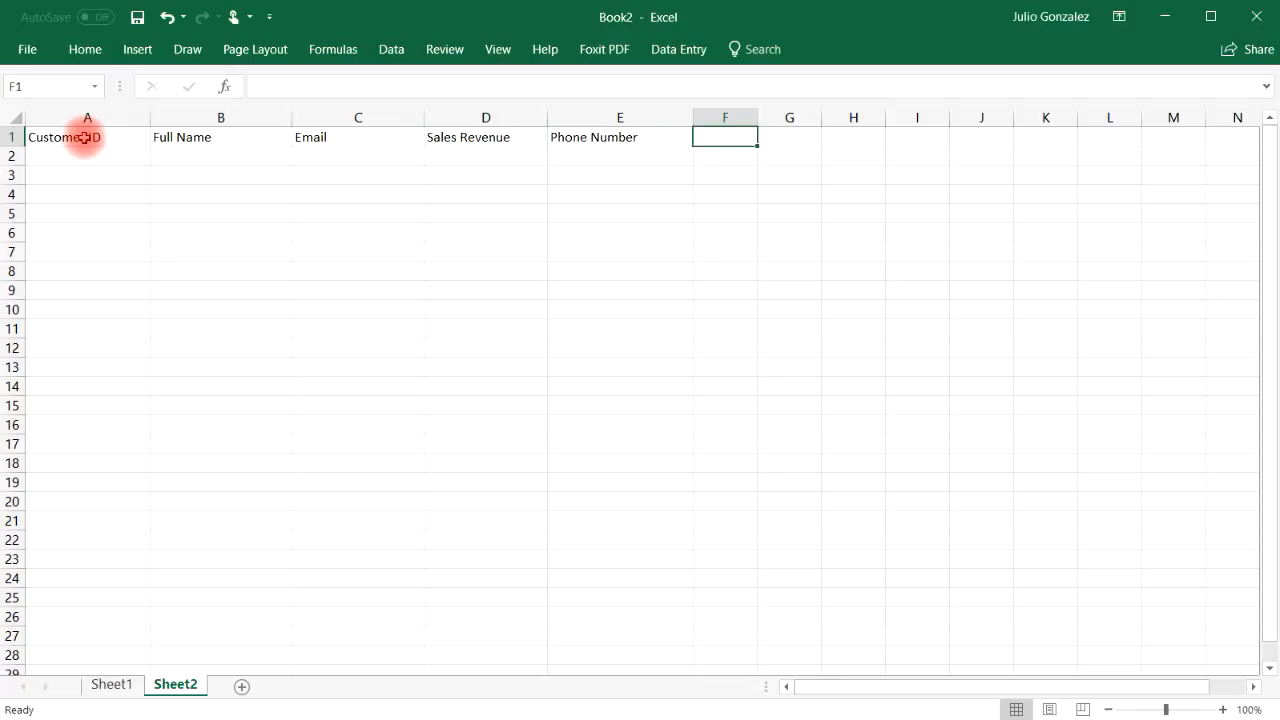
type("Age")
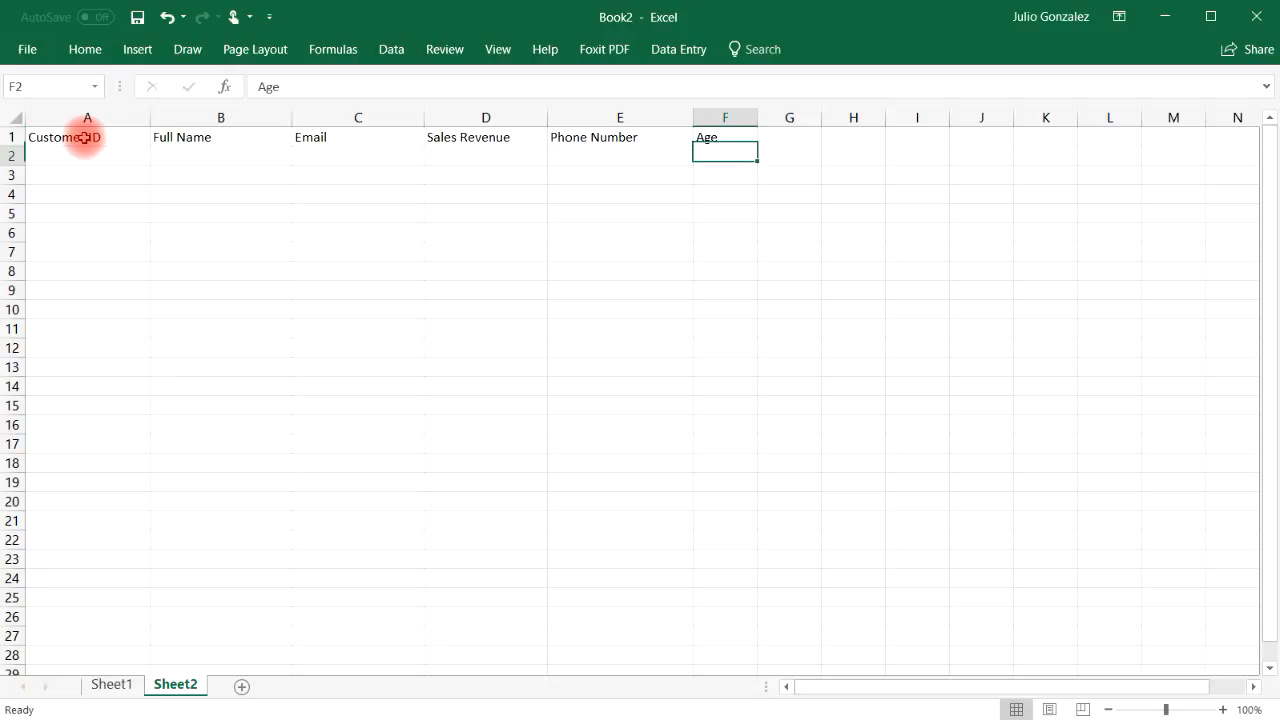
Rename the D1 header from Sales Revenue to Annual Income and select the heading row.
left_click(484, 136)
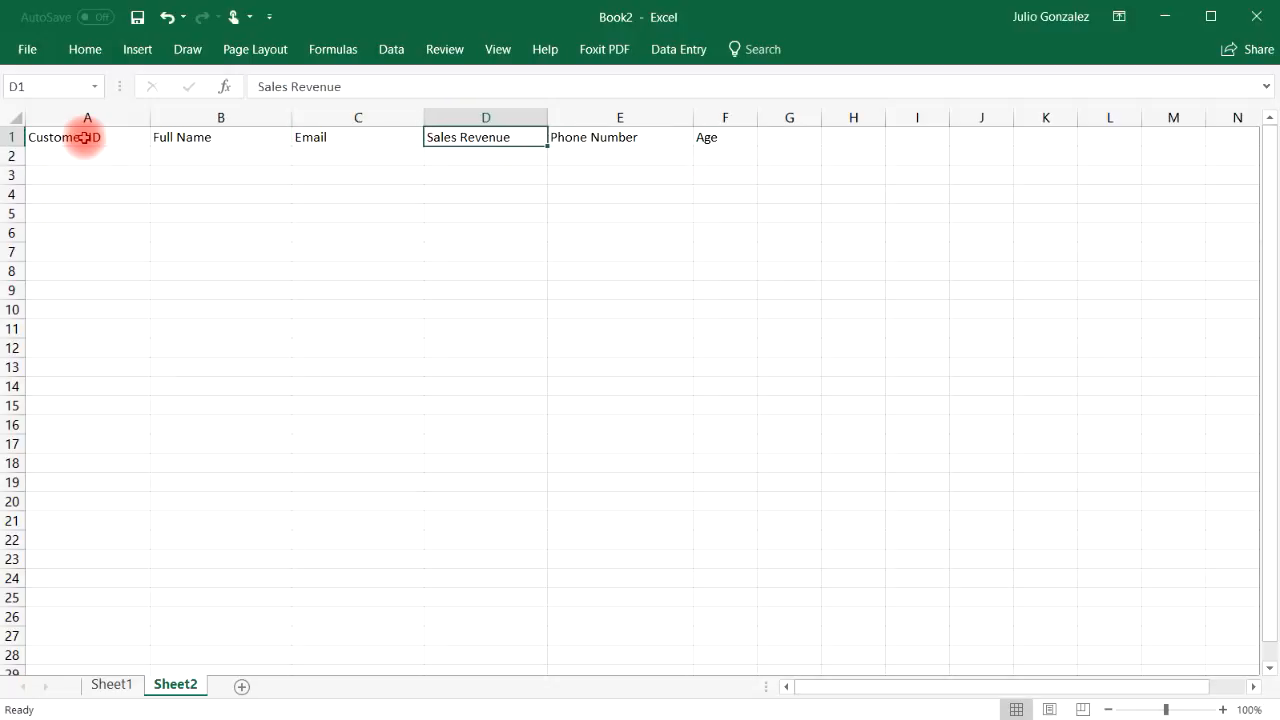
type("Annual Income")
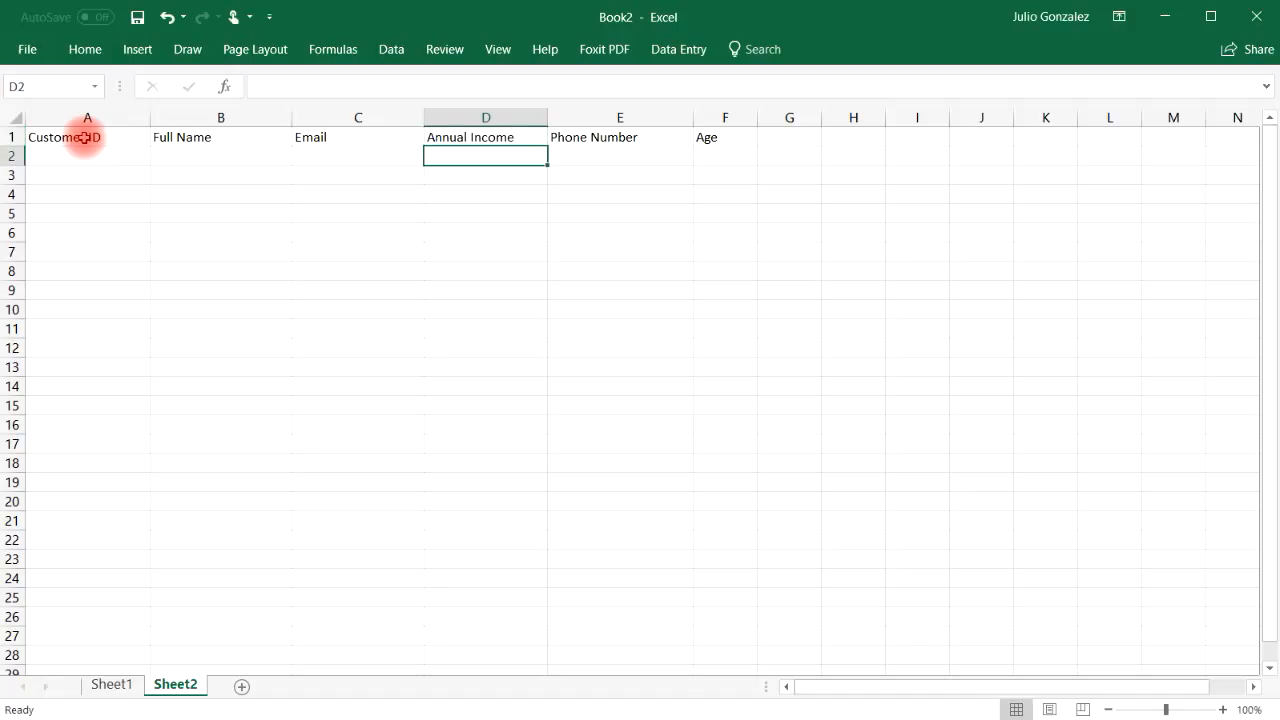
left_click(88, 156)
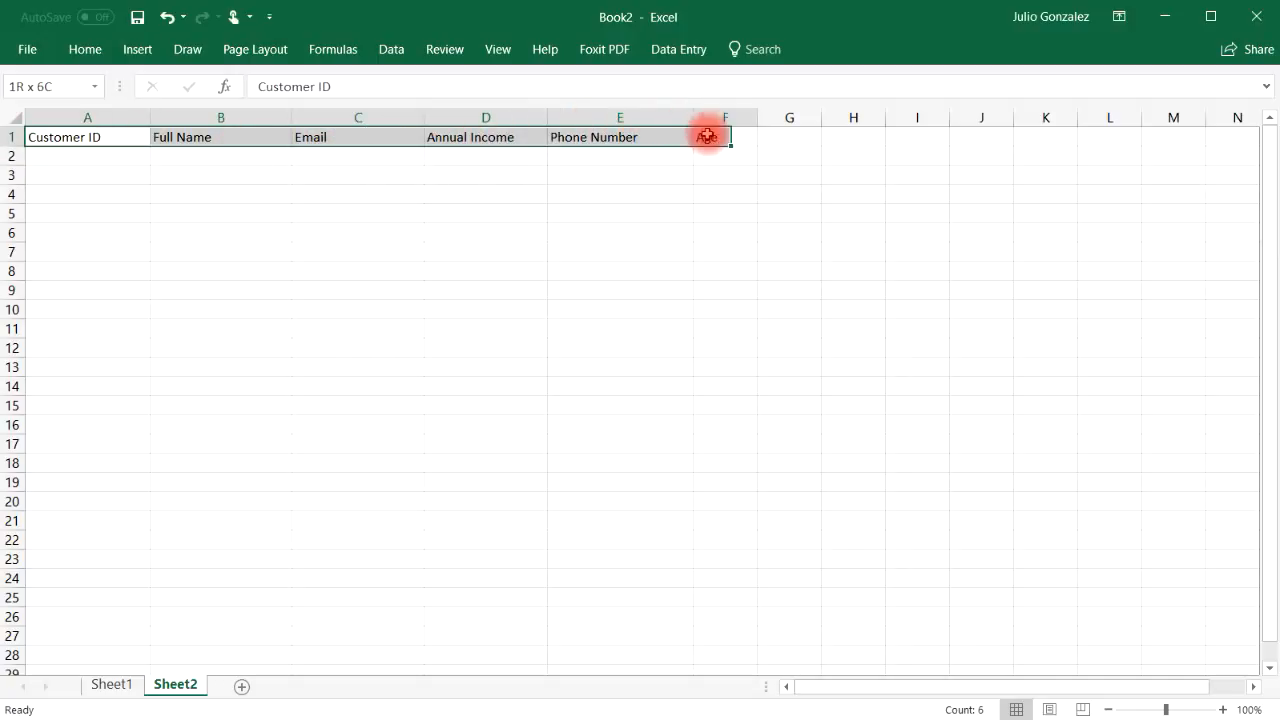
Convert A1:F1 into a table with 'My table has headers' ticked, dismissing the labels warning.
type("Age")
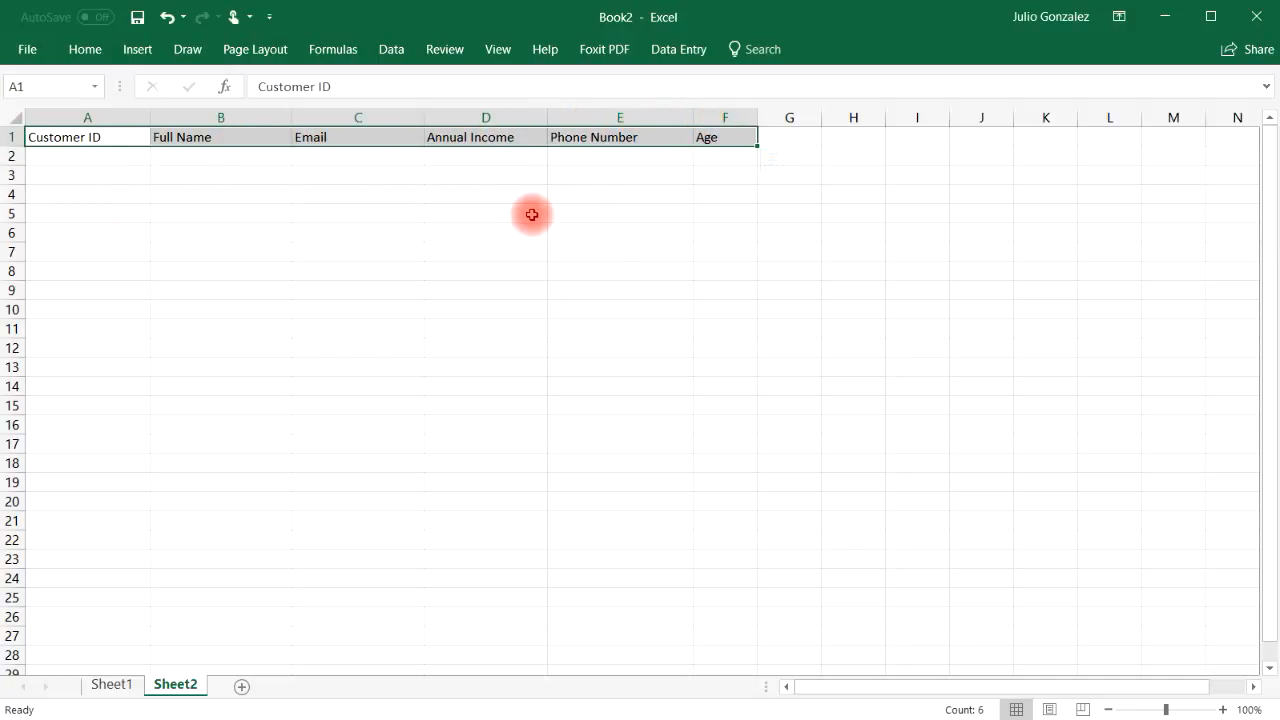
left_click(678, 48)
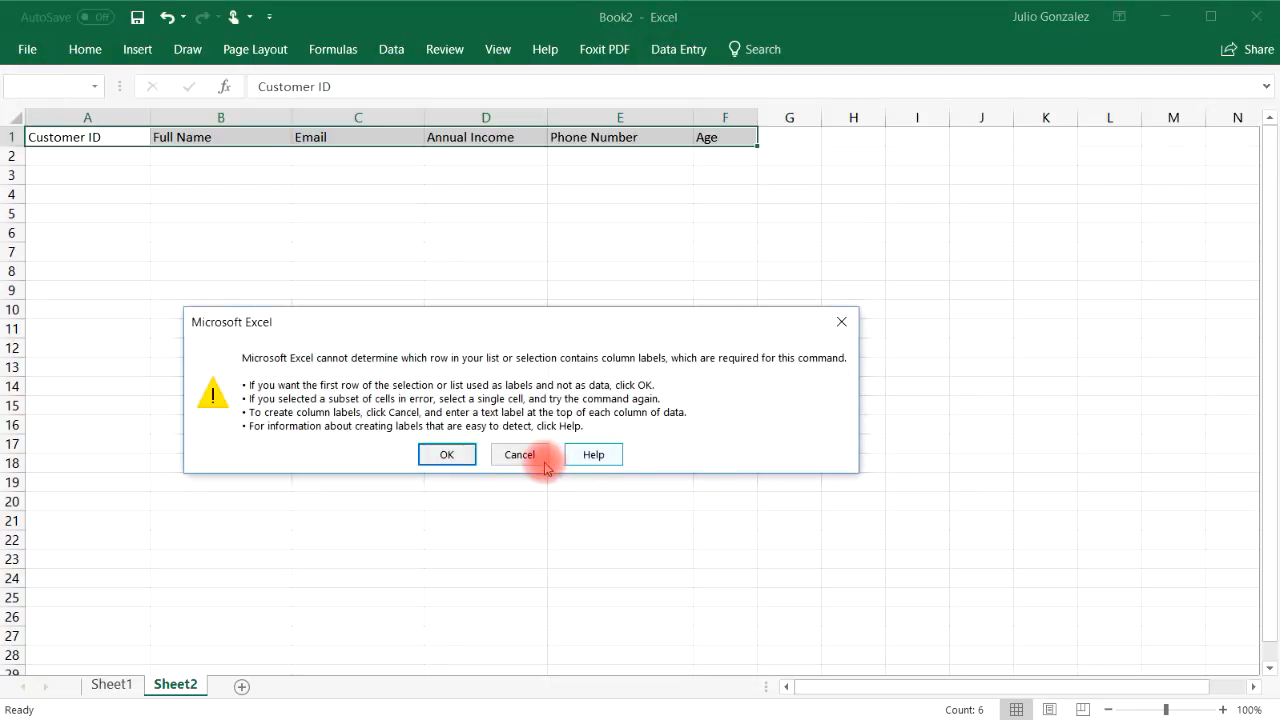
left_click(520, 454)
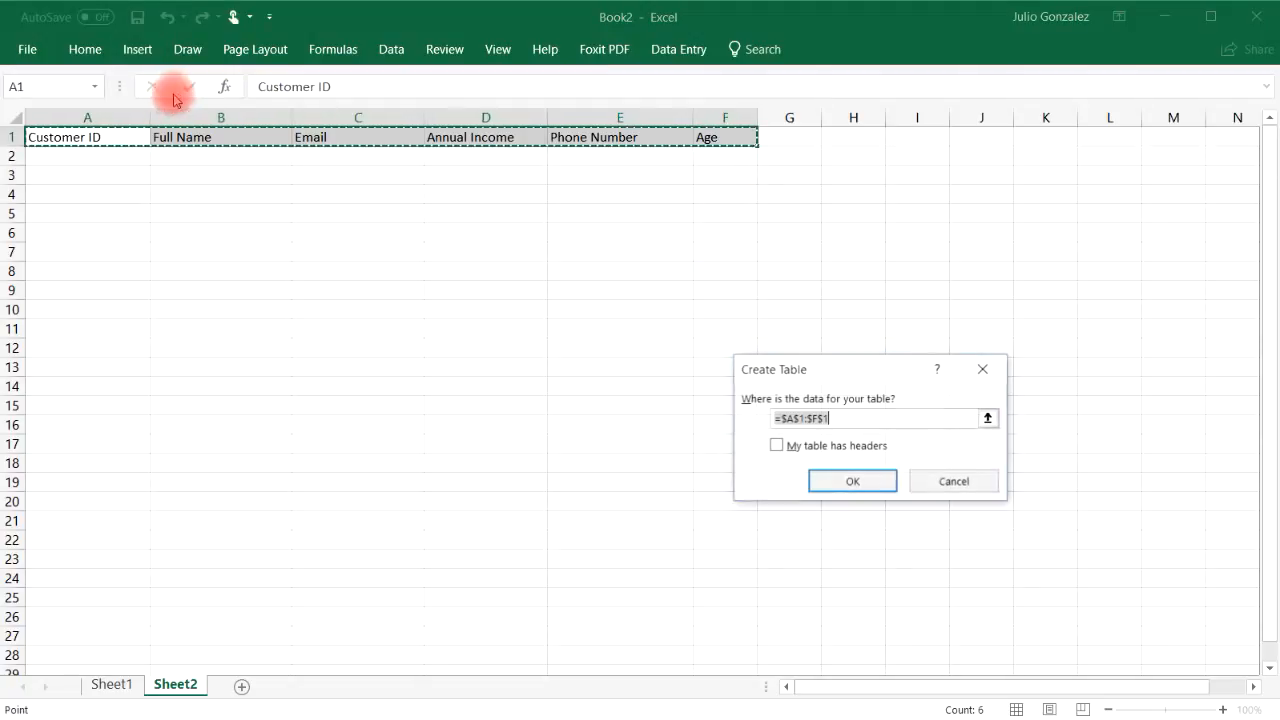
left_click(776, 444)
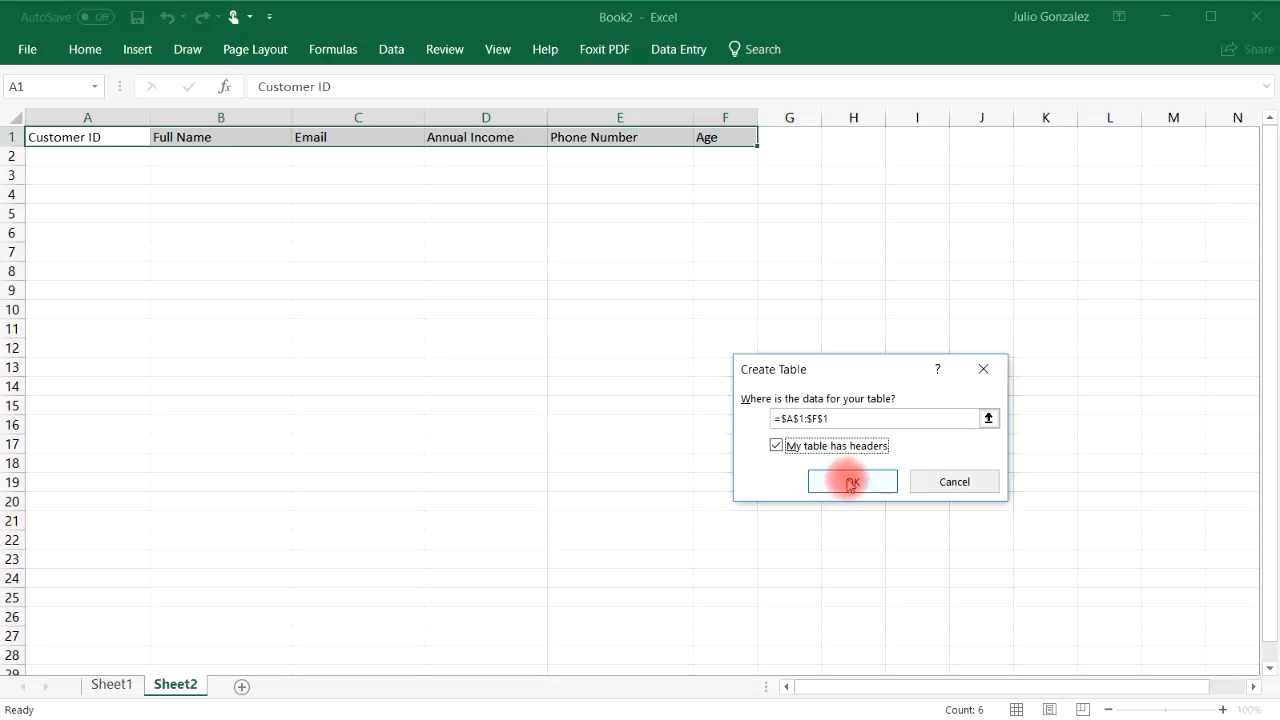
left_click(852, 480)
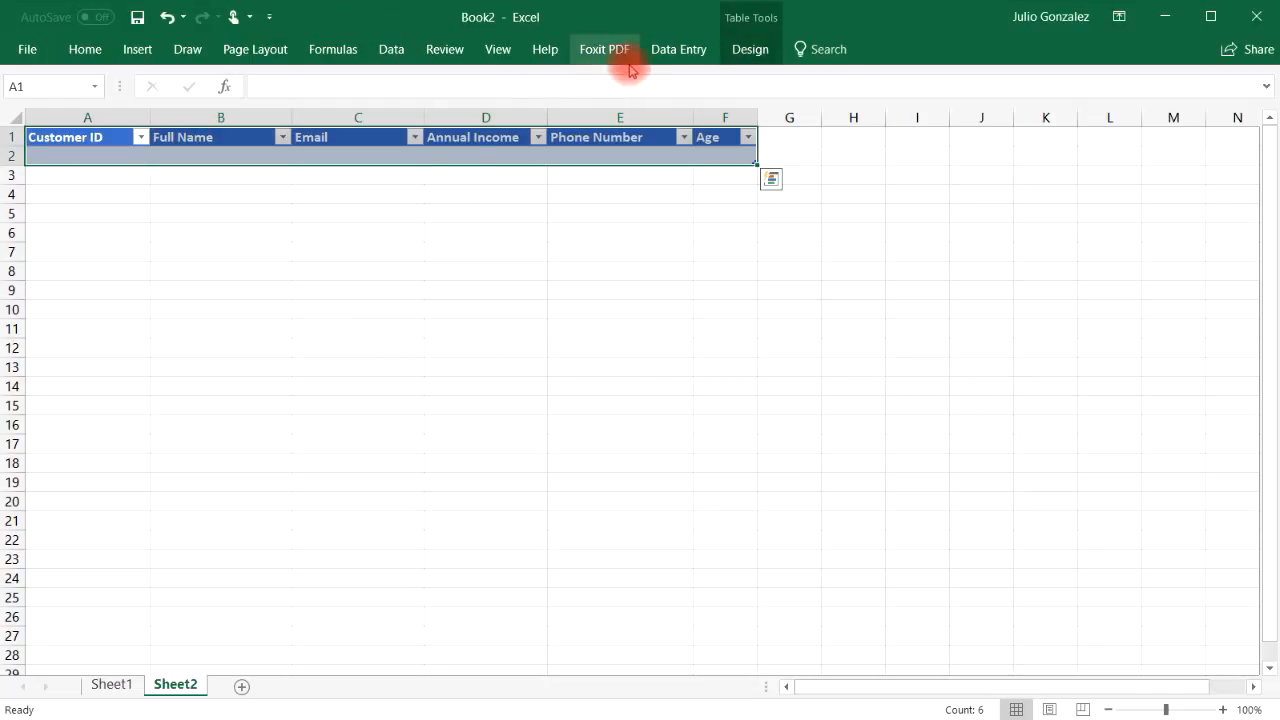
left_click(40, 88)
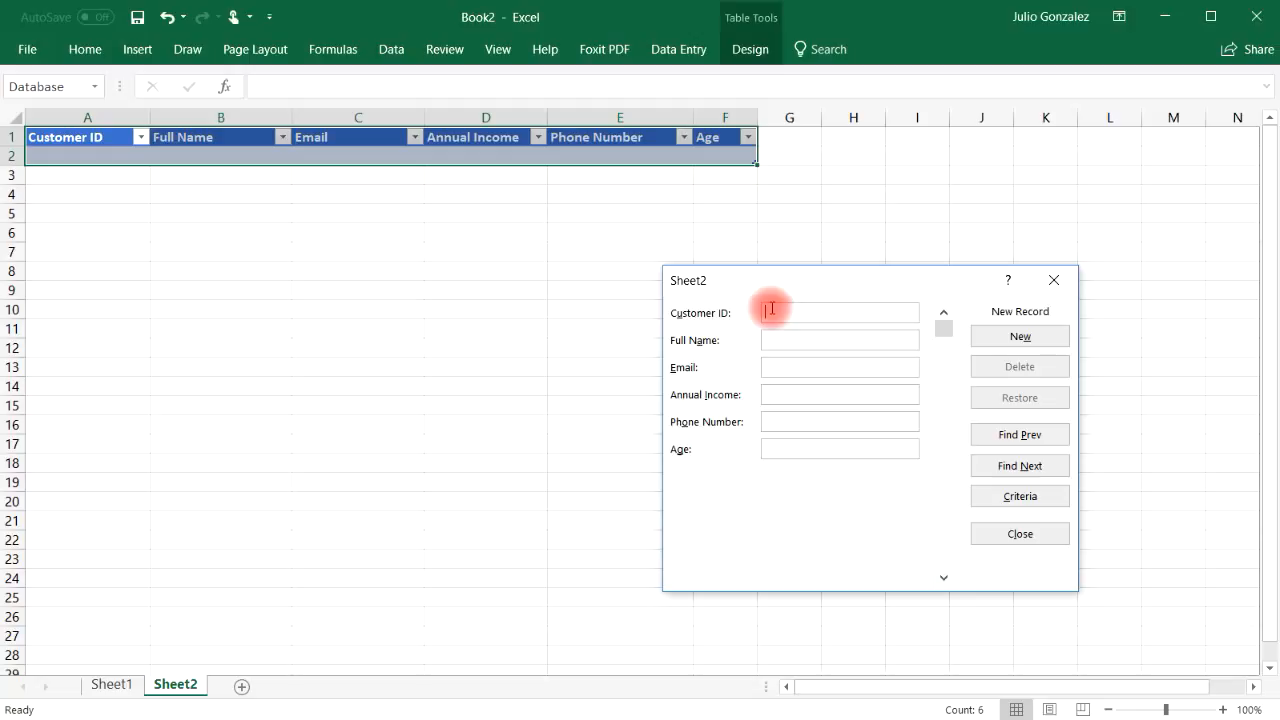
type("11235-")
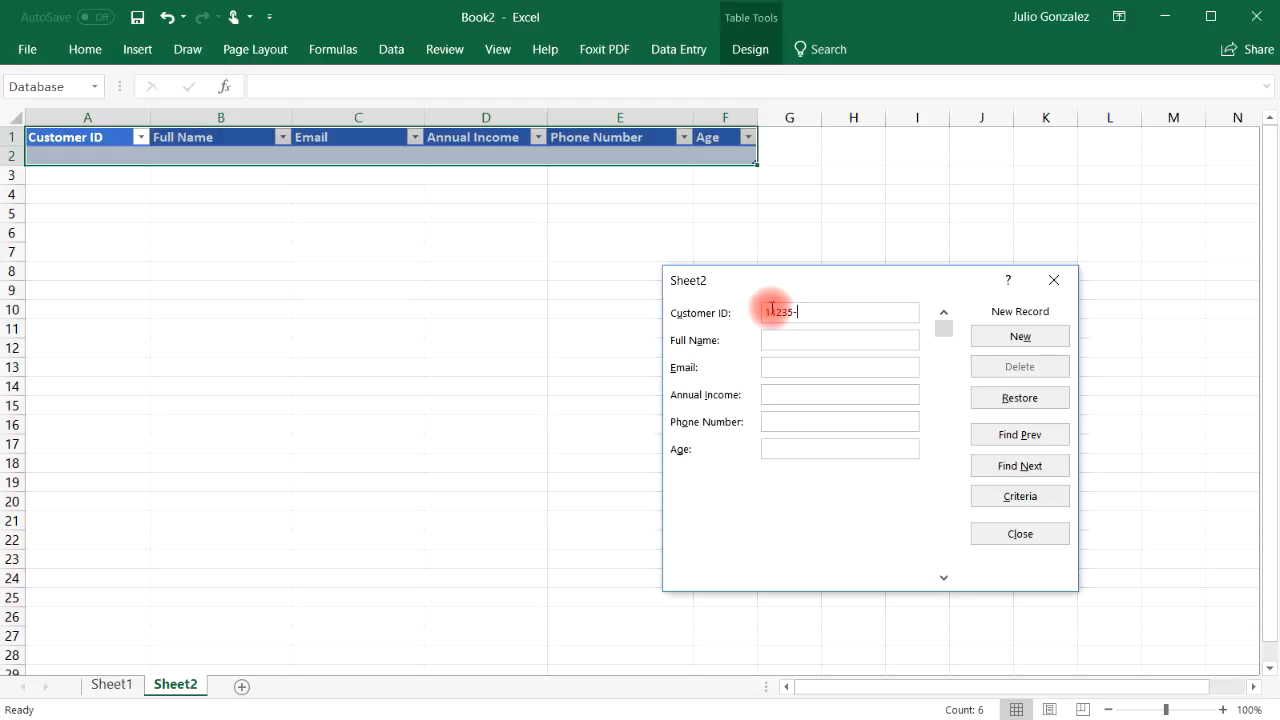
type("4623")
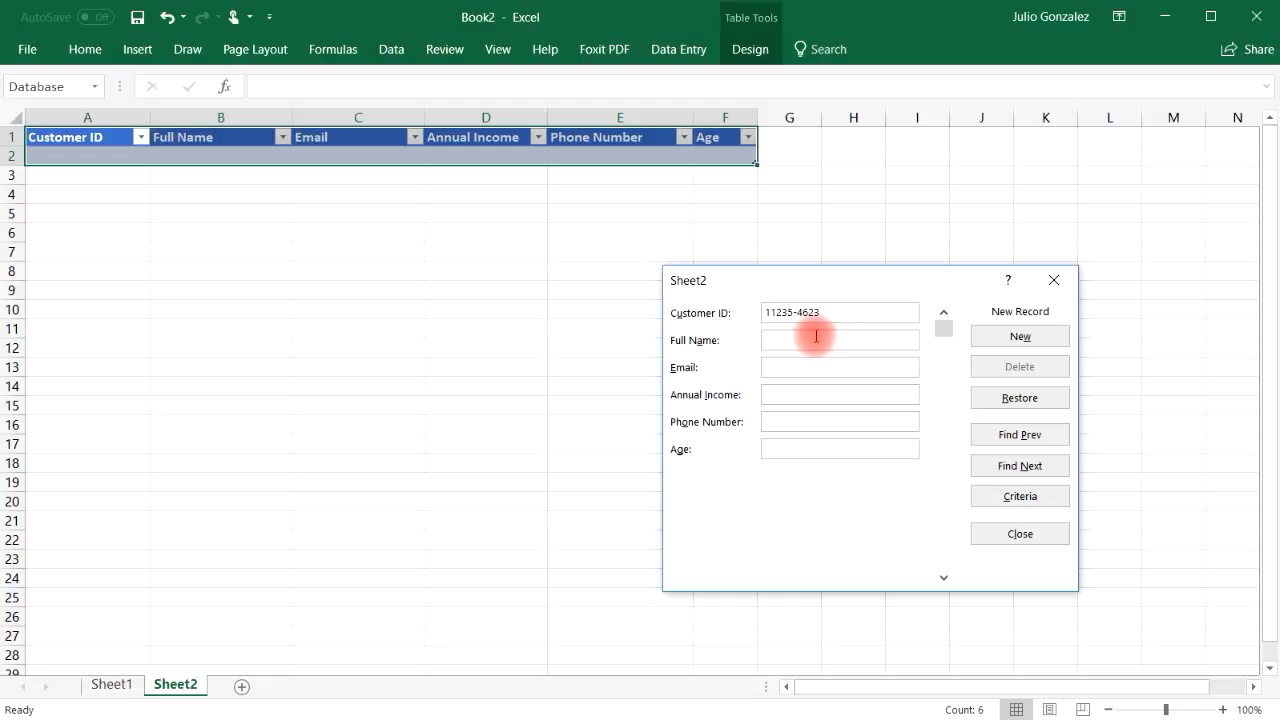
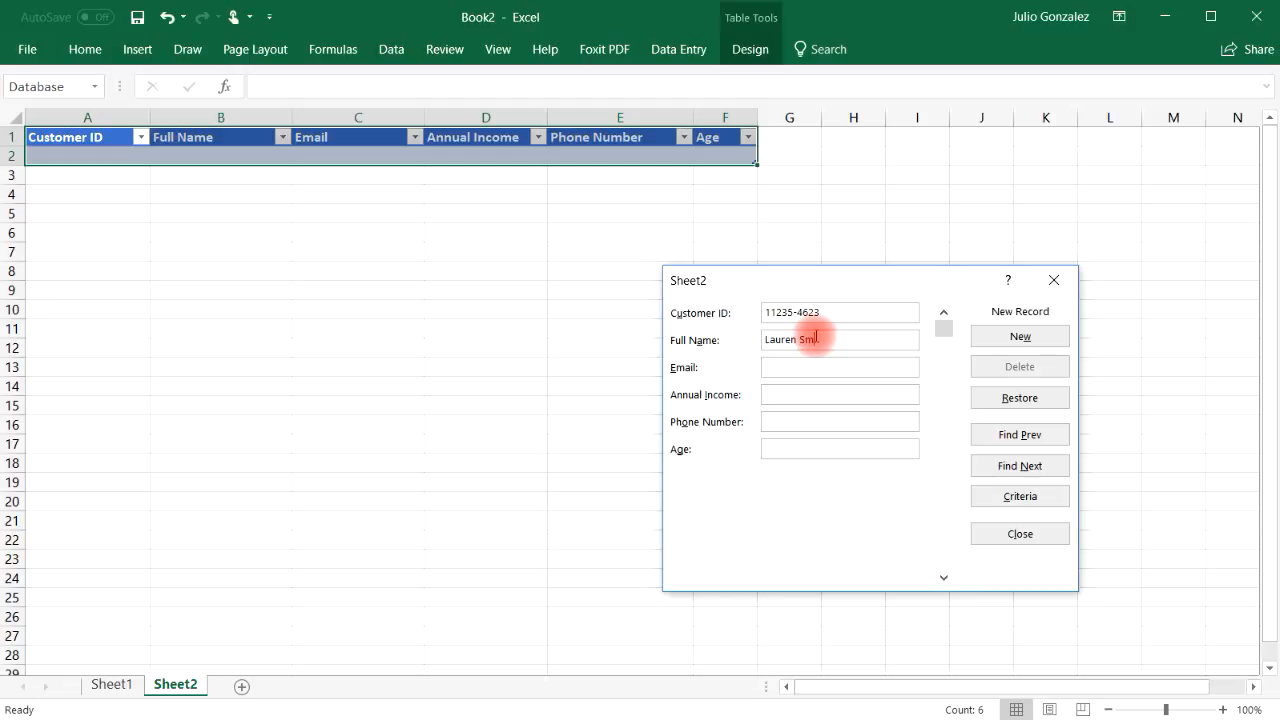
left_click(840, 368)
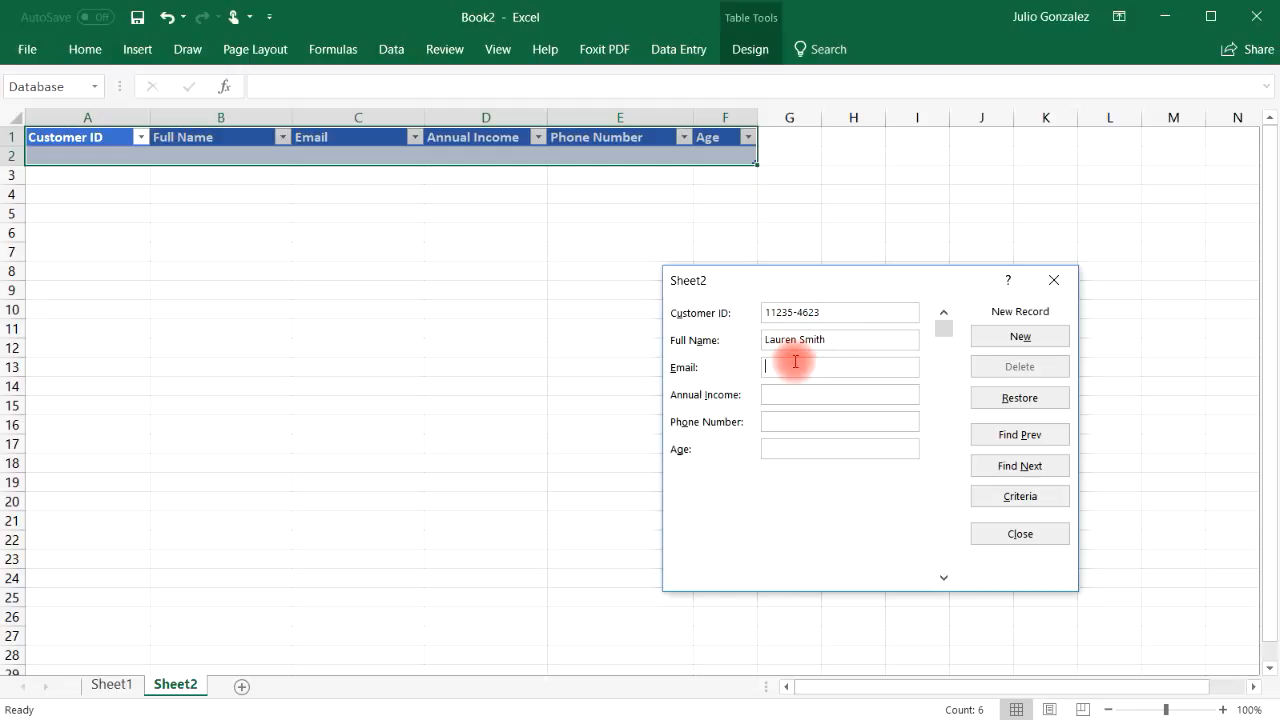
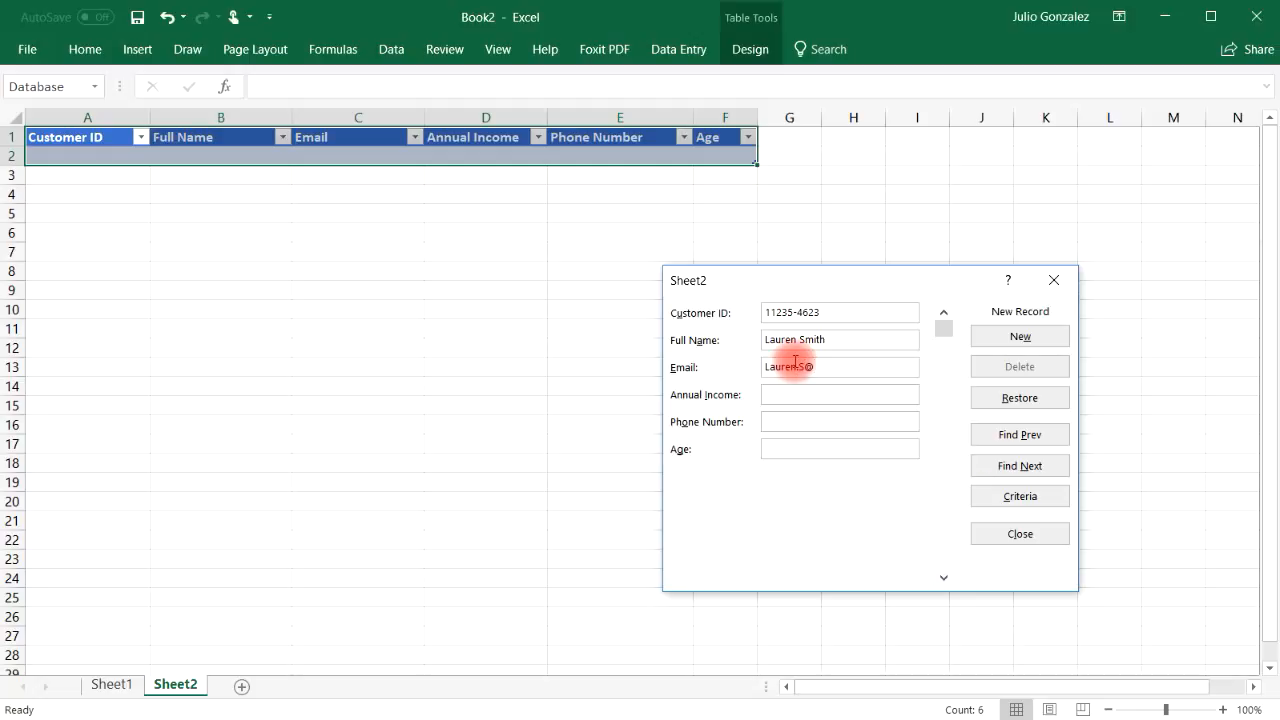
Fill in Lauren's aol.com email, $75 income, (917) phone number and age.
type("aol.com")
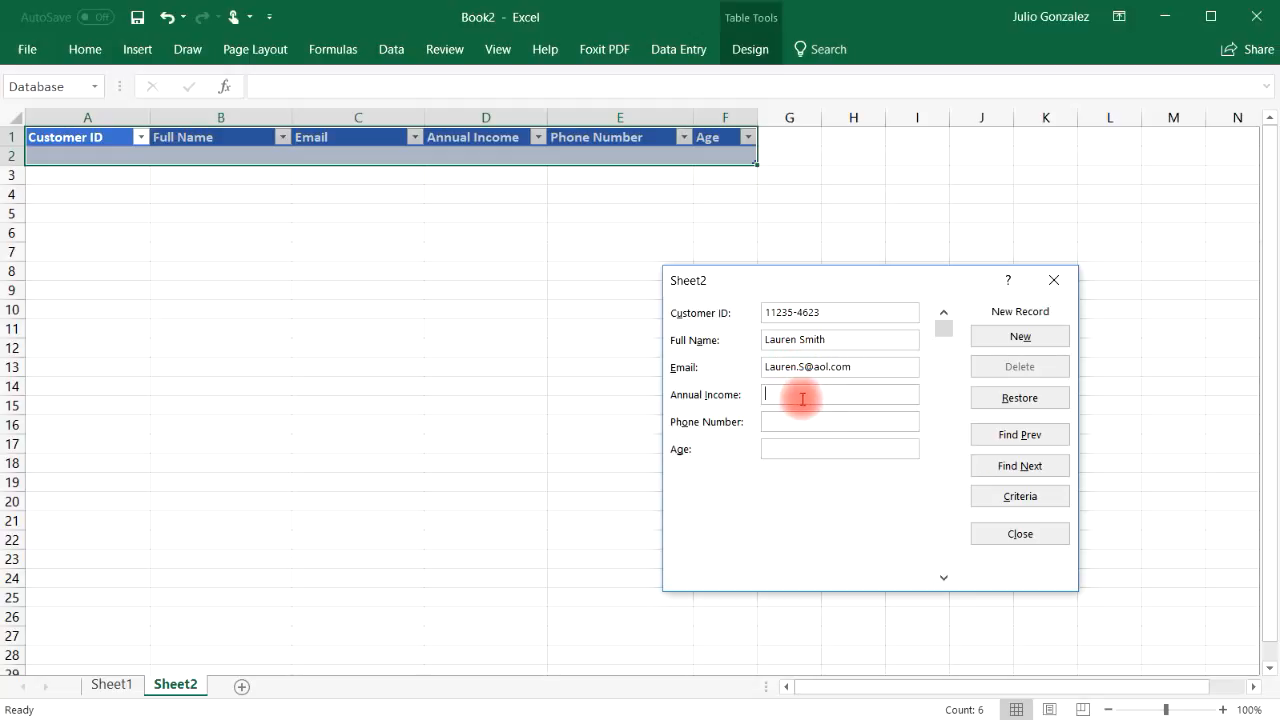
type("$75,000")
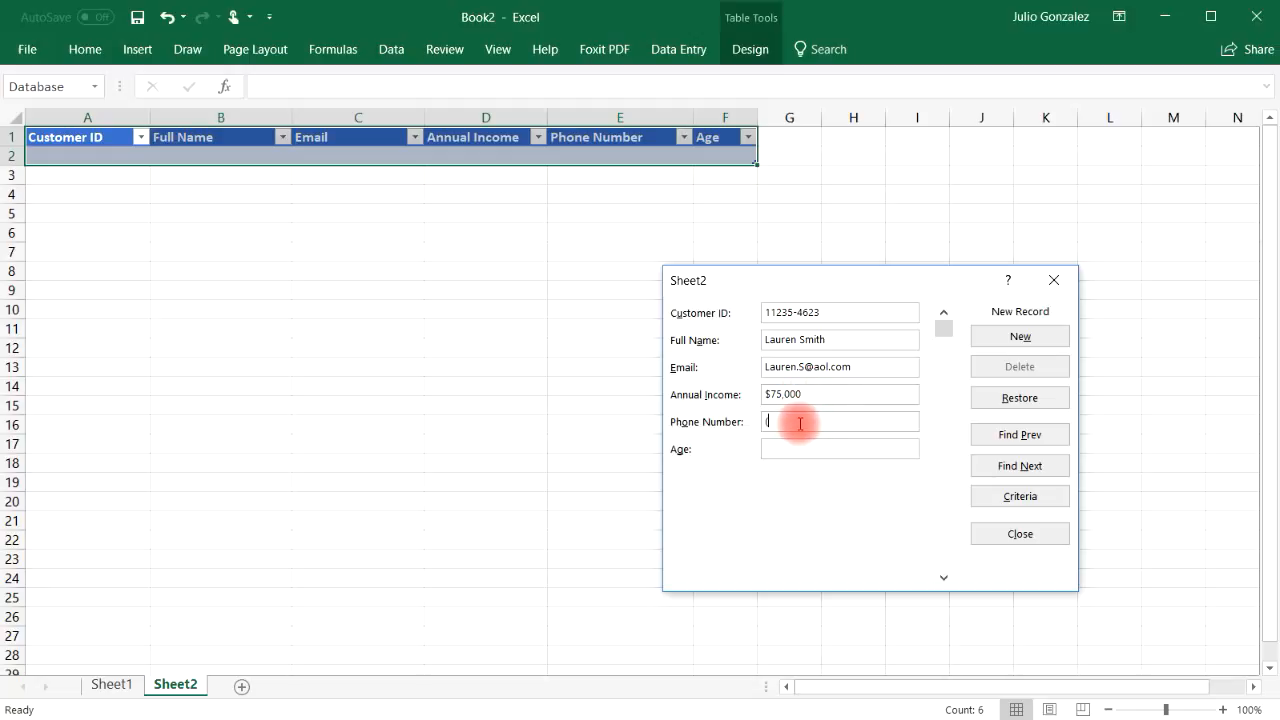
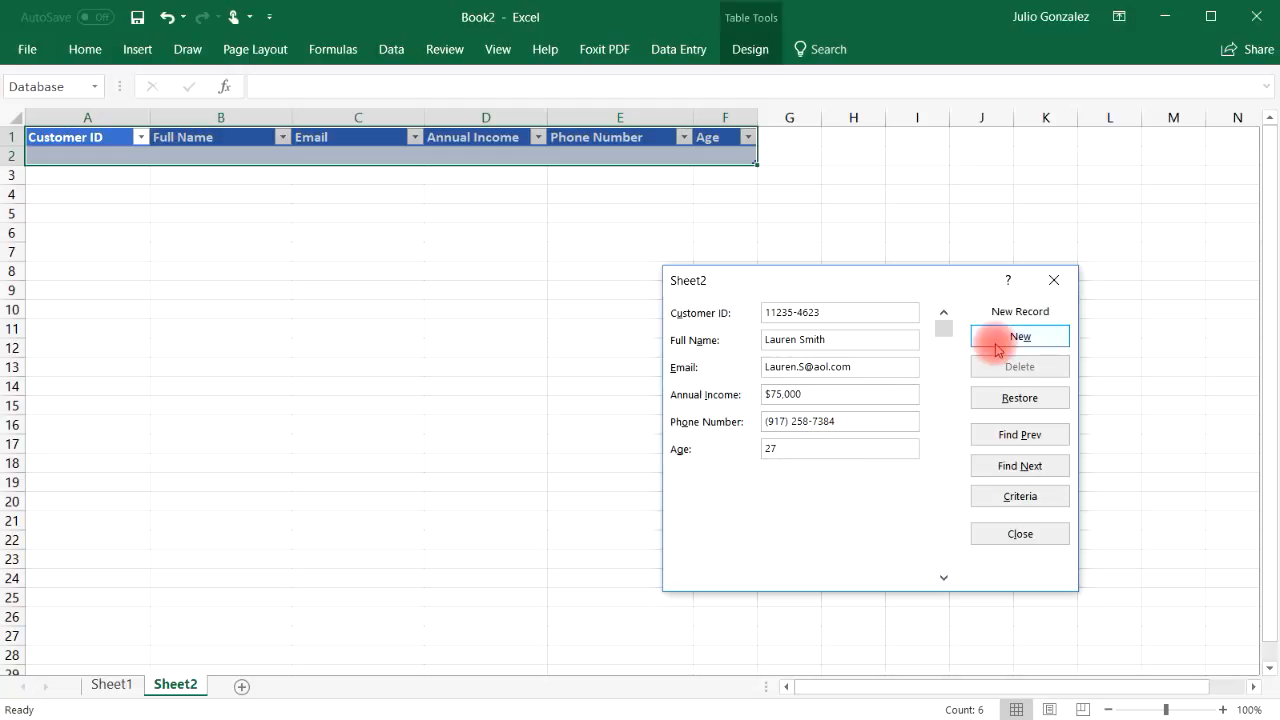
left_click(1020, 336)
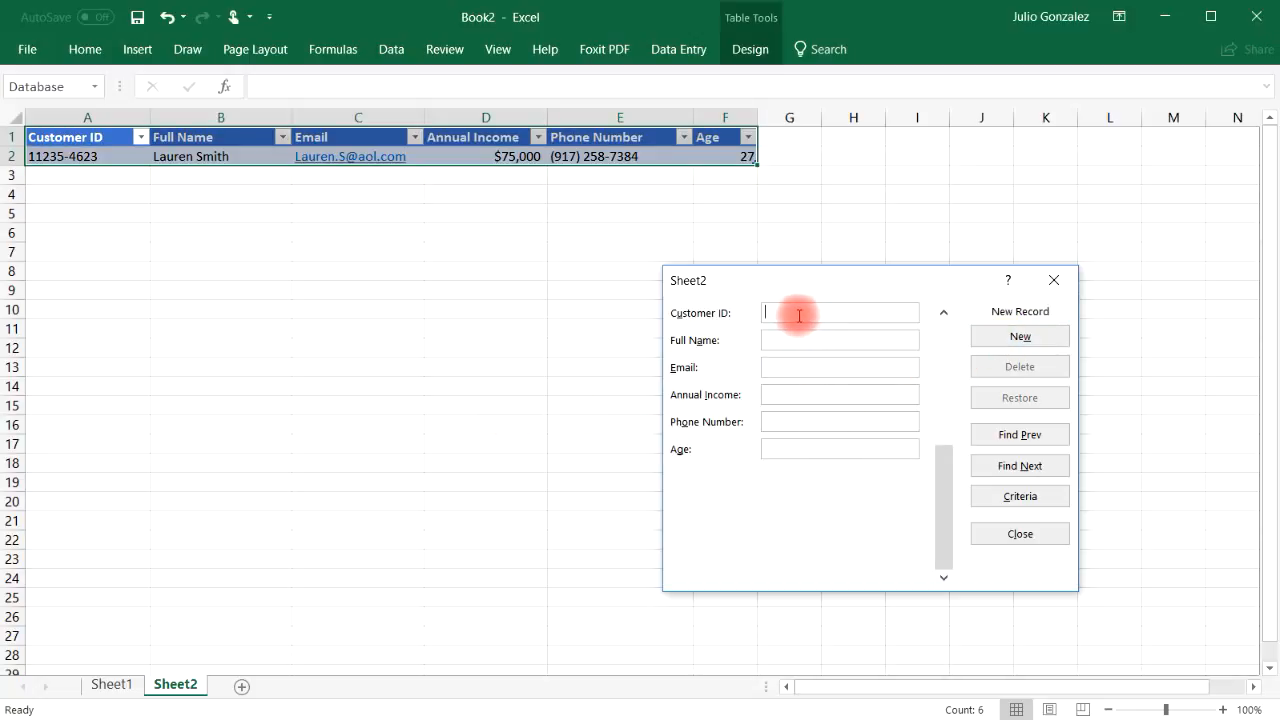
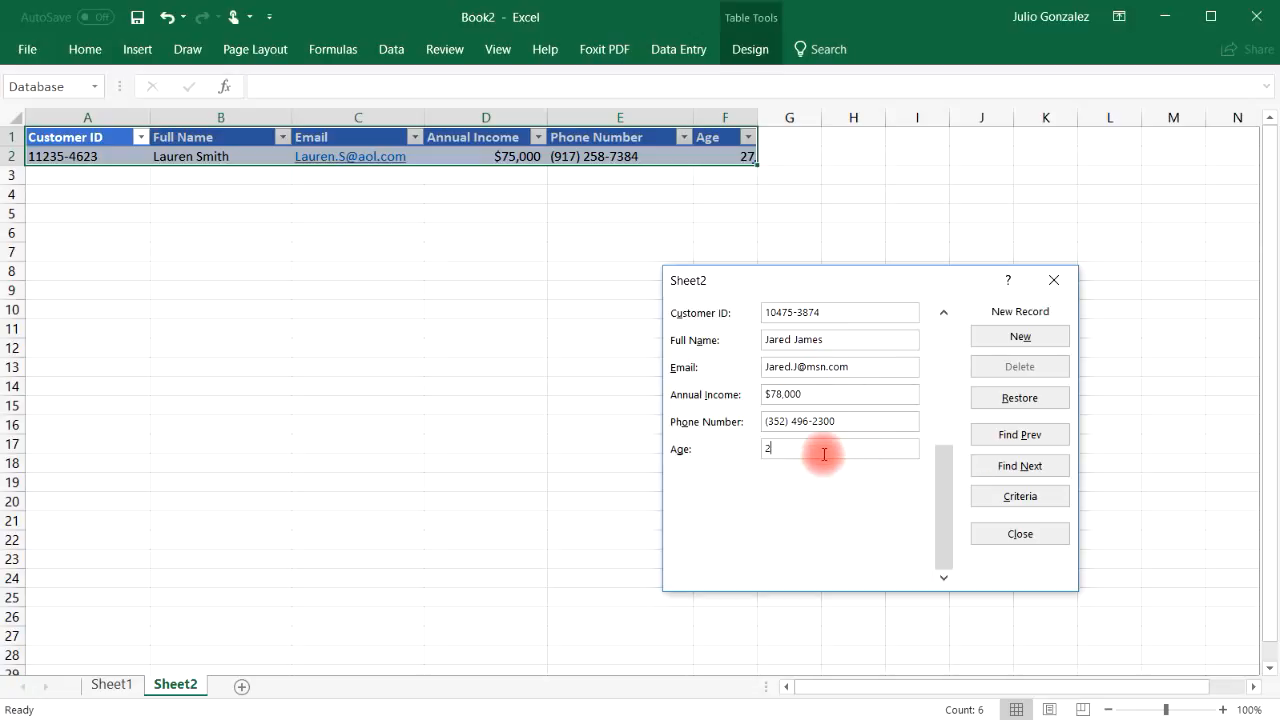
left_click(1020, 336)
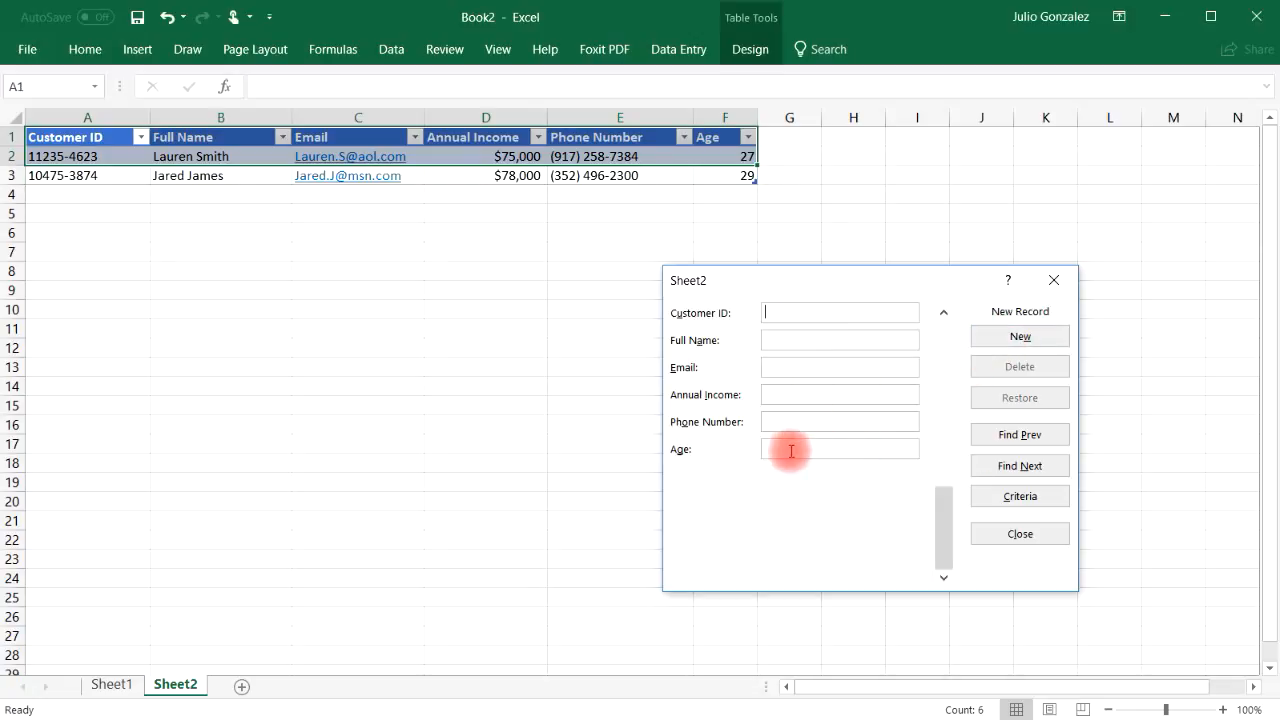
left_click(1020, 532)
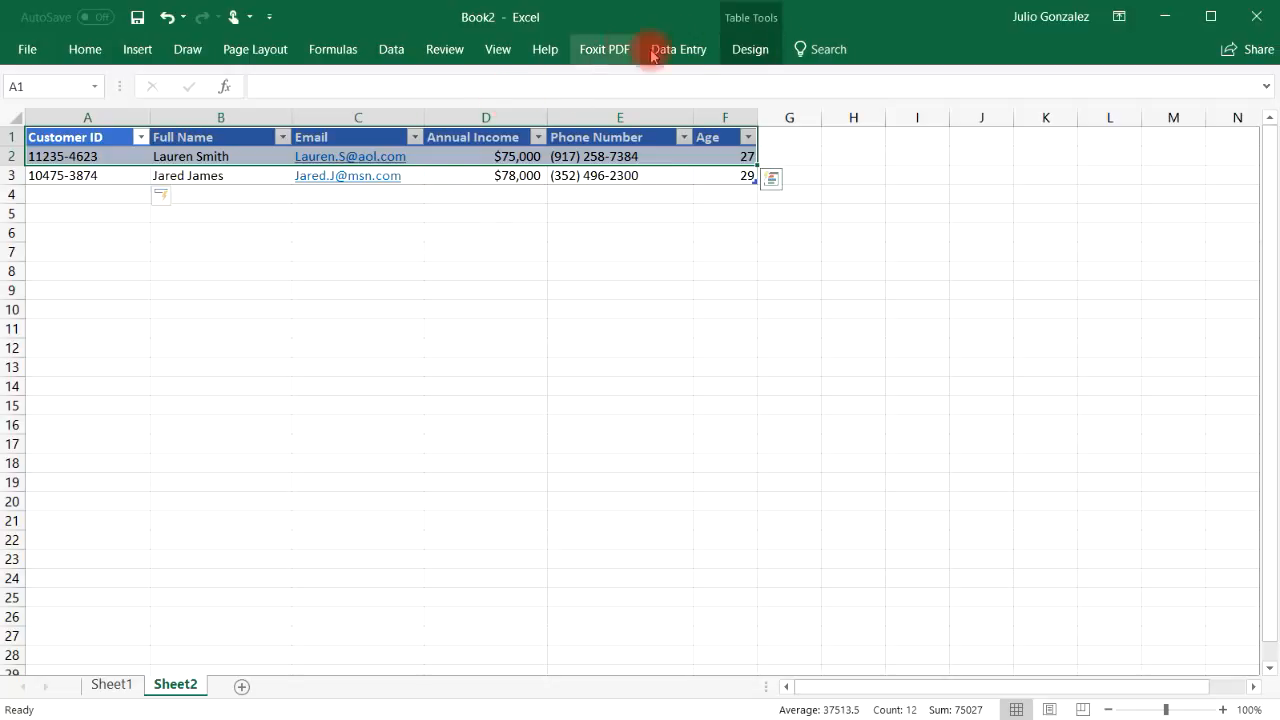
mouse_move(544, 48)
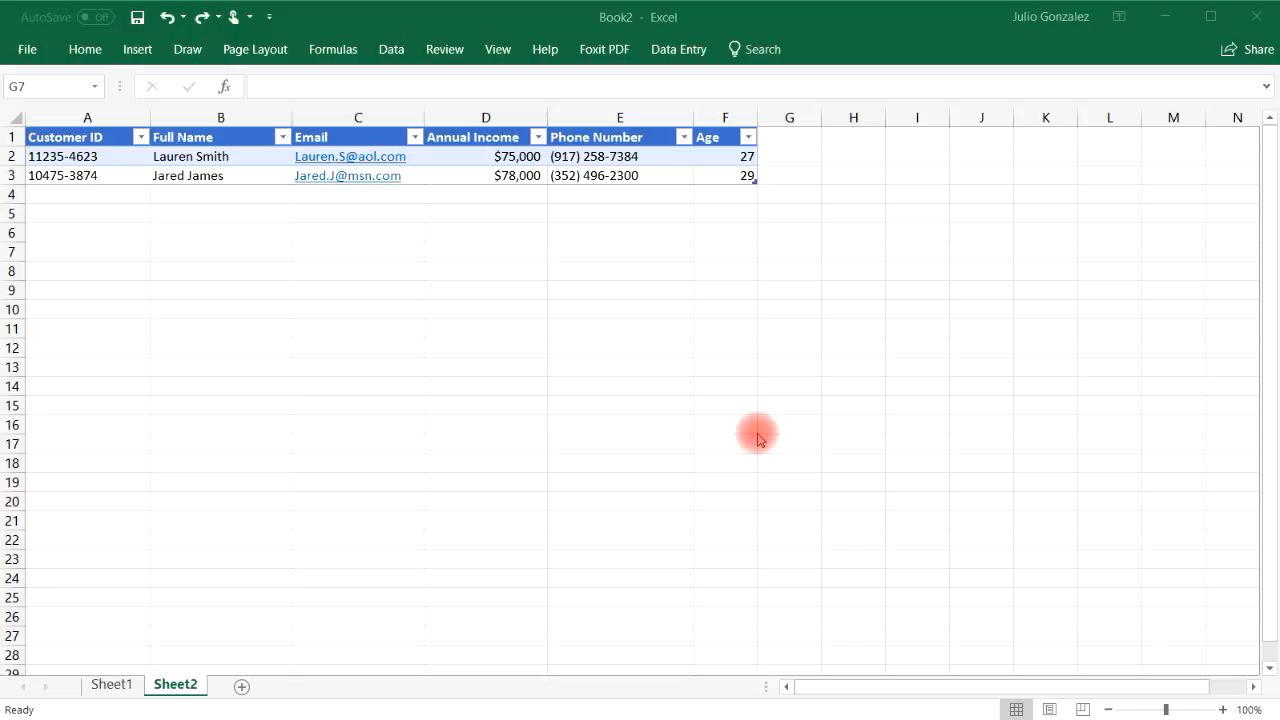
mouse_move(696, 318)
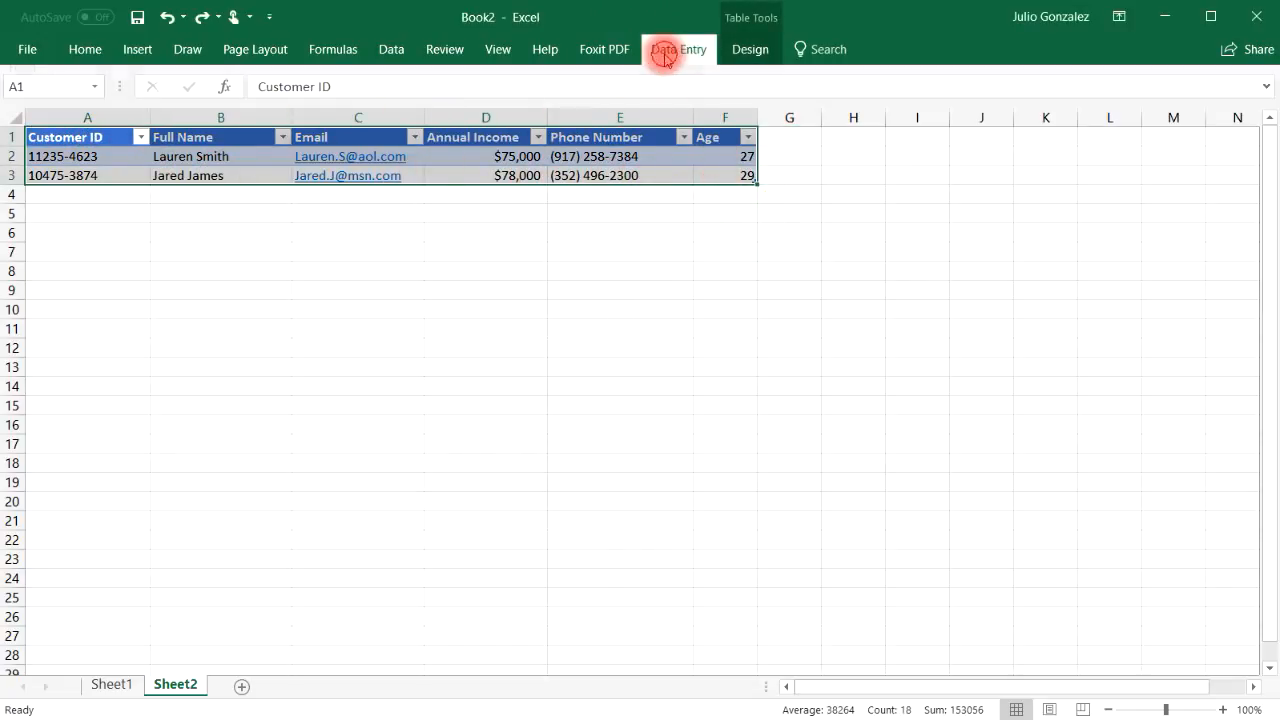
left_click(678, 48)
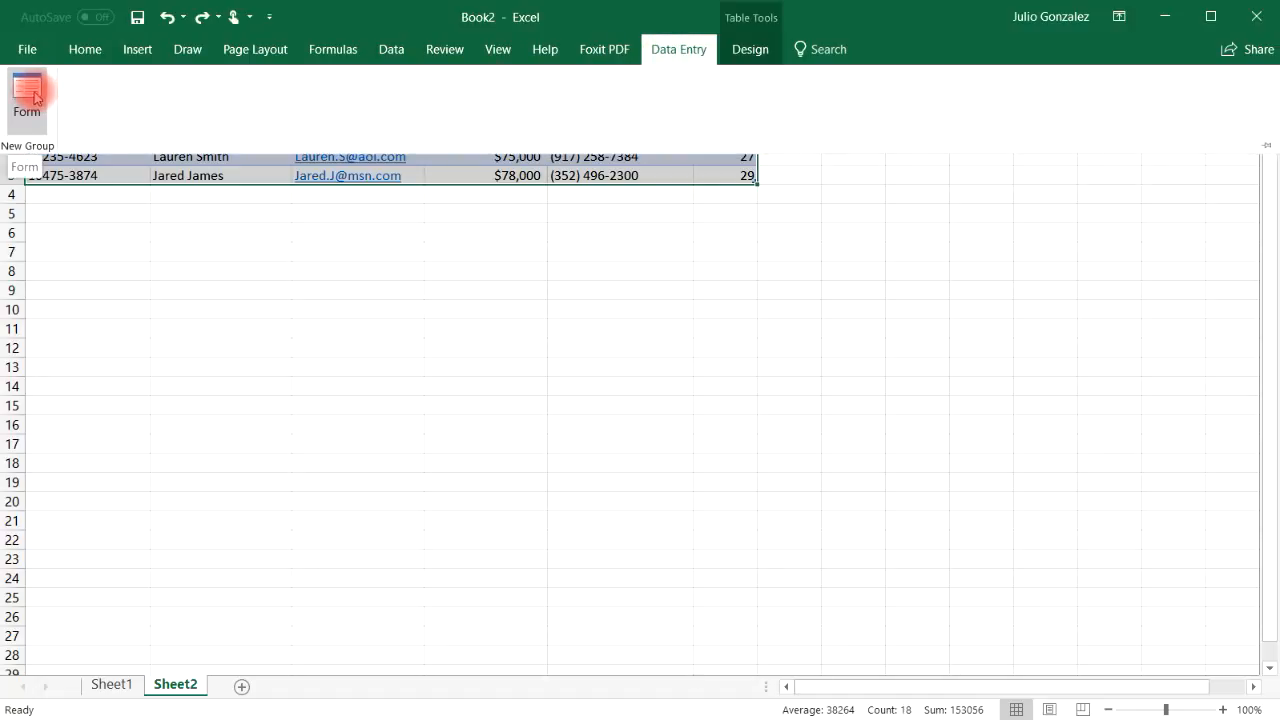
left_click(28, 96)
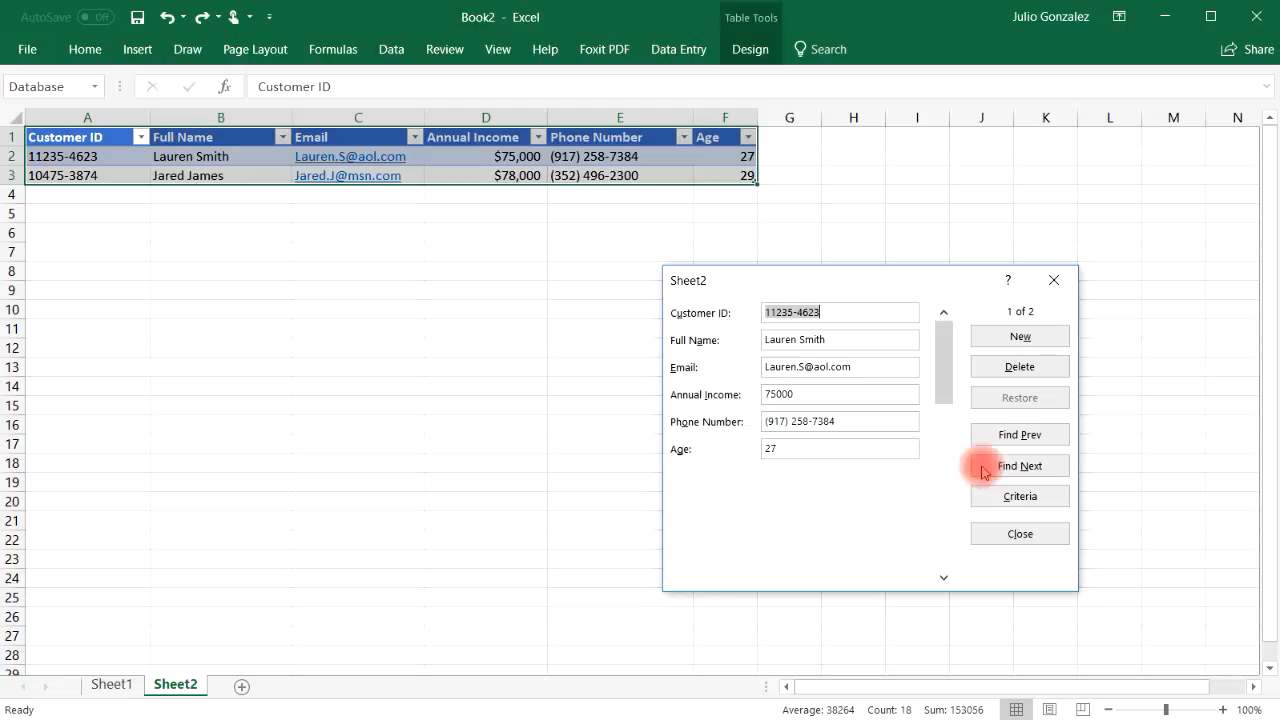
left_click(1020, 464)
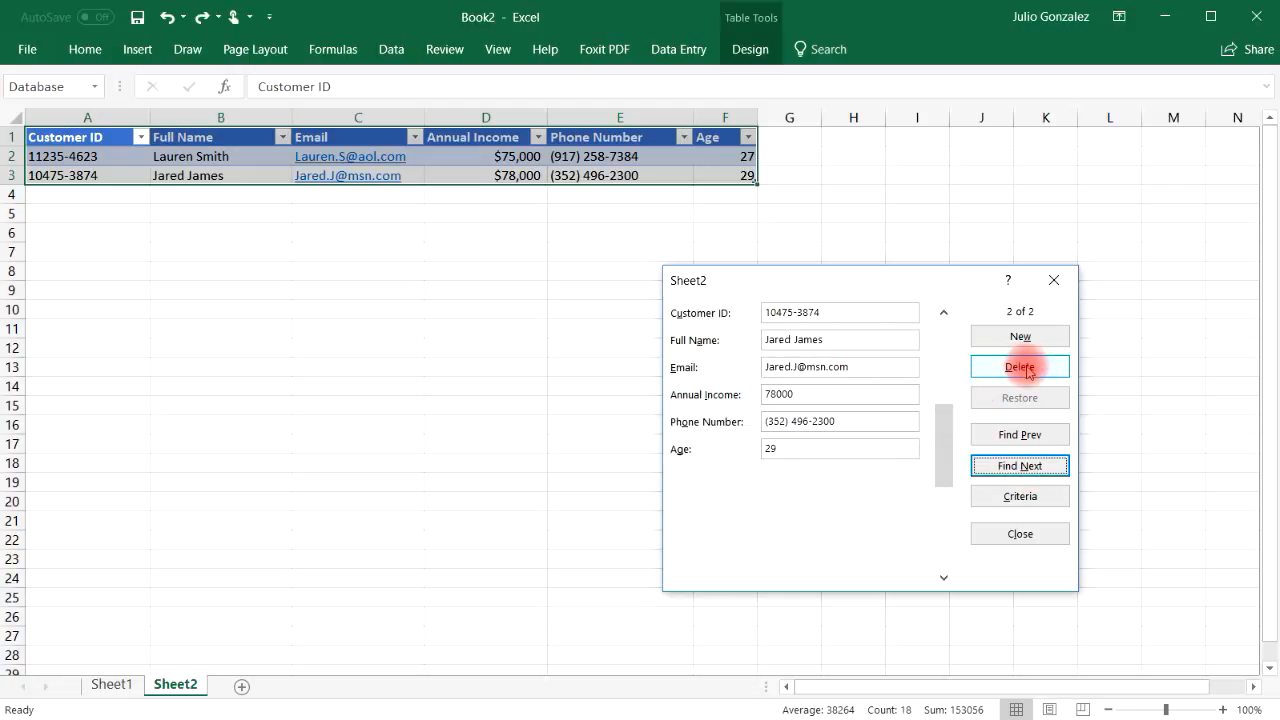
left_click(1020, 366)
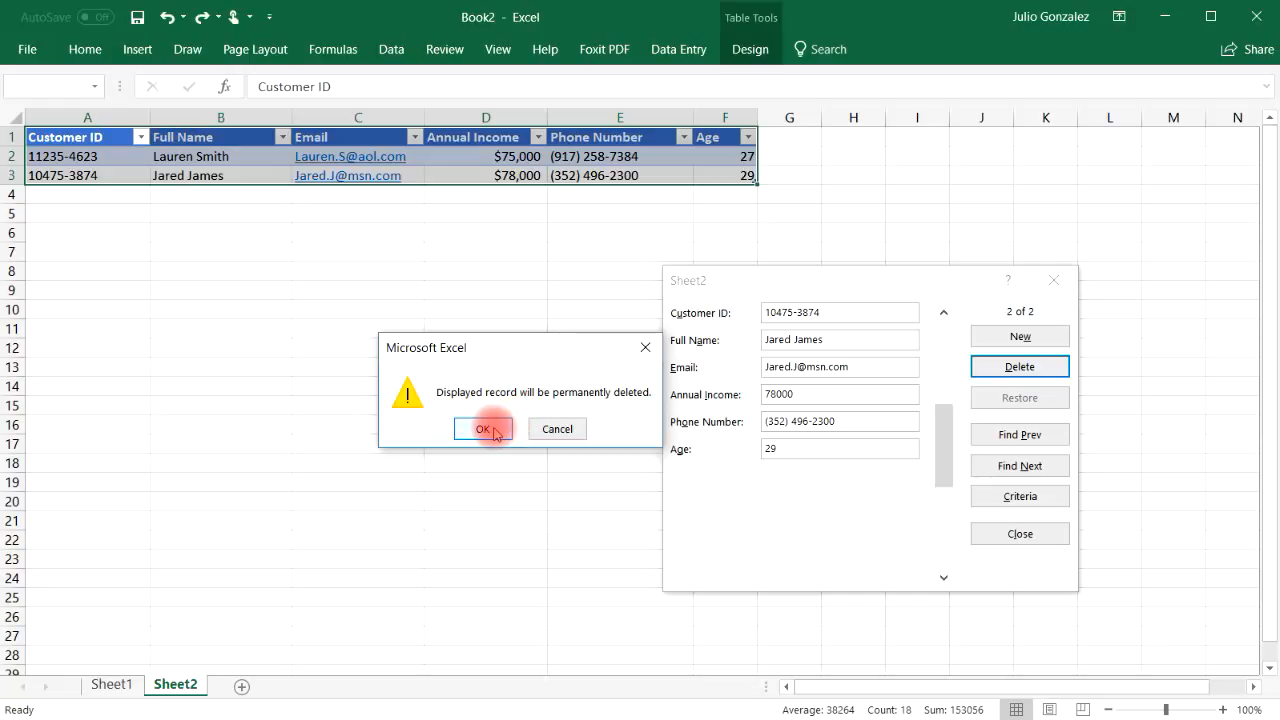
left_click(484, 428)
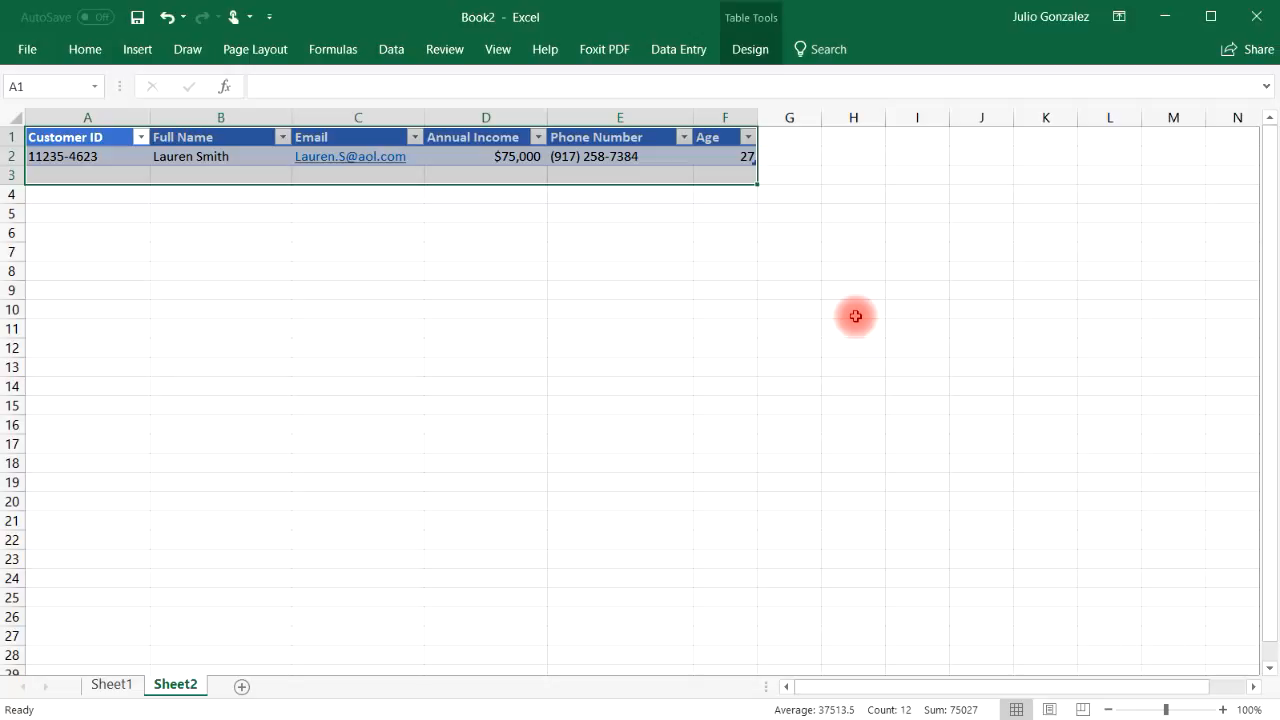
mouse_move(624, 220)
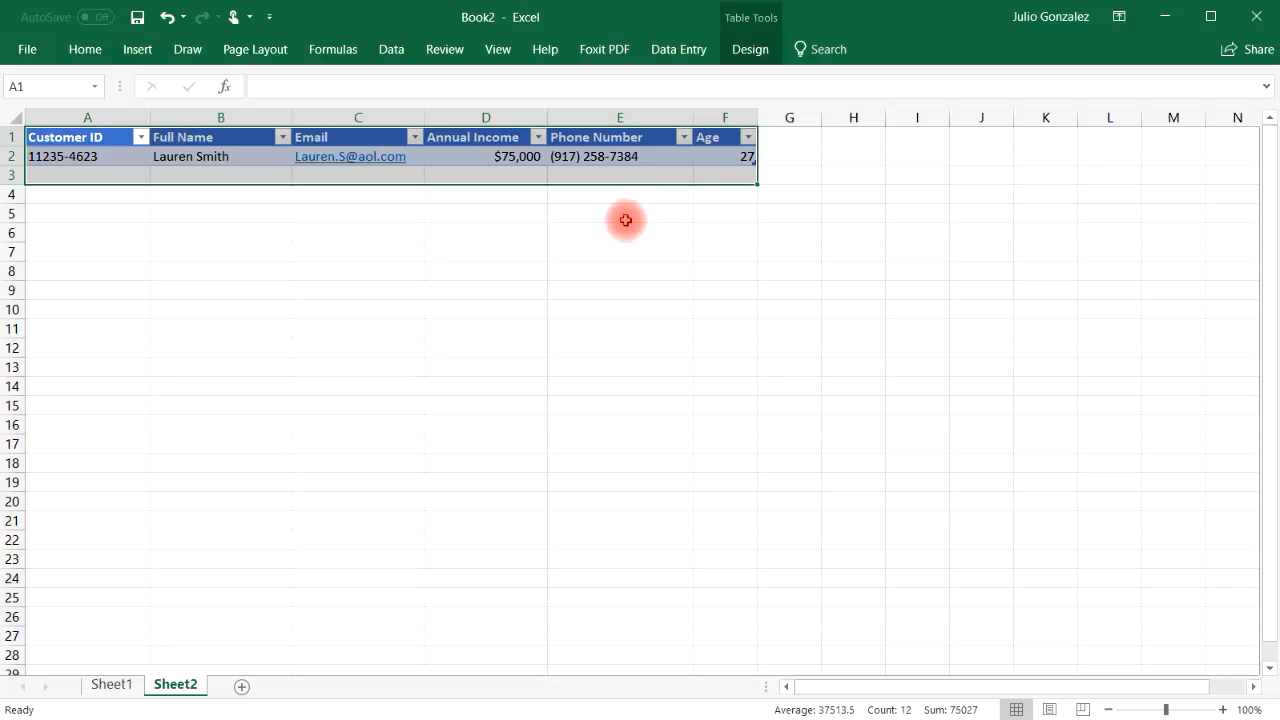
Create a new blank workbook (Book4) from File > New.
left_click(26, 48)
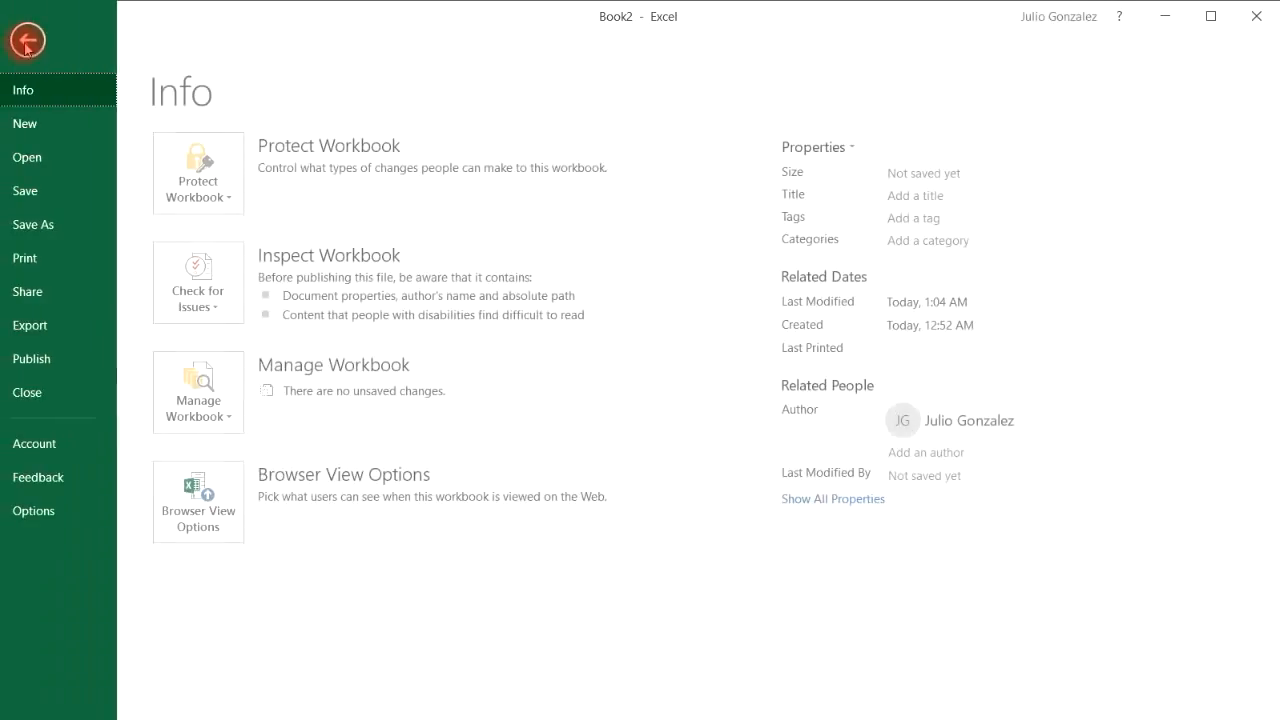
left_click(24, 124)
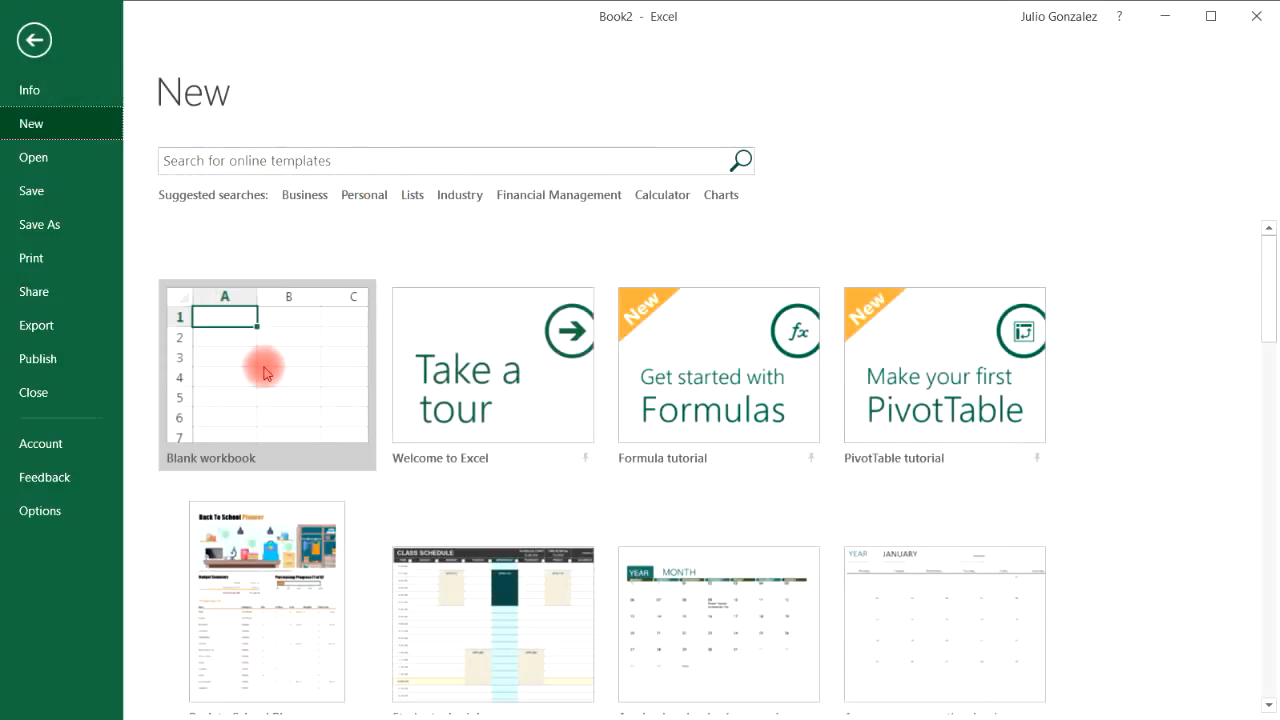
left_click(266, 374)
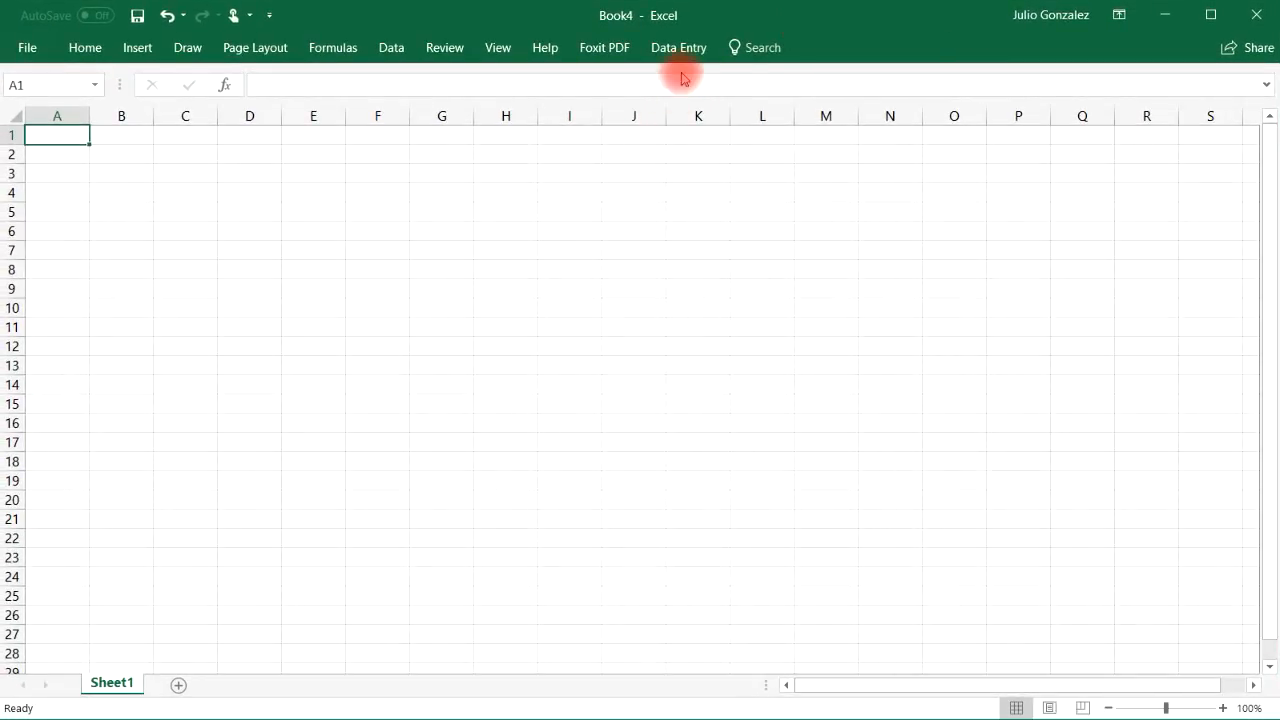
mouse_move(564, 376)
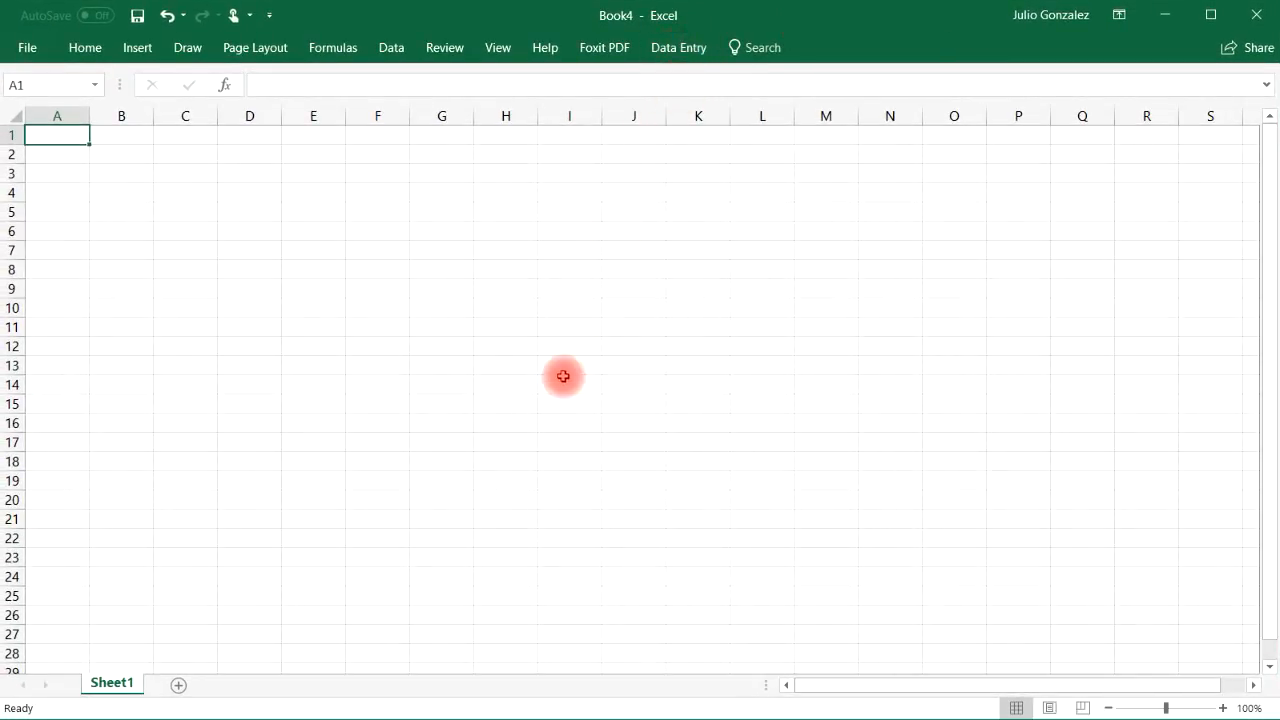
mouse_move(508, 368)
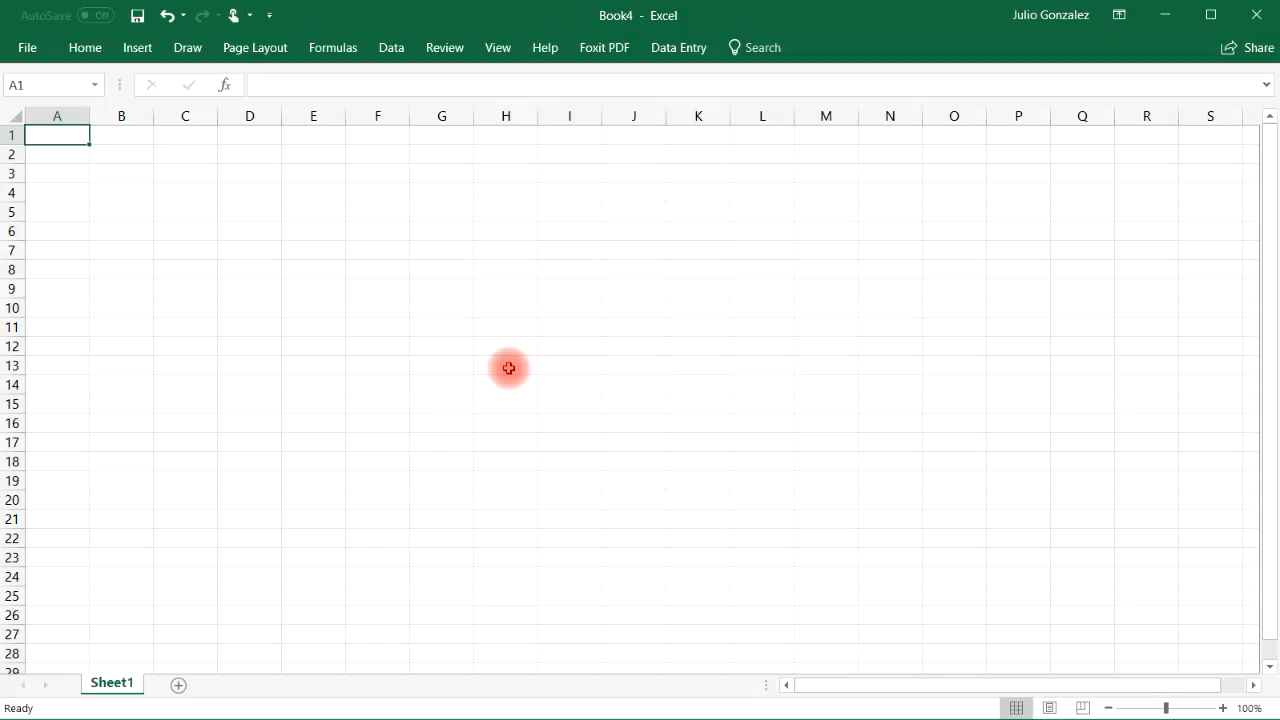
left_click(678, 48)
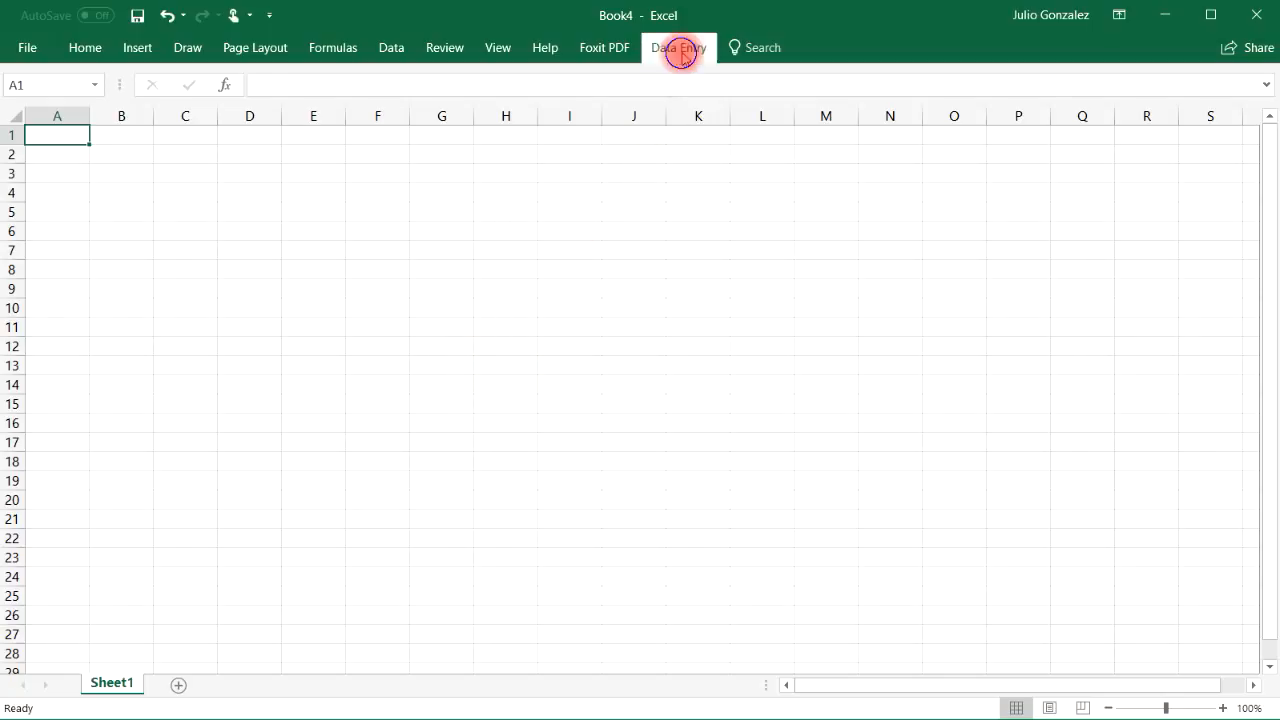
In Customize the Ribbon, remove the Data Entry (Custom) tab and apply the change.
right_click(678, 48)
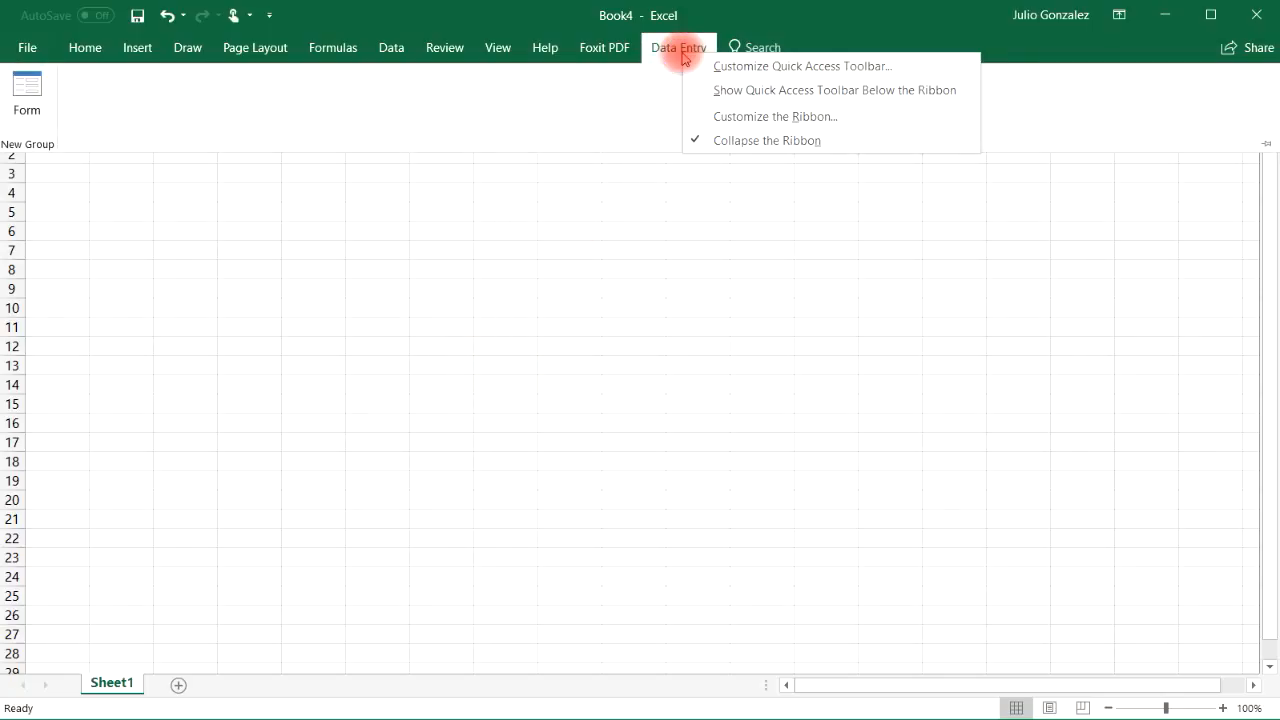
mouse_move(776, 116)
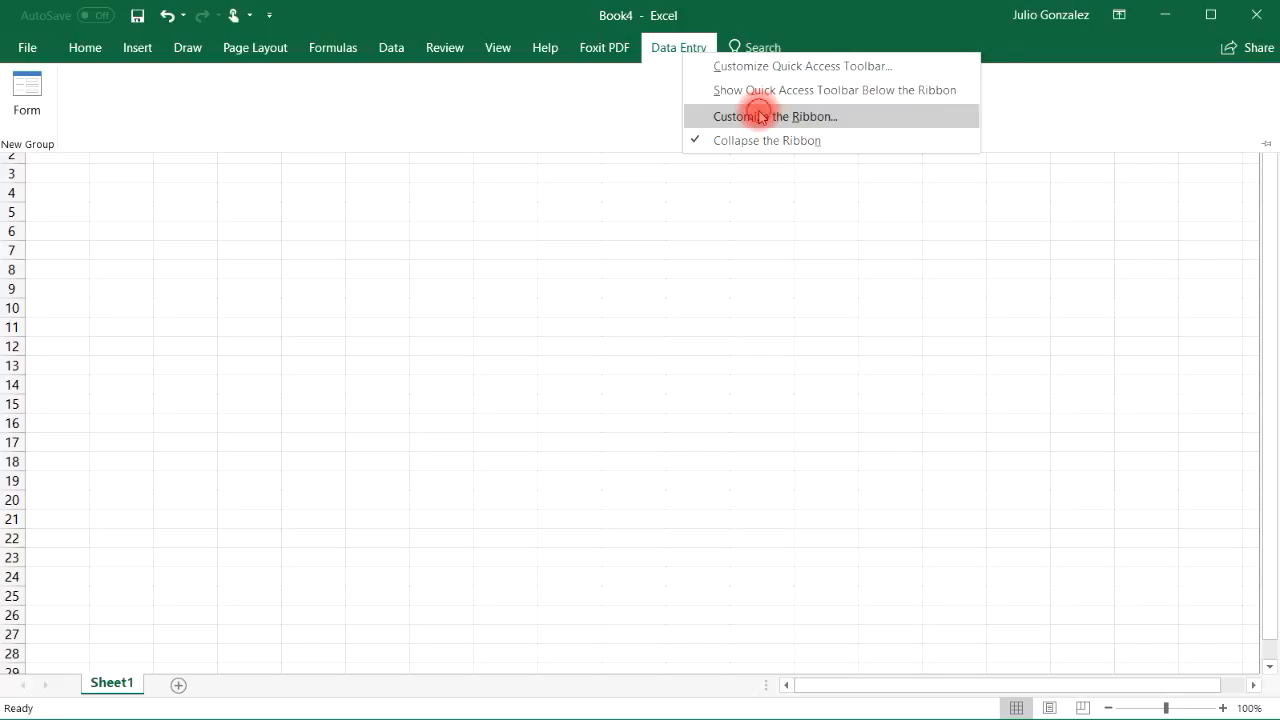
left_click(776, 116)
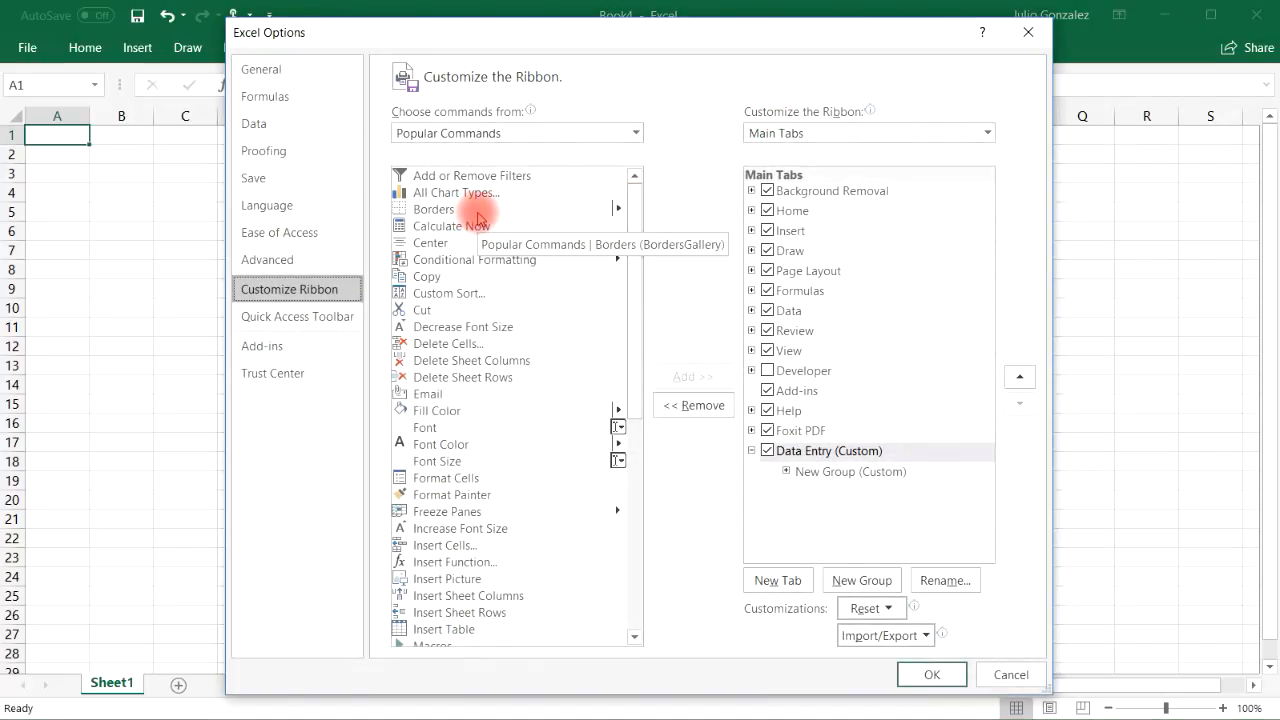
left_click(828, 450)
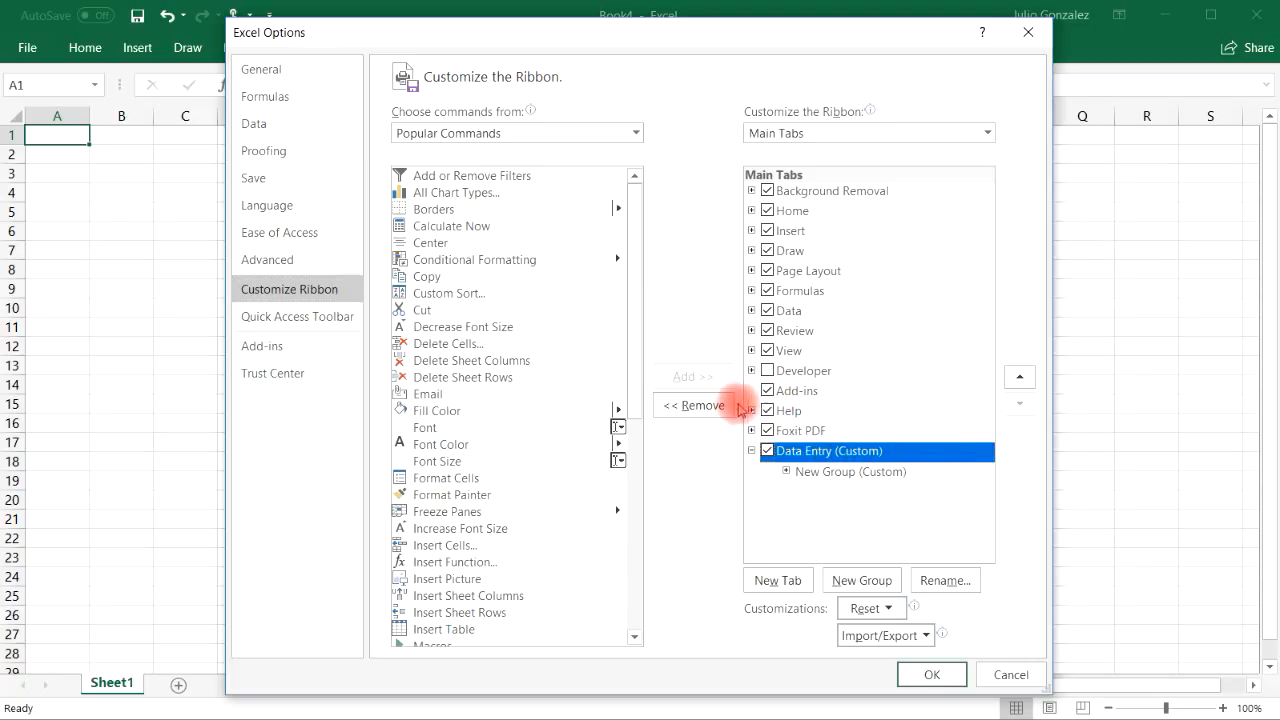
left_click(692, 404)
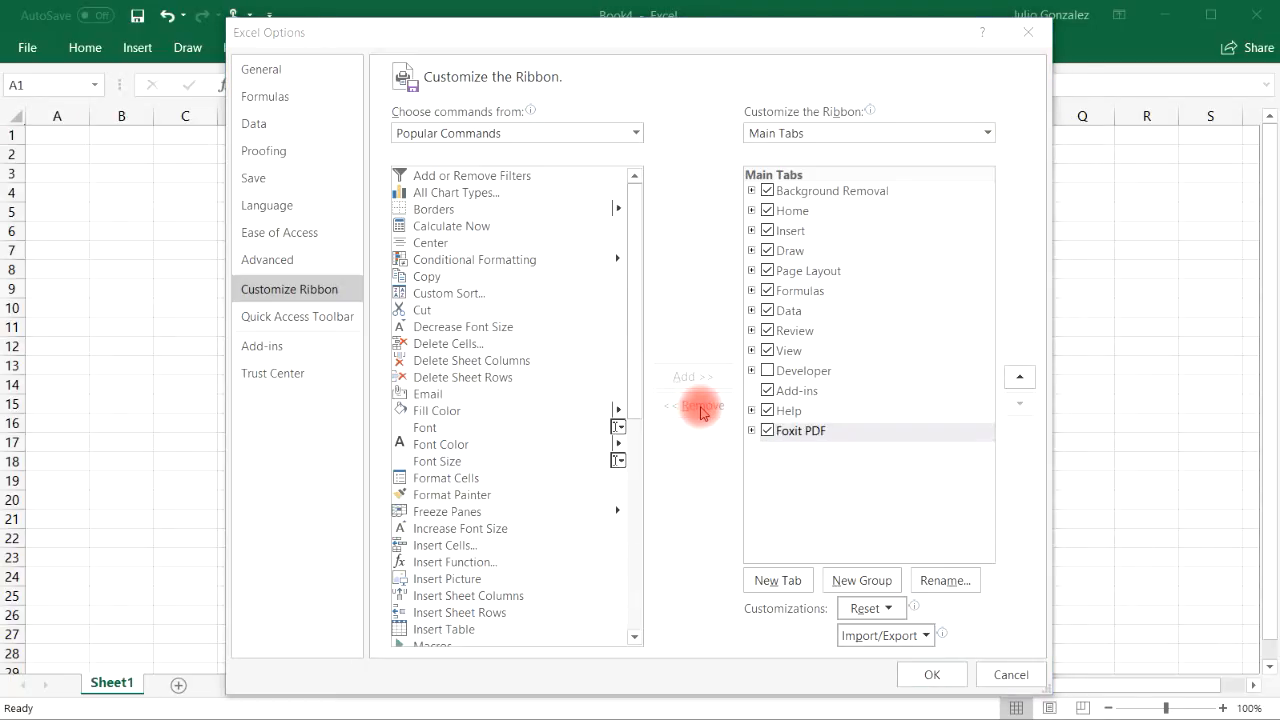
mouse_move(990, 390)
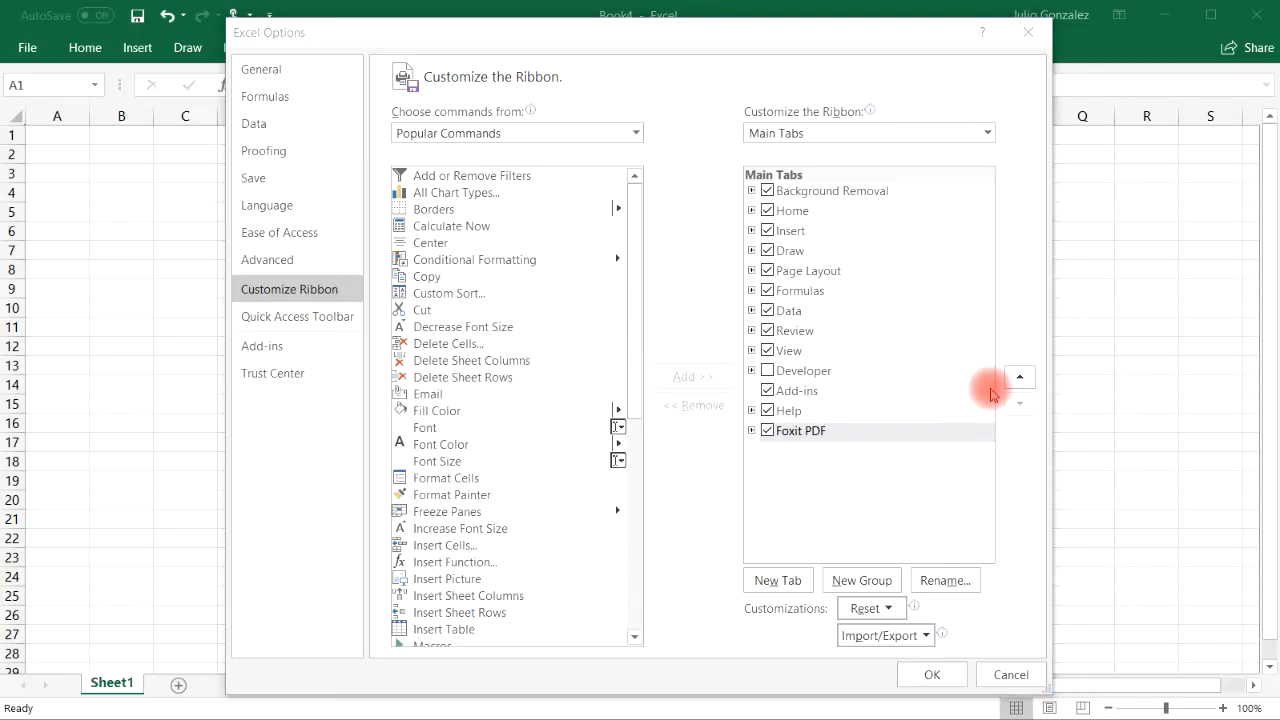
left_click(932, 674)
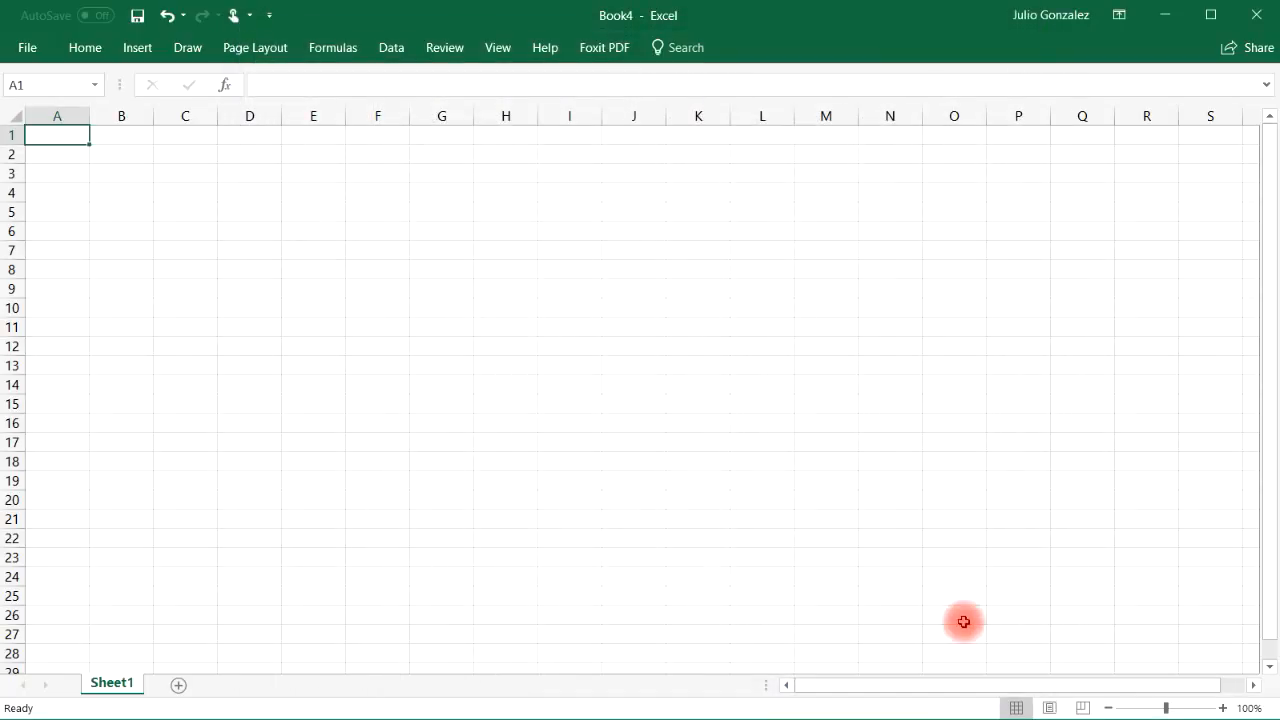
left_click(678, 48)
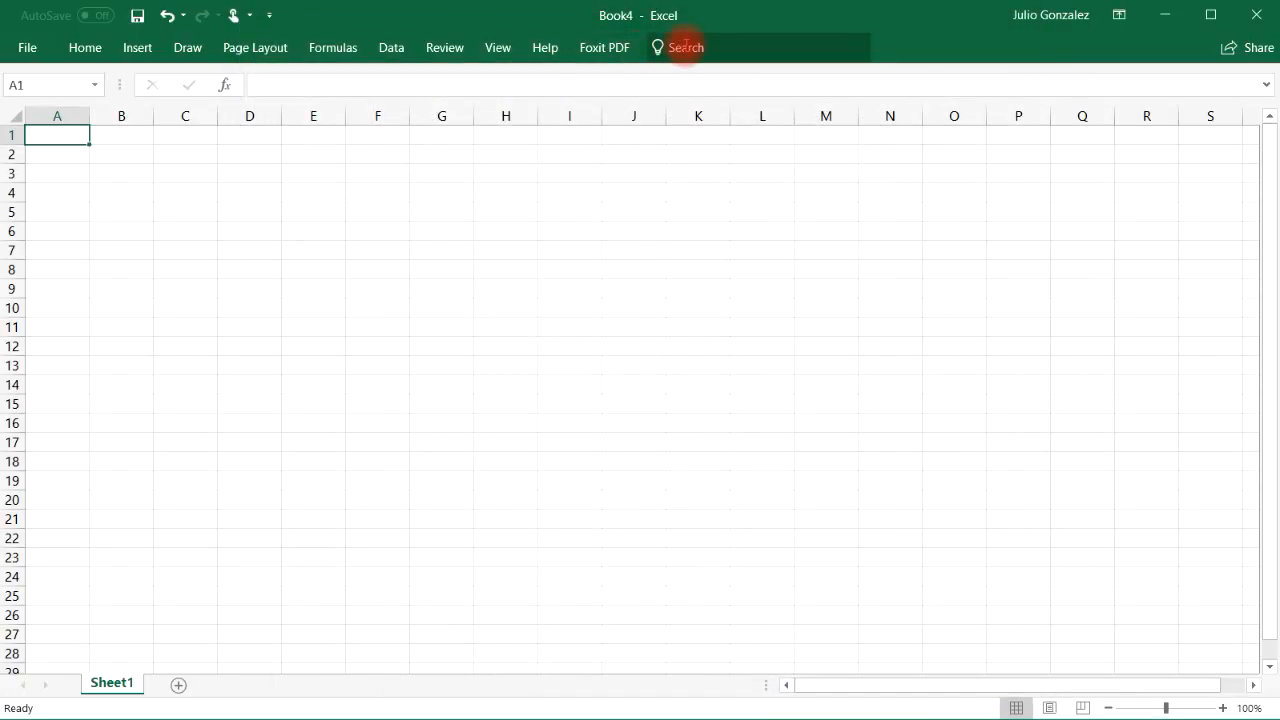
mouse_move(616, 428)
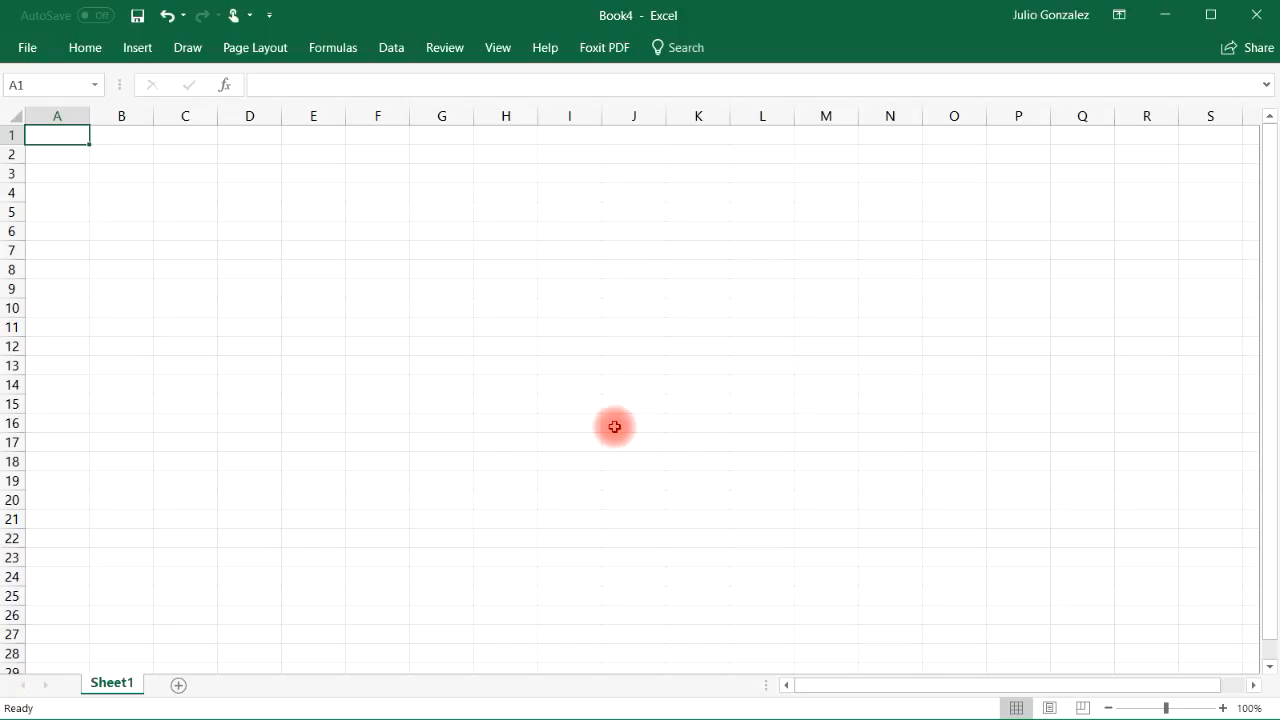